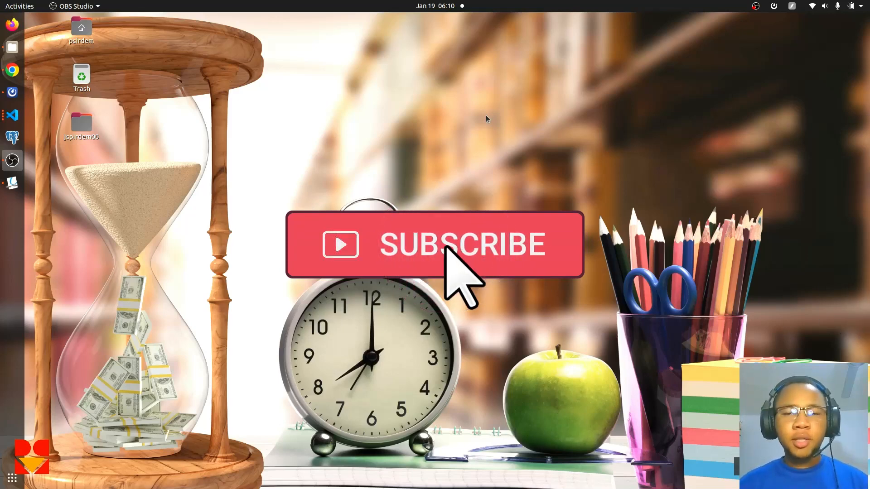
mouse_move(504, 97)
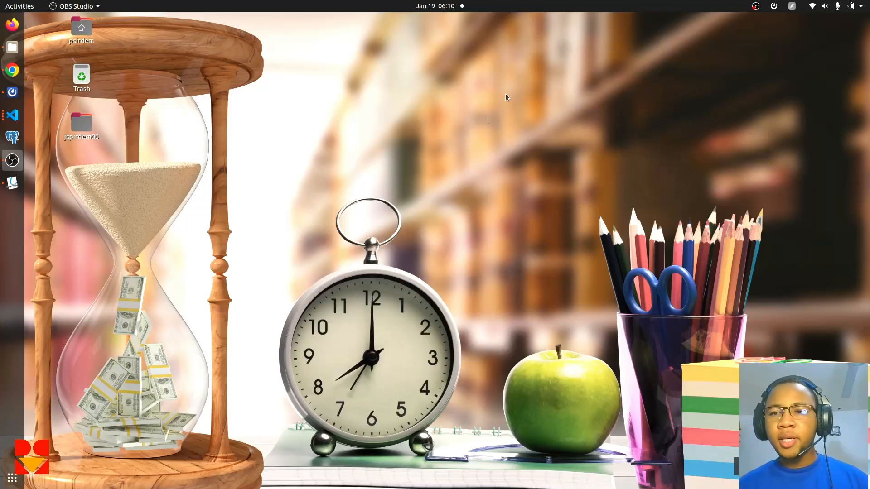
mouse_move(677, 71)
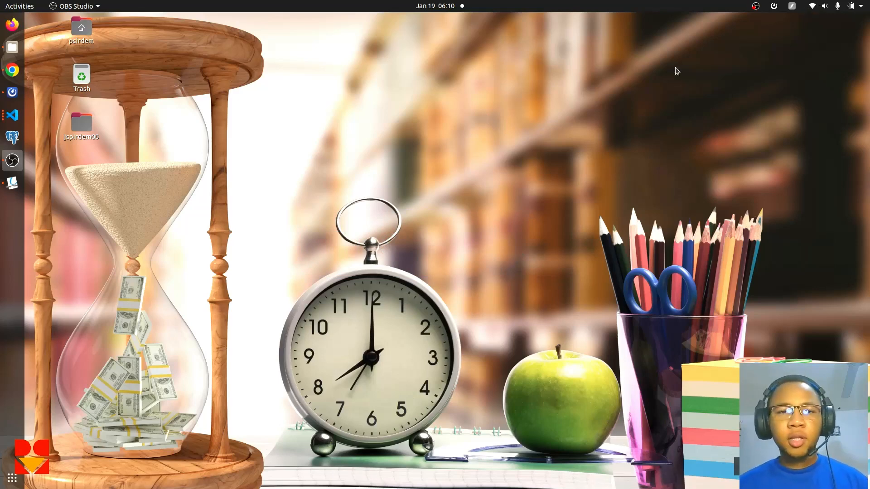
mouse_move(640, 124)
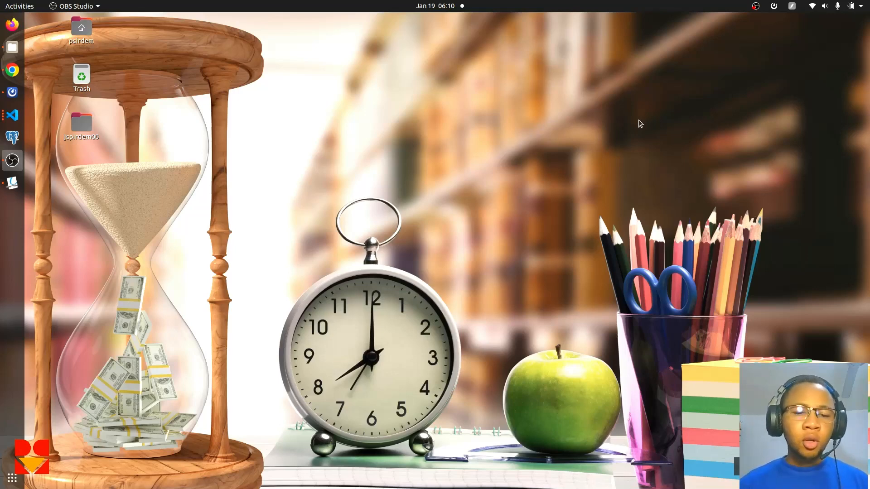
mouse_move(678, 173)
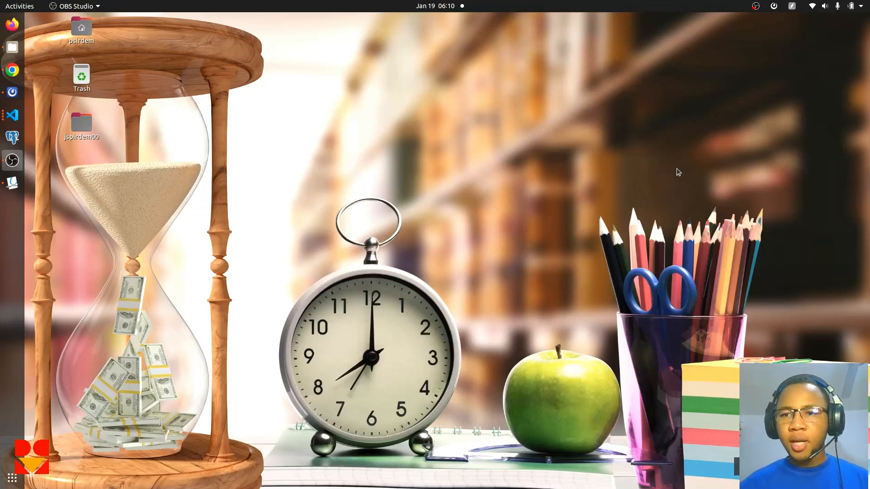
mouse_move(652, 133)
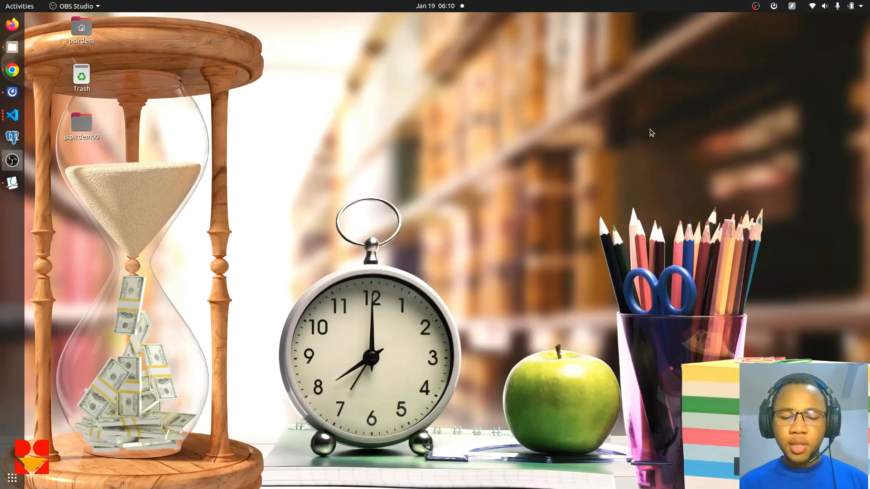
mouse_move(17, 396)
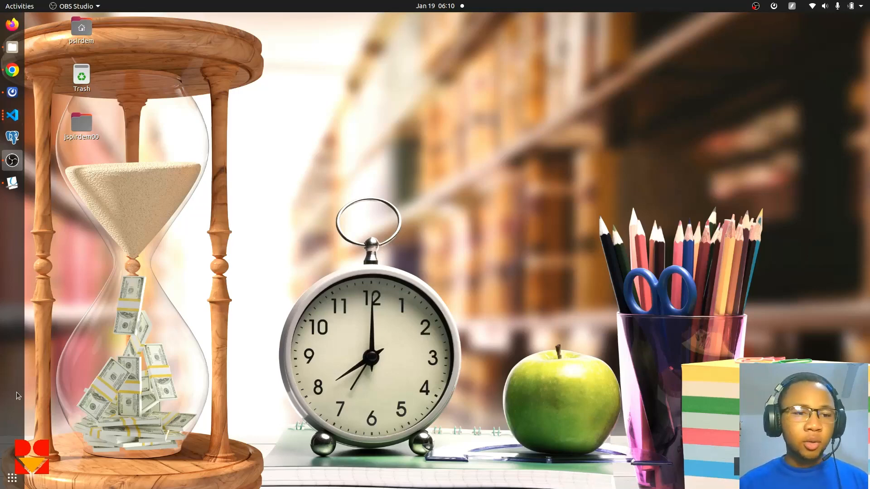
Search the installed applications for 'ter' to find Terminal
left_click(11, 478)
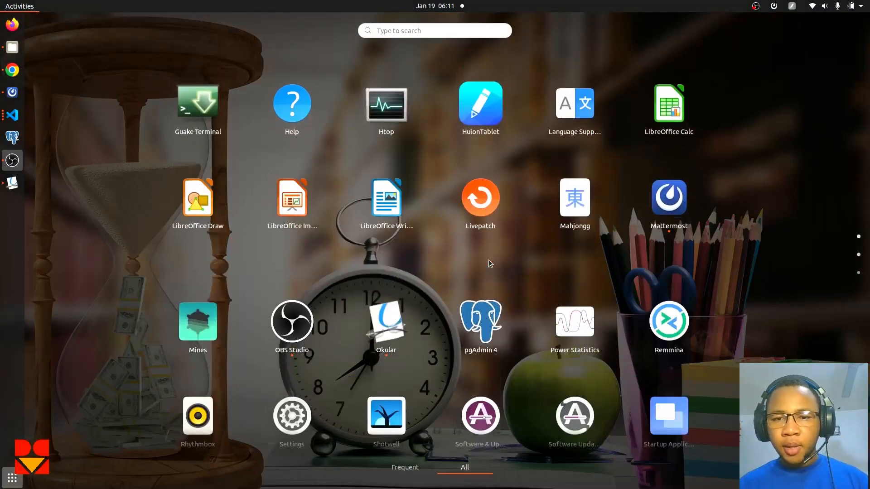
type("tel")
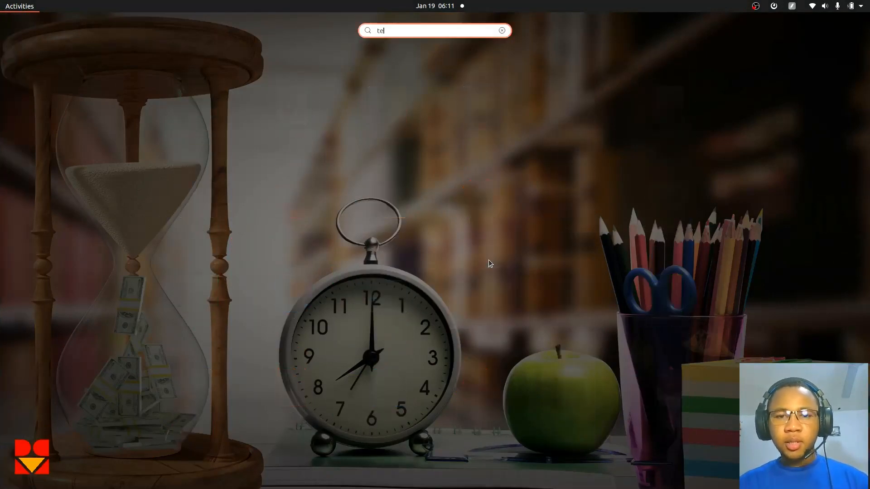
type("r")
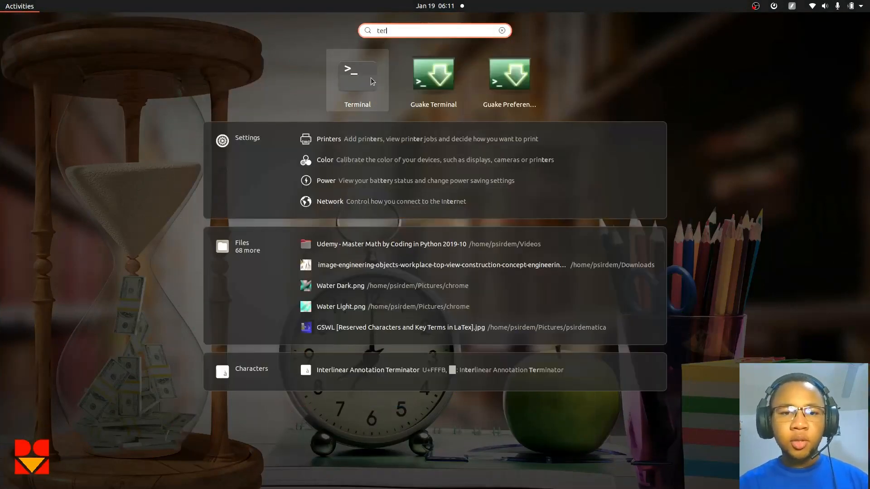
mouse_move(749, 78)
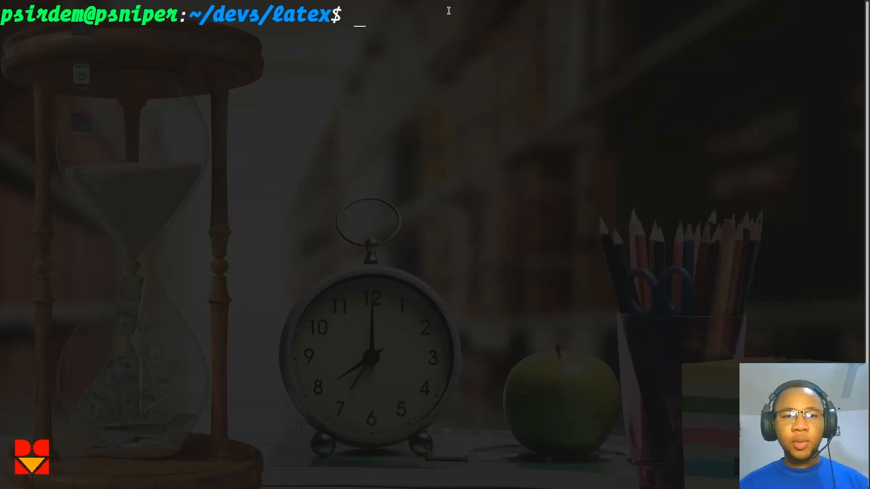
Refresh package lists with sudo apt update until all packages report up to date
type("sudo")
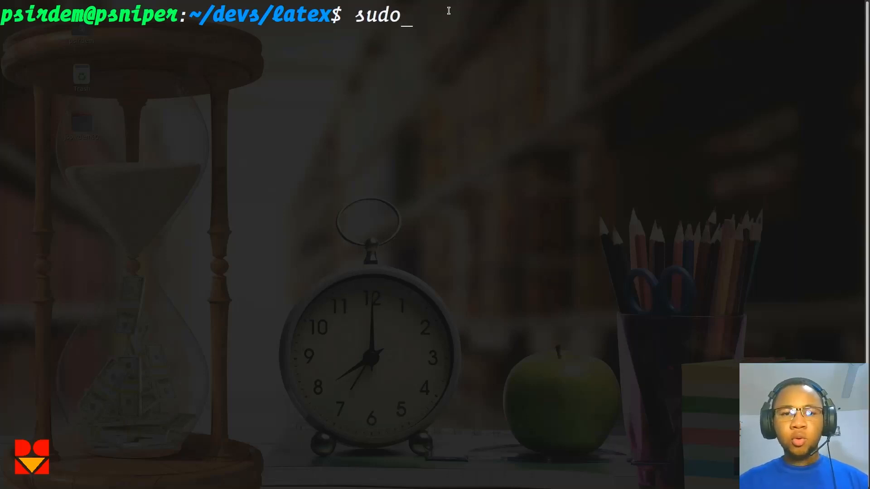
type("apt u")
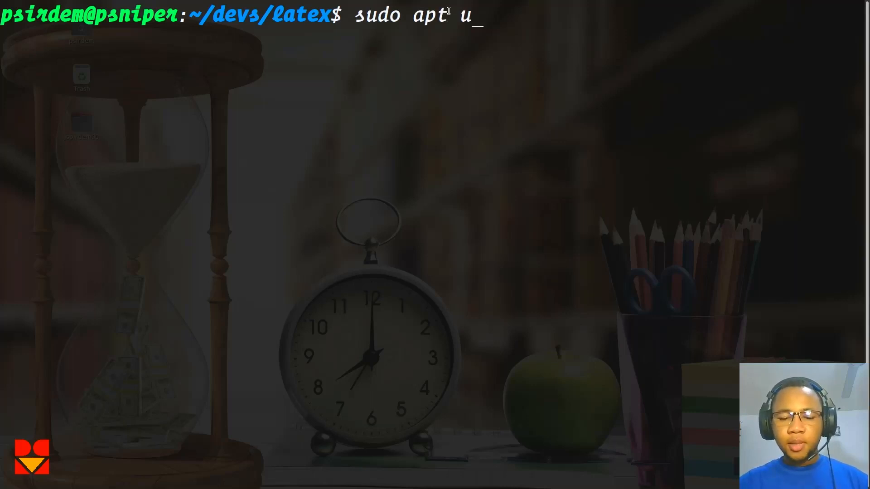
key("Return")
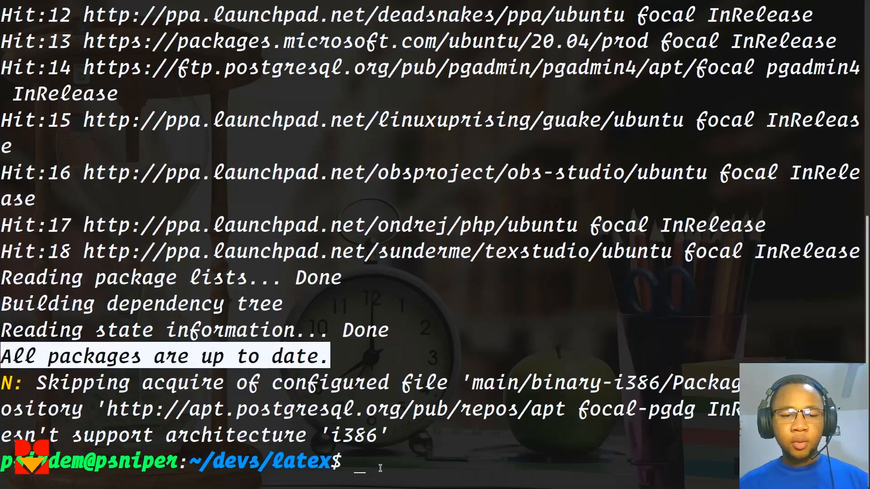
type("clea")
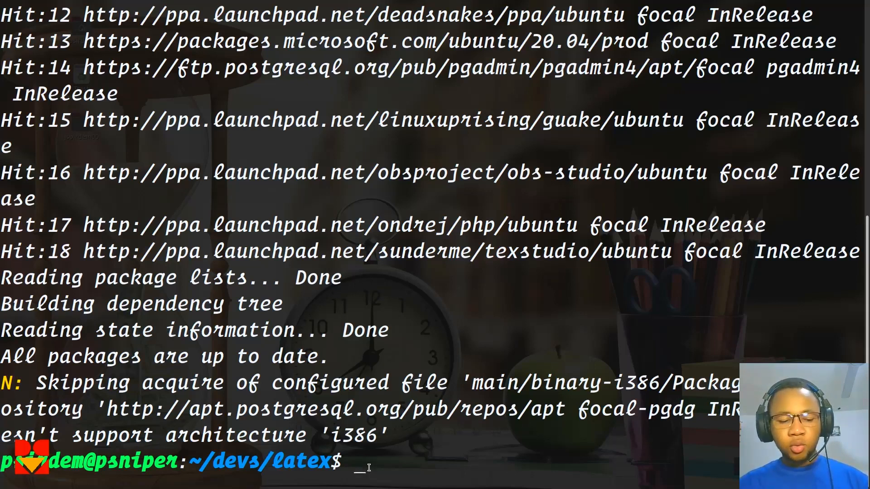
Run sudo apt upgrade (nothing to upgrade) and clear the terminal output
type("sudo apt")
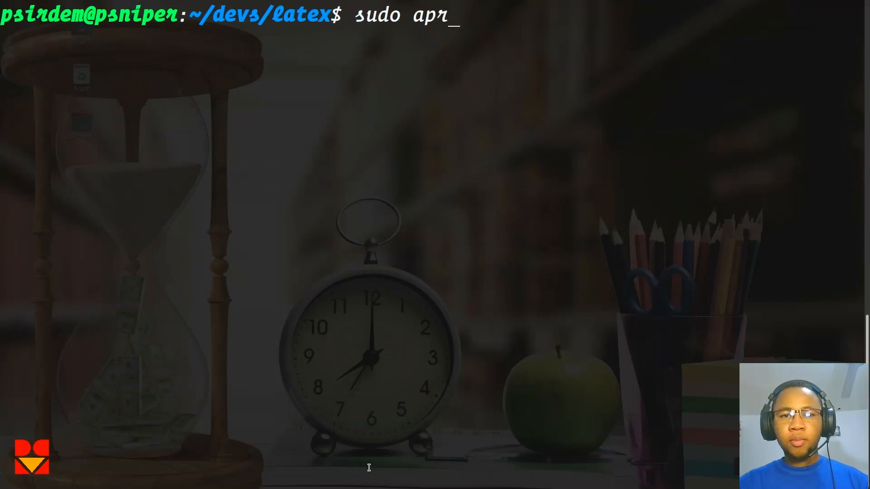
type("t up")
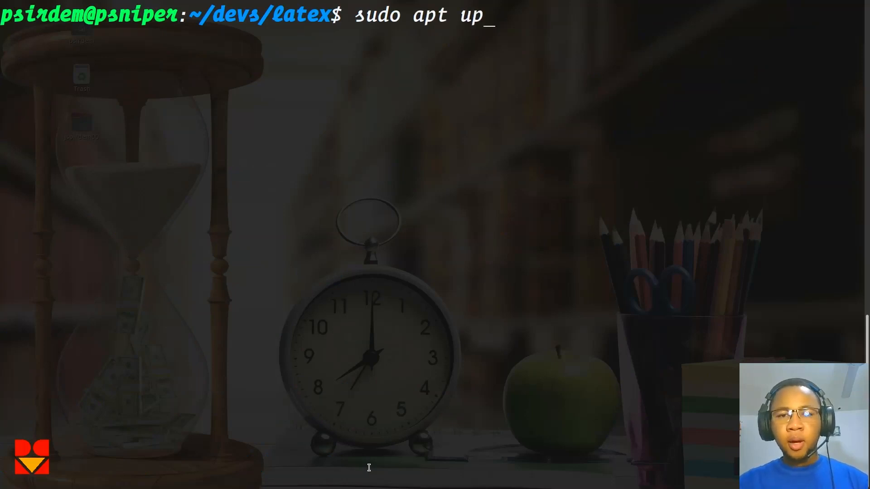
type("grade")
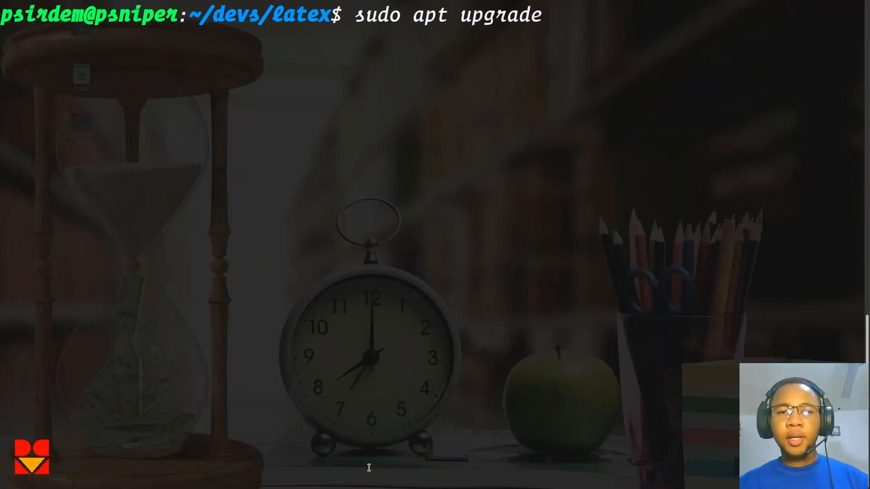
key("Return")
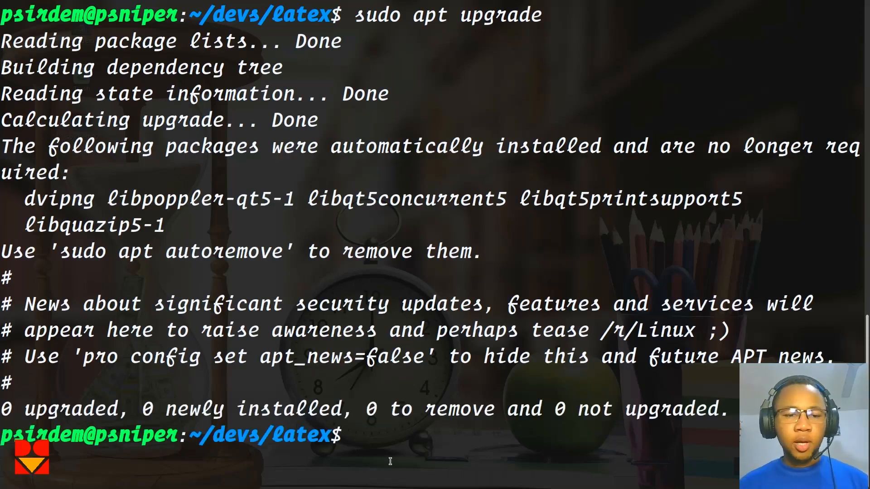
type("cle")
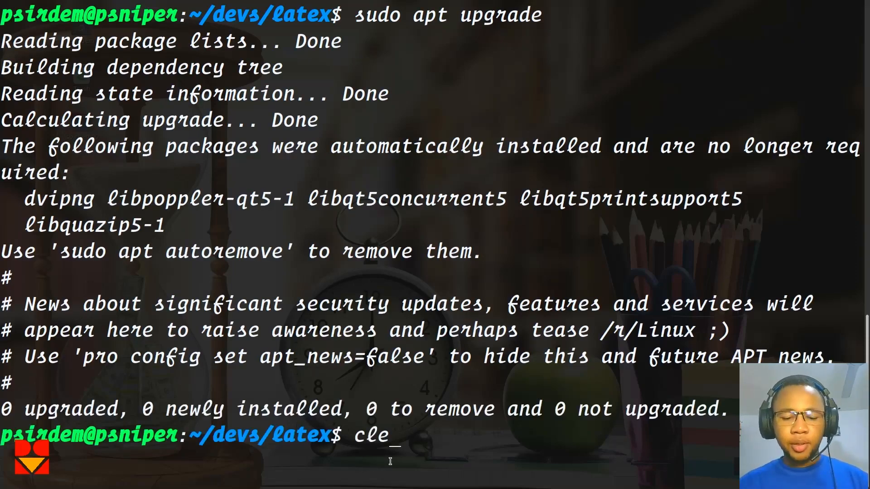
key("Return")
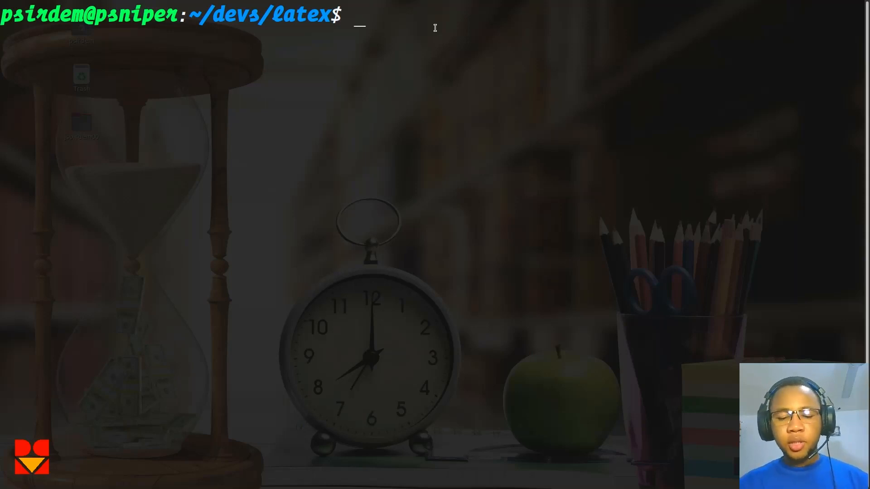
Install the texlive package via sudo apt, trimming texlive-full back to texlive
type("sudo")
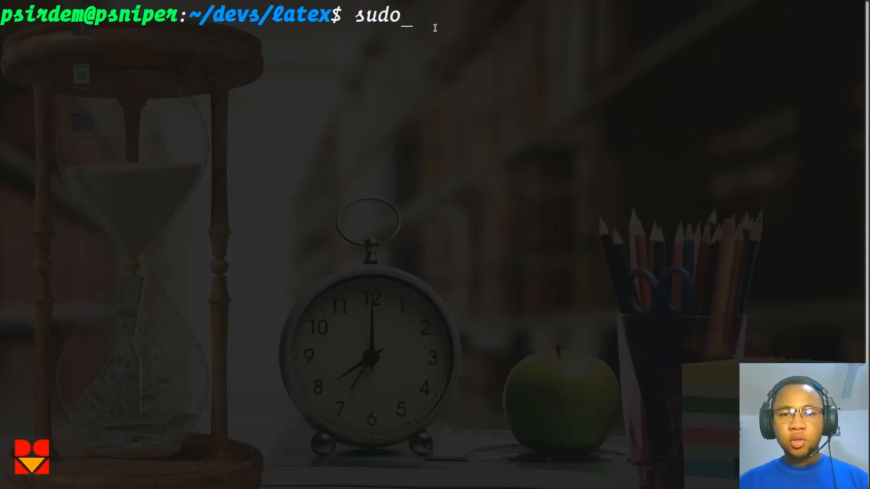
type("apt")
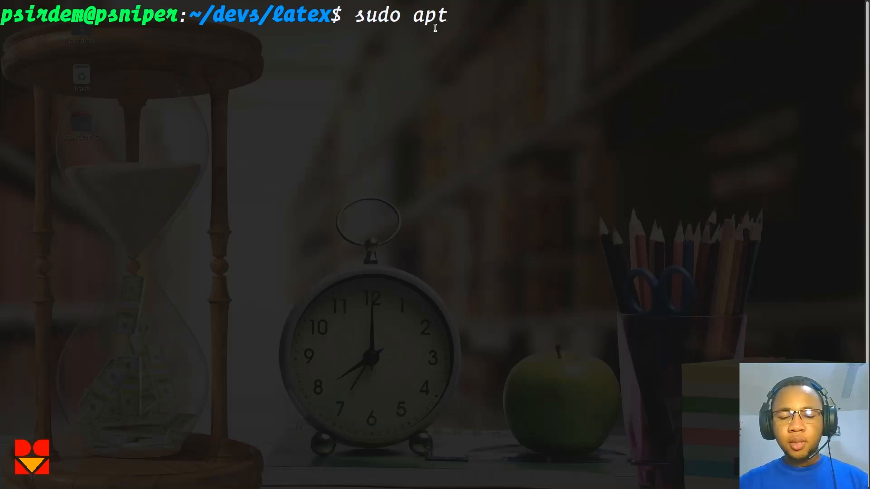
type("install")
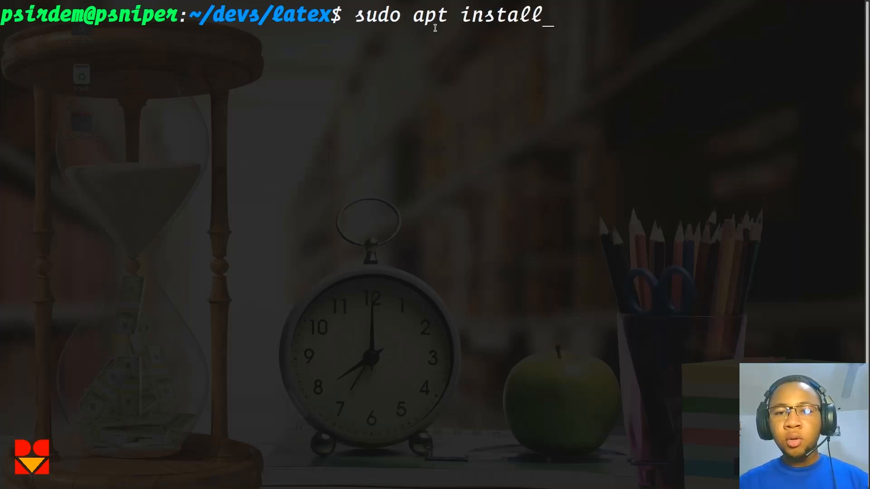
type("texli")
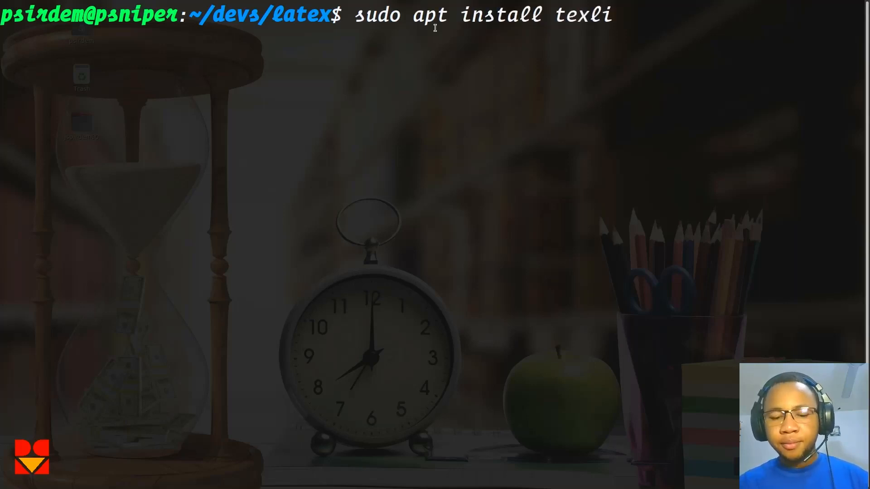
type("ve")
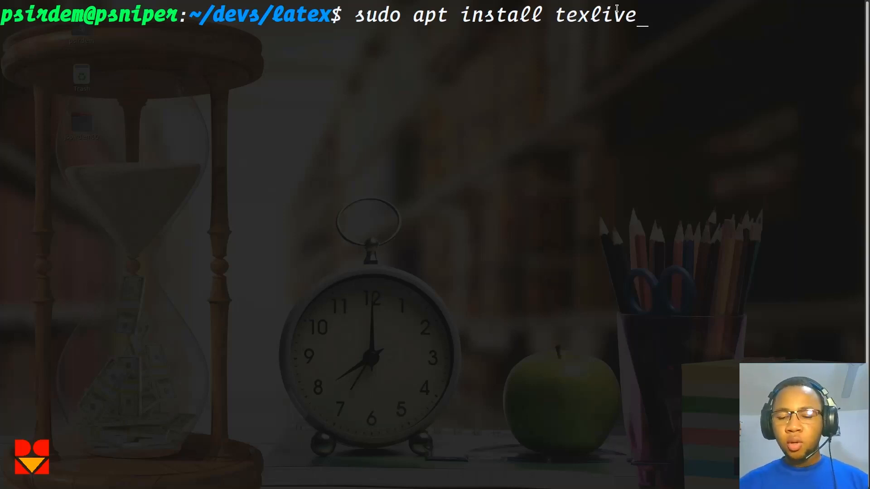
type("-ful")
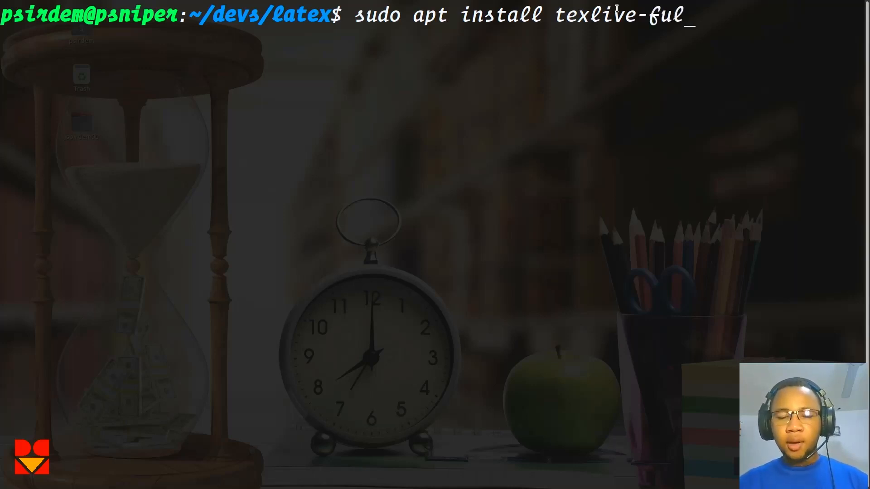
type("l")
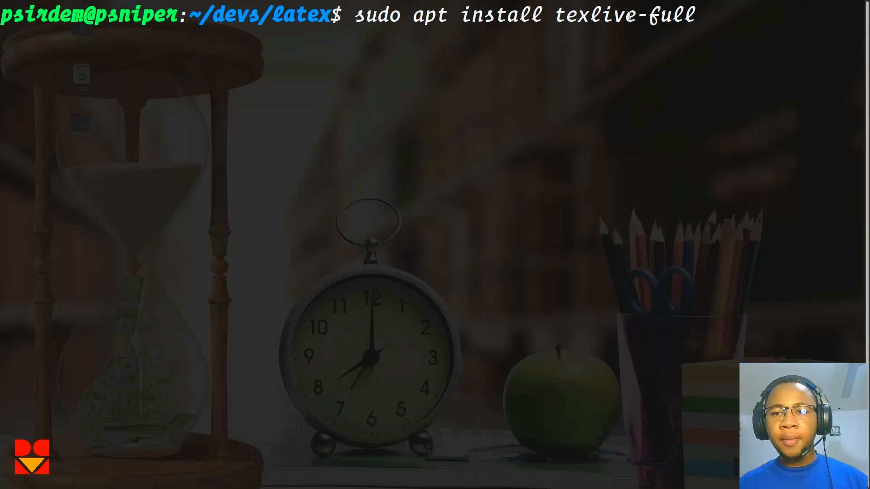
key("Backspace")
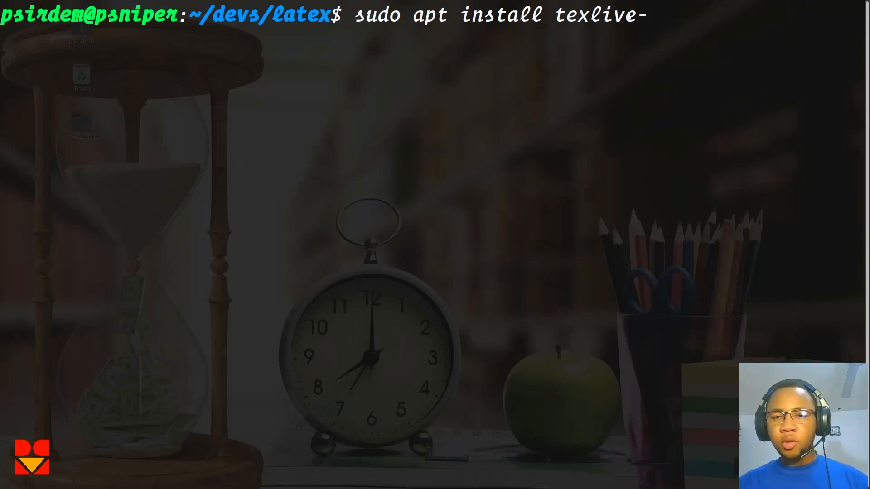
type("s")
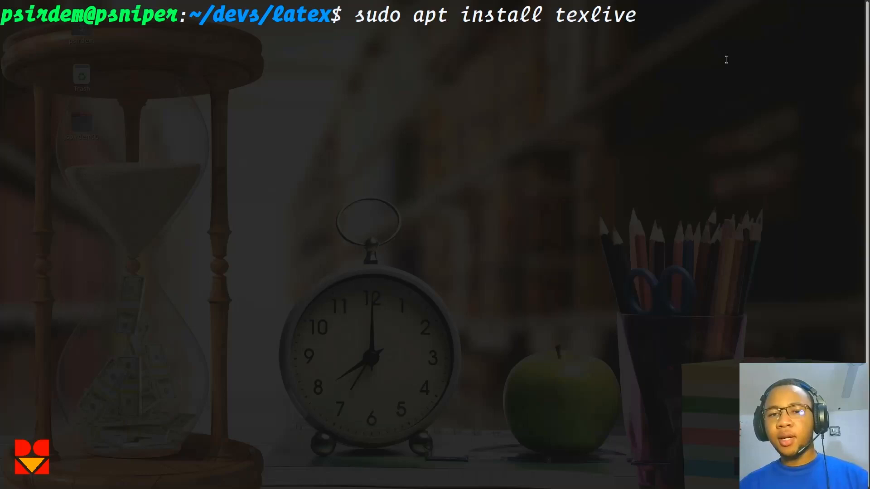
key("Return")
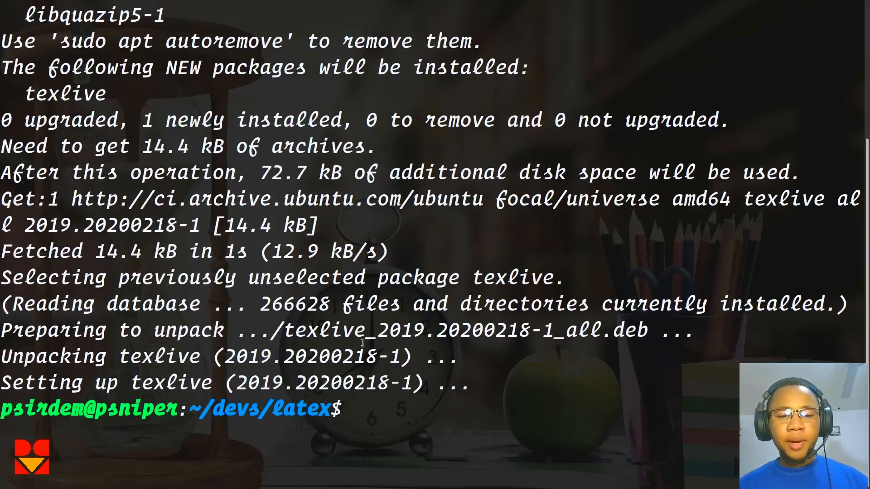
mouse_move(455, 199)
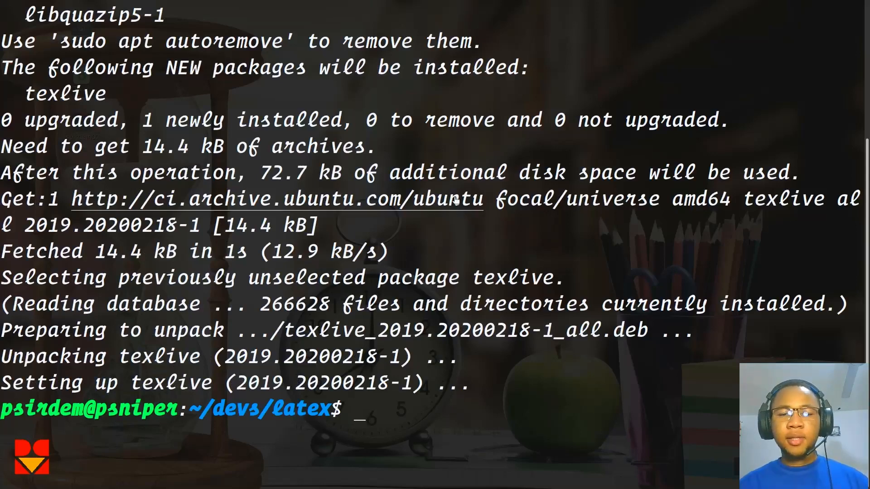
mouse_move(398, 238)
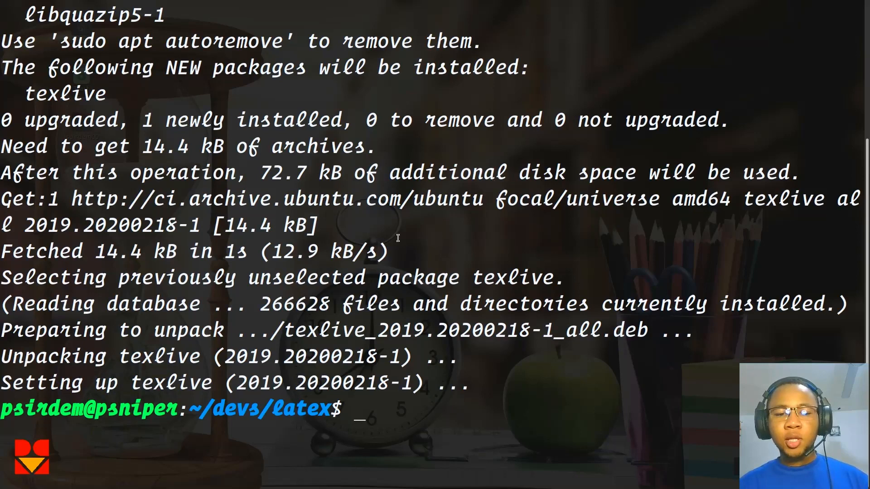
mouse_move(592, 225)
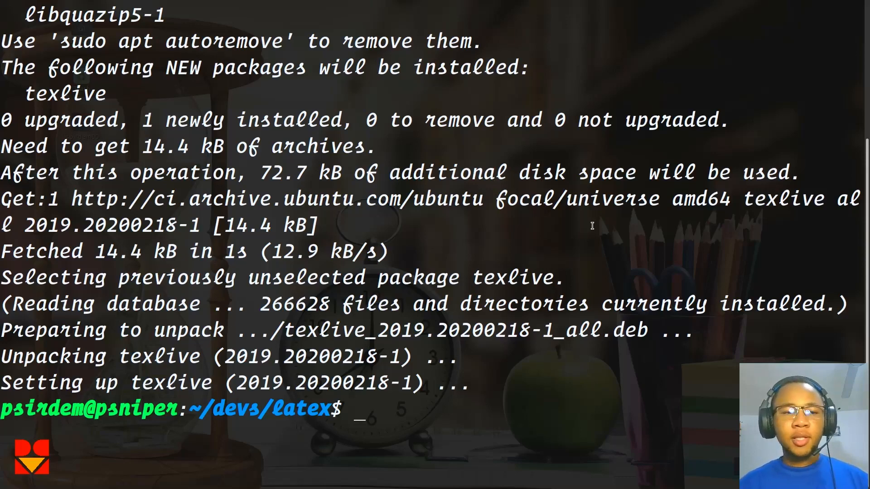
mouse_move(302, 394)
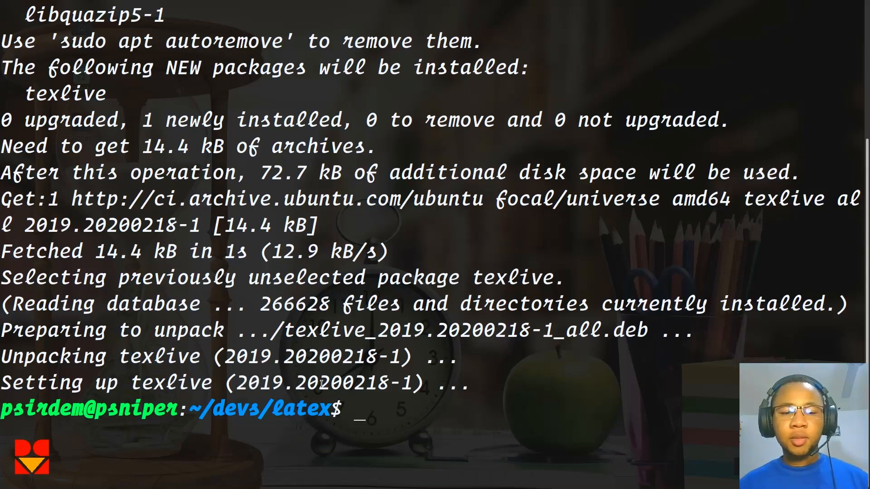
mouse_move(386, 415)
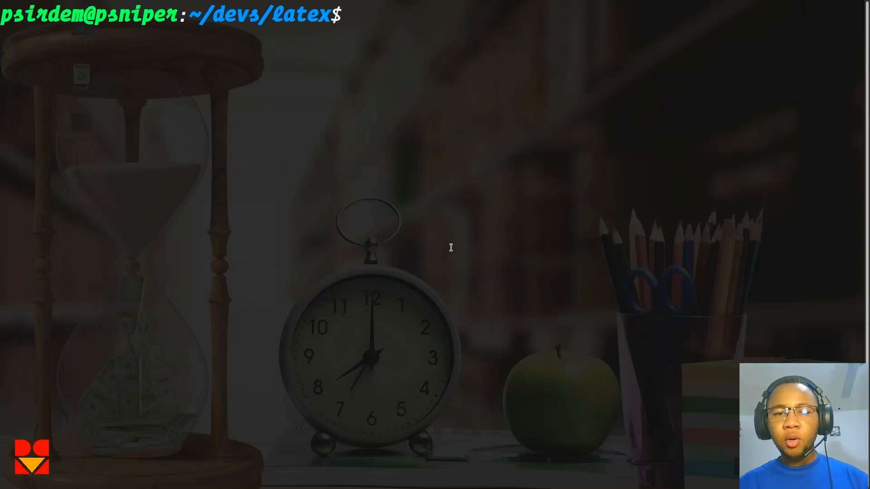
mouse_move(444, 67)
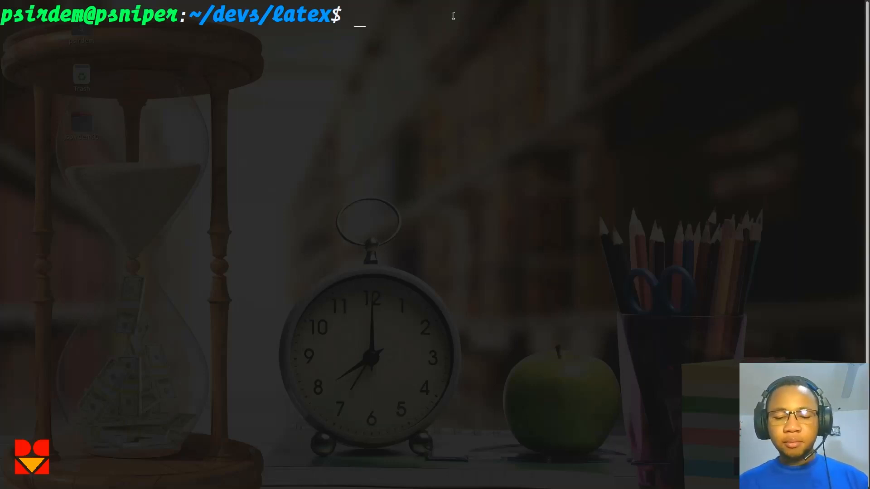
Create and open a new hello.tex file in Vim
type("vim")
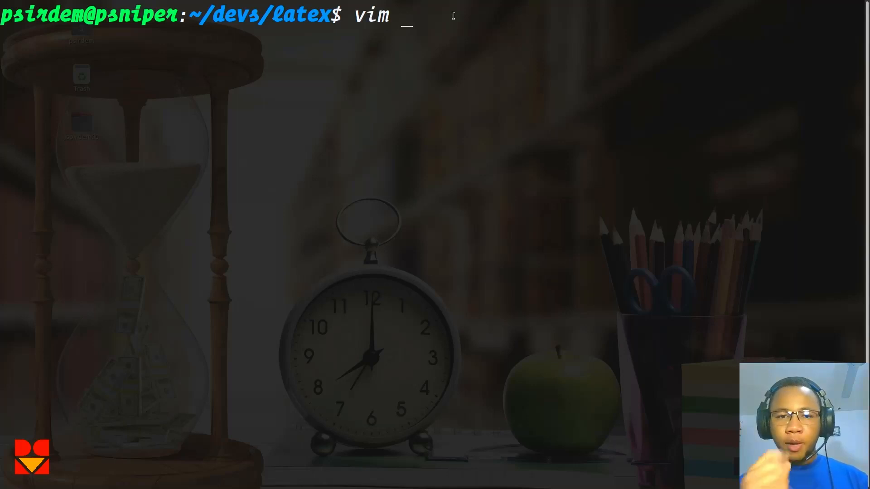
type("he")
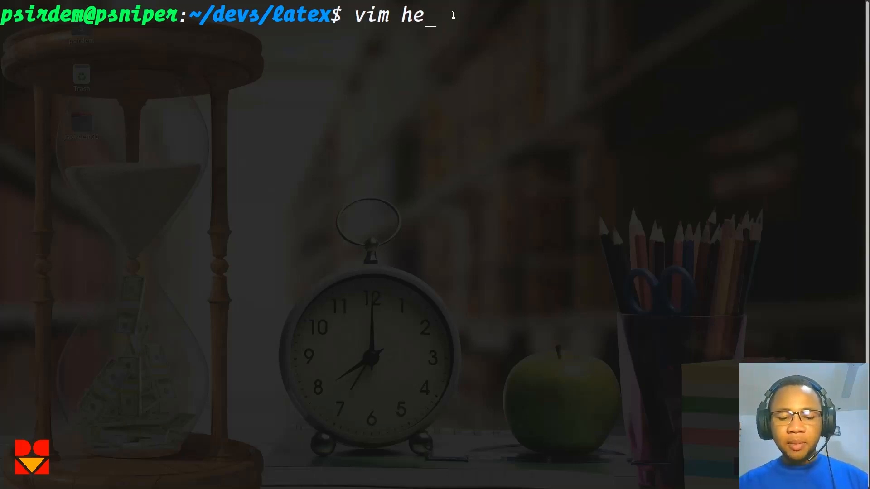
type("llo.te")
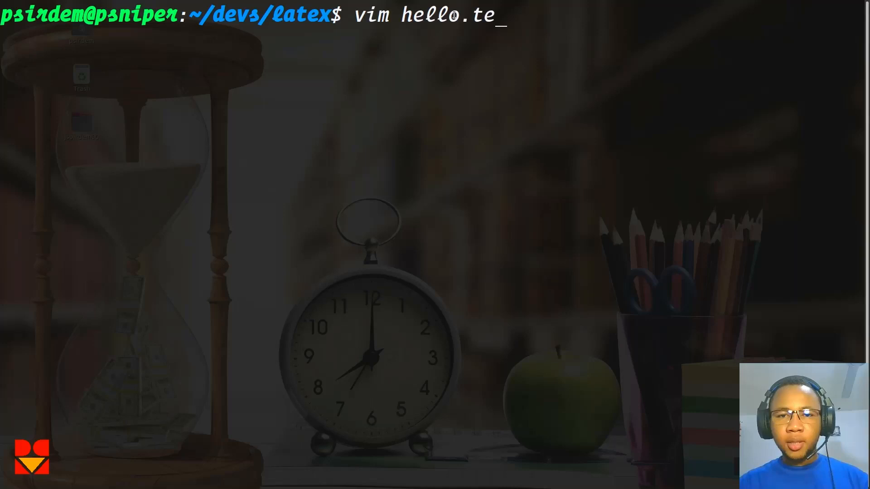
key("Return")
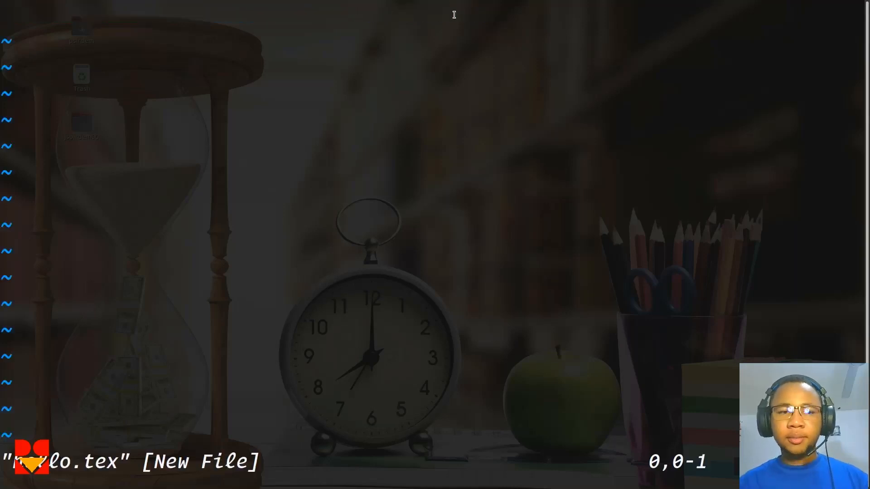
Enter insert mode and write the \documentclass{article} line
key("i")
type("\\")
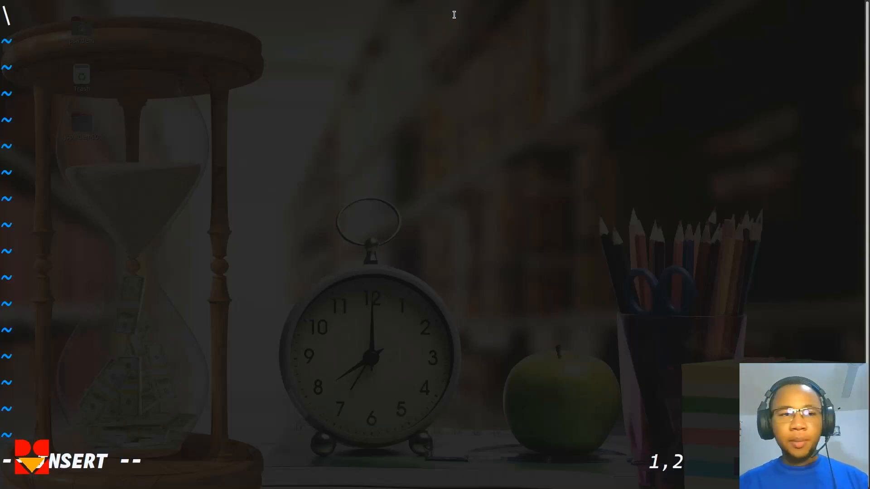
type("de")
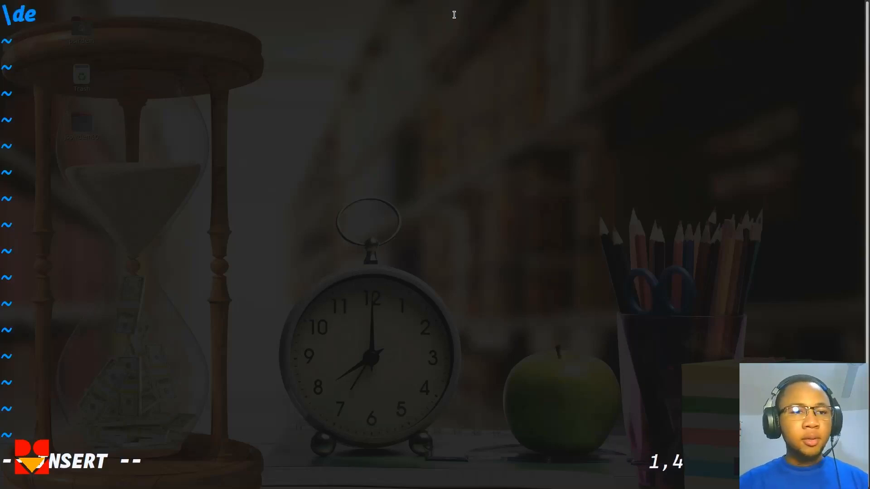
type("o")
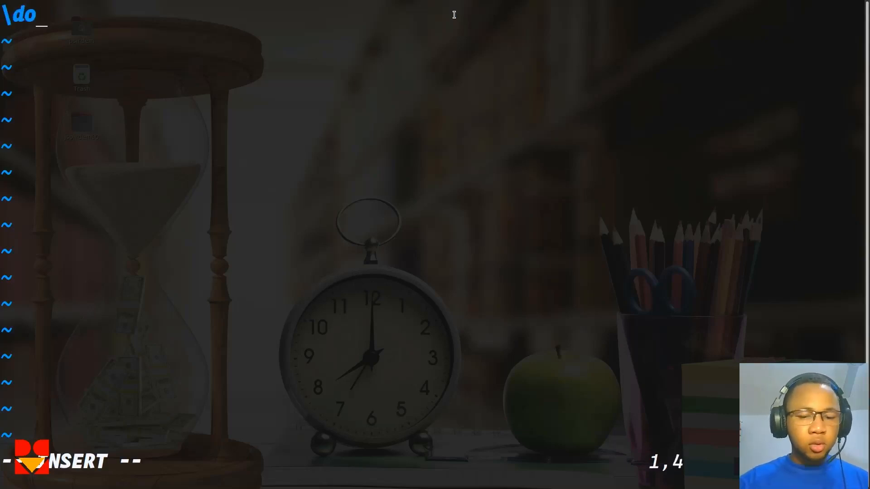
type("cument")
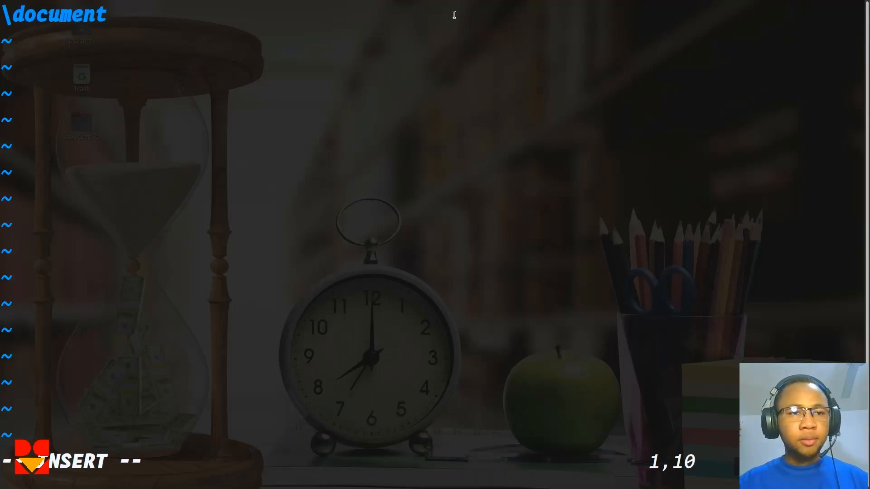
type("class")
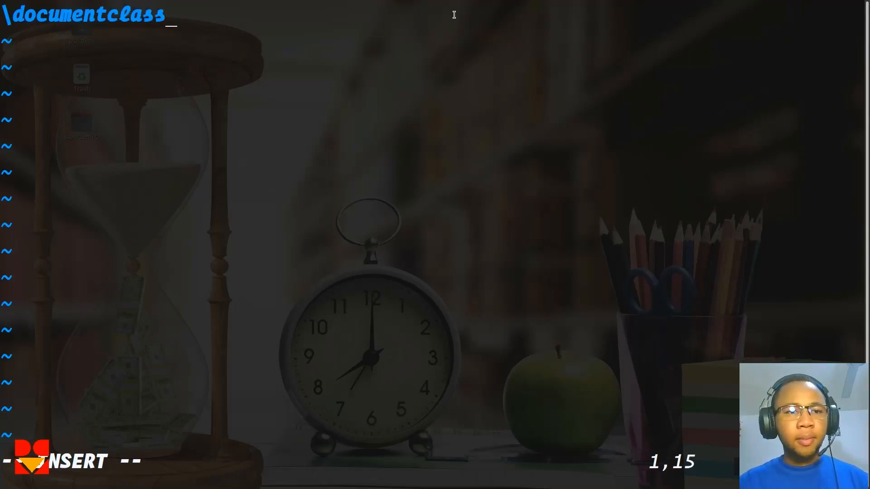
type("{")
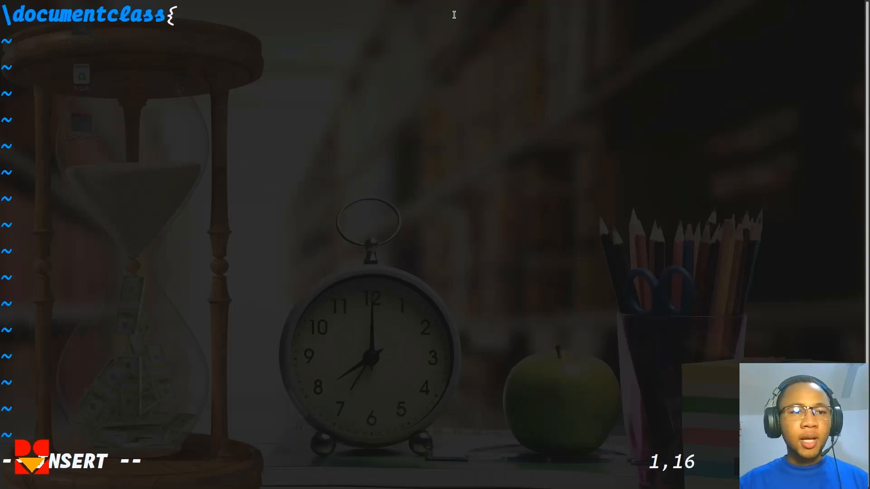
type("ar")
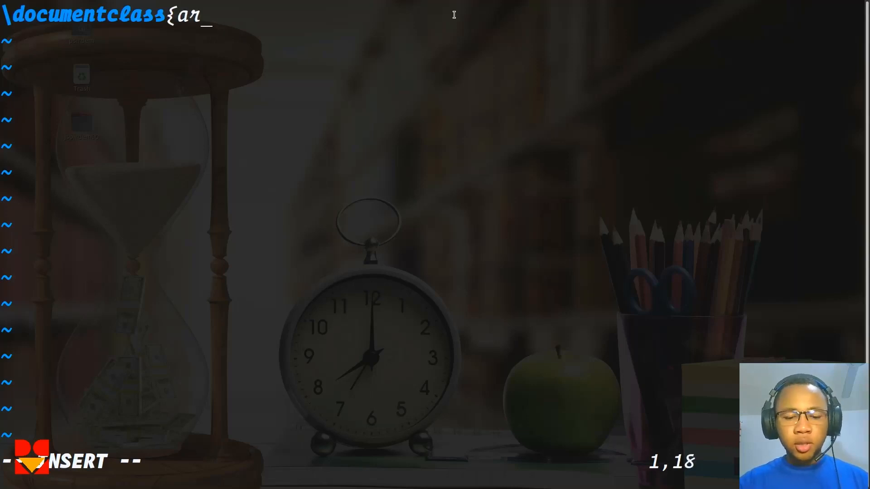
type("ticle")
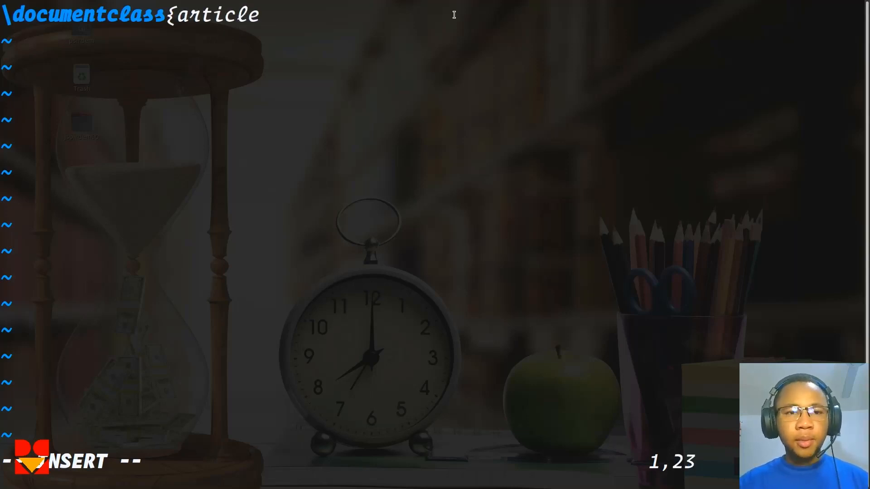
key("Return")
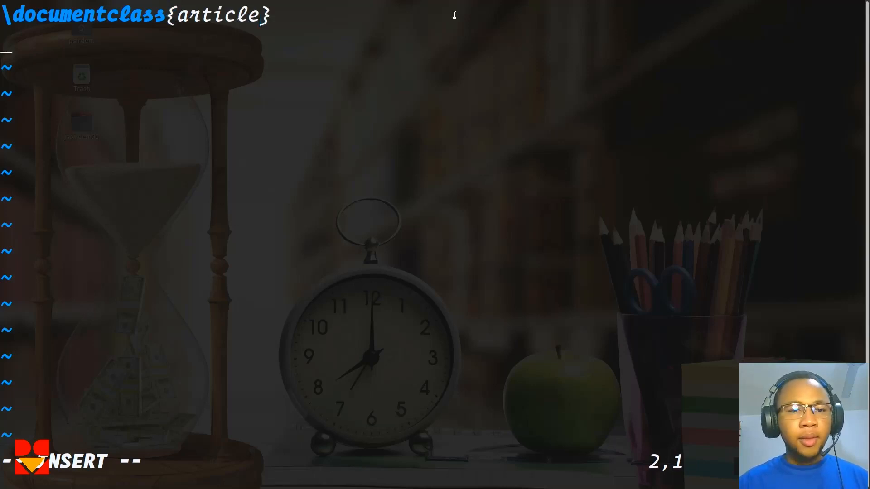
Add the \begin{document} and \end{document} lines
type("\\")
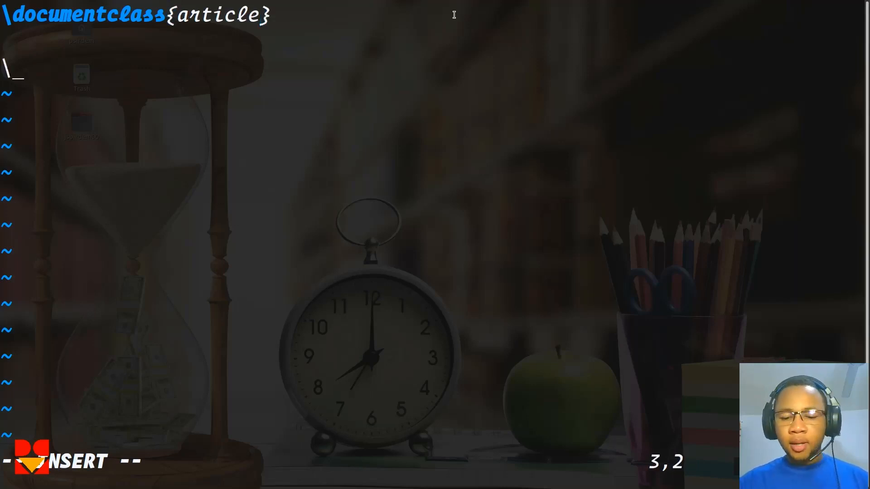
type("be")
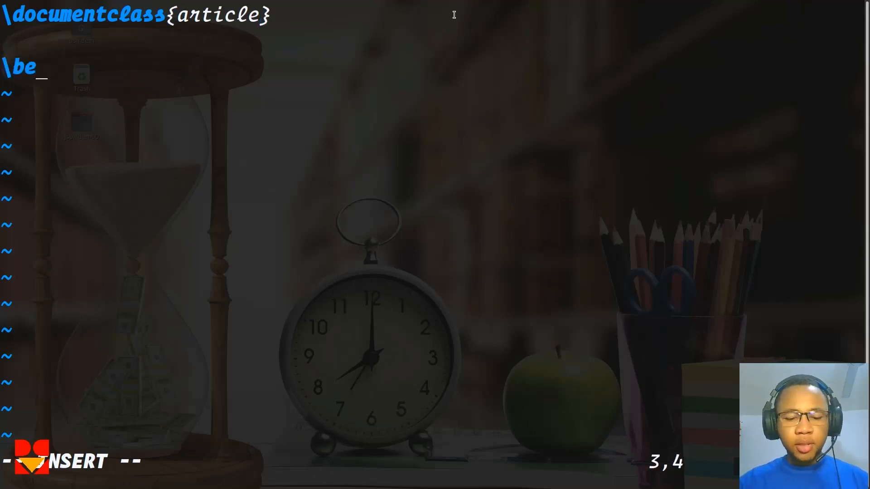
type("gin{")
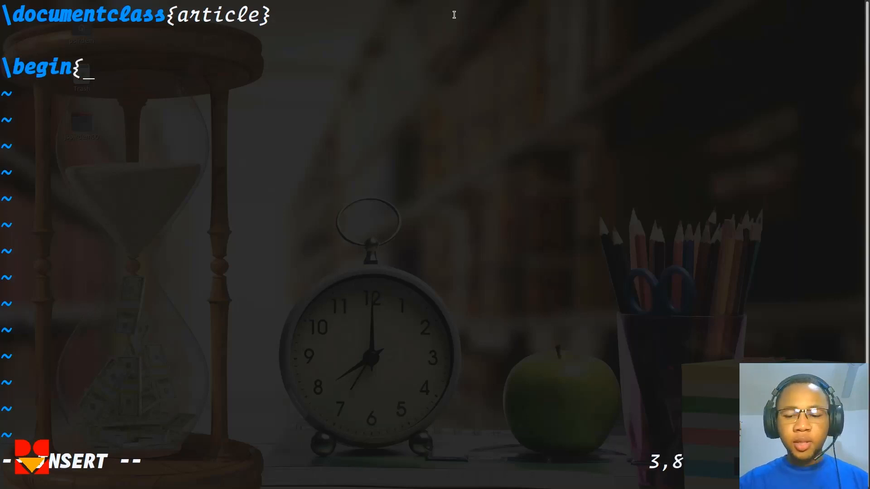
type("docume")
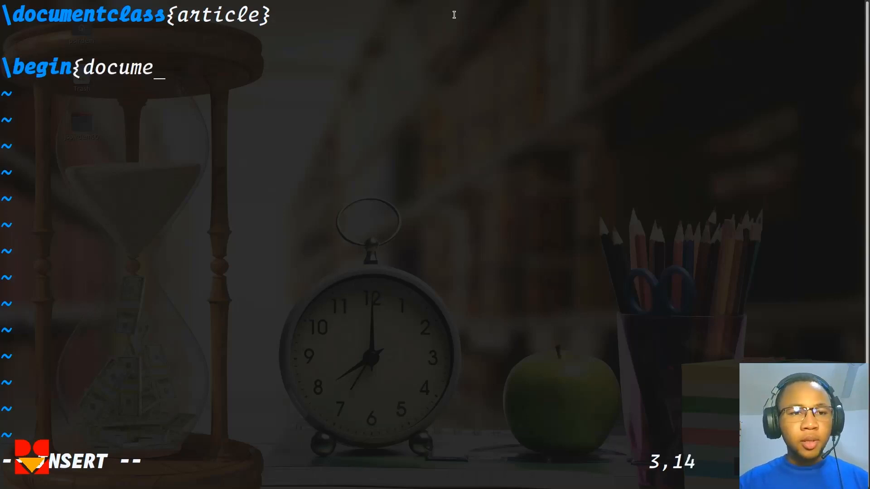
type("nt}")
type("\\e")
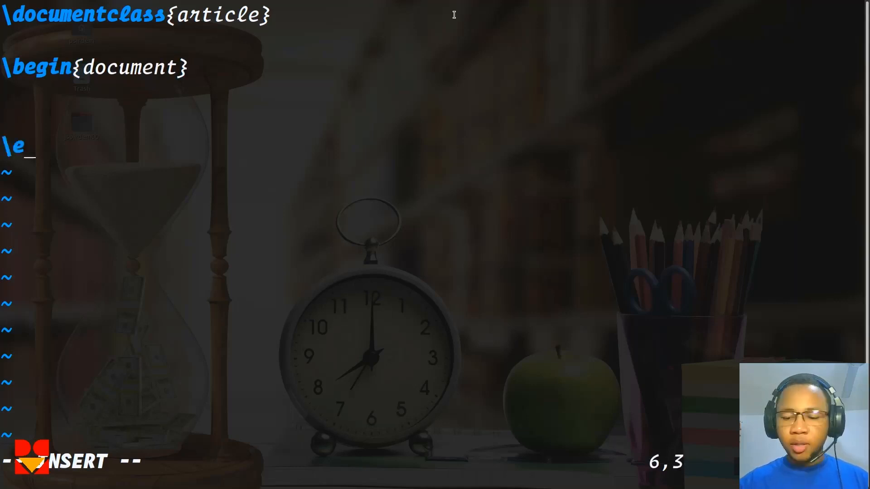
type("nd")
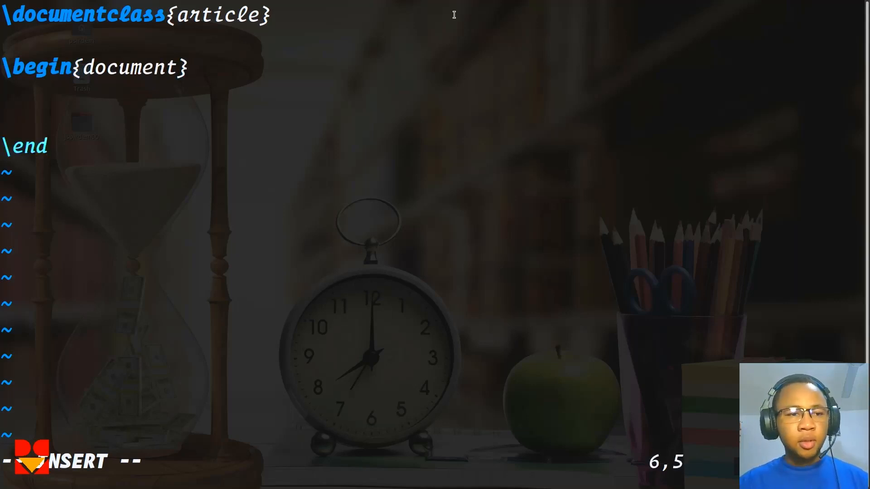
type("{docu")
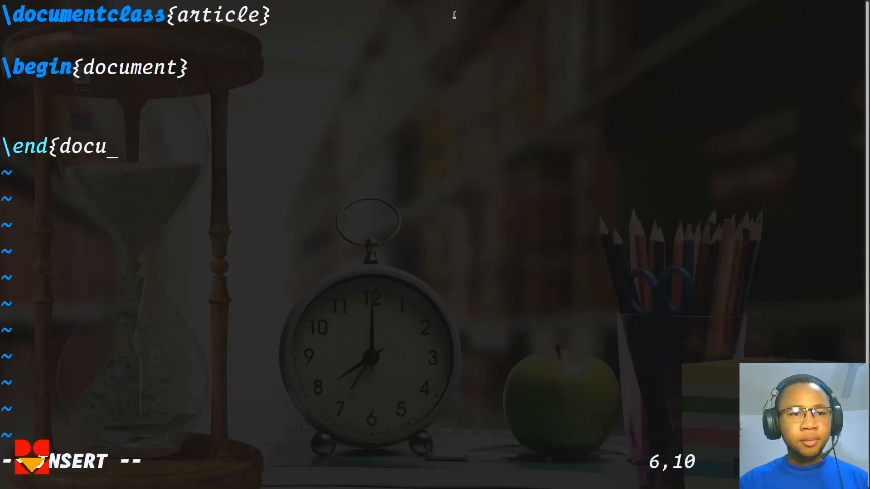
type("ment")
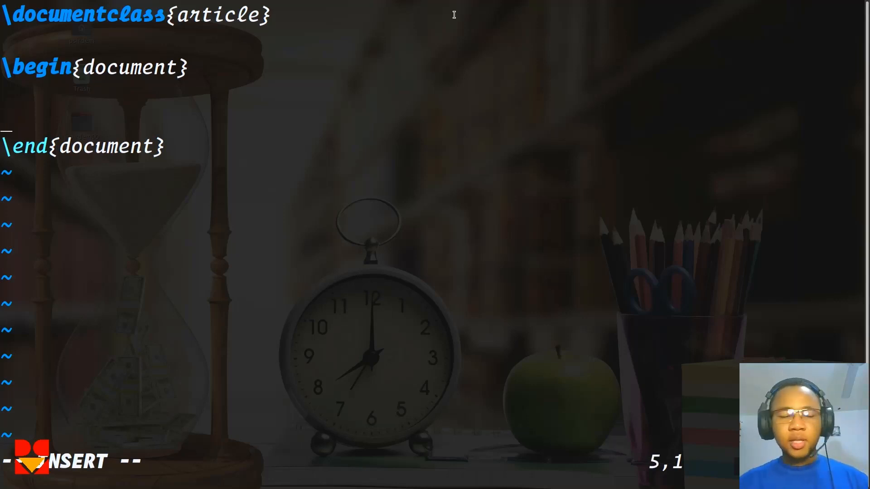
Write \Large{Hello Worl I'm Using Latex} inside the document body
type("\\L")
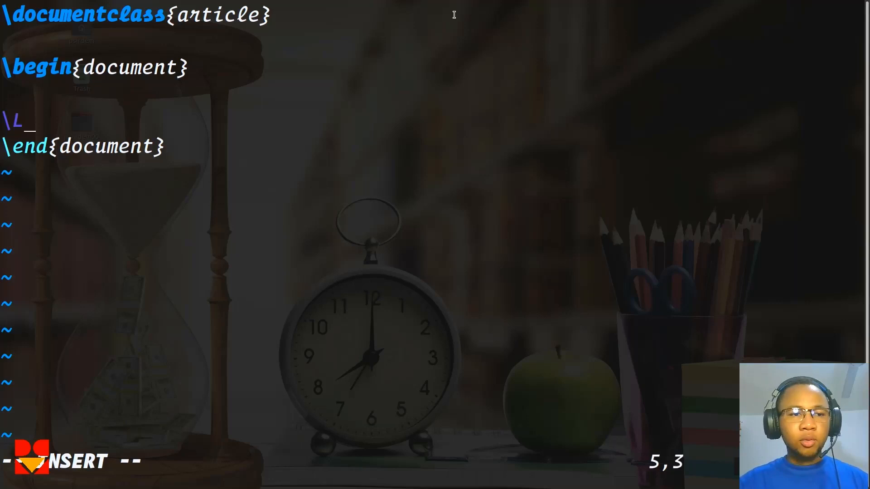
type("arge")
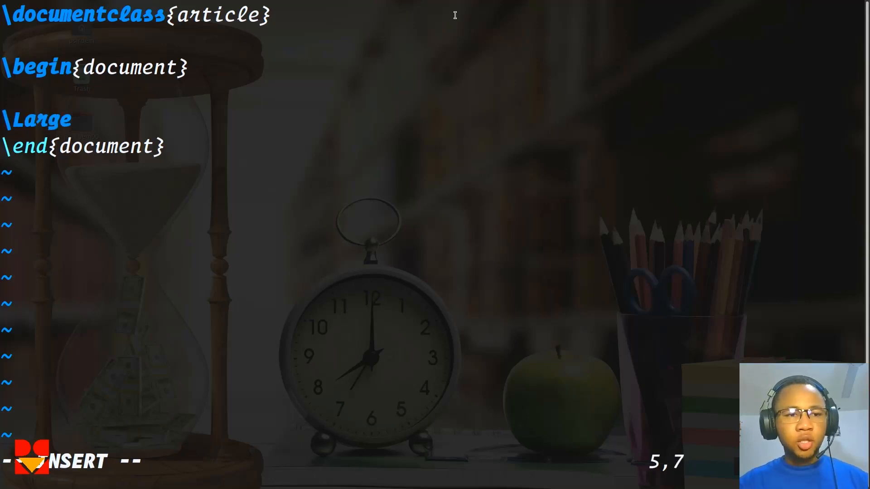
type("{}")
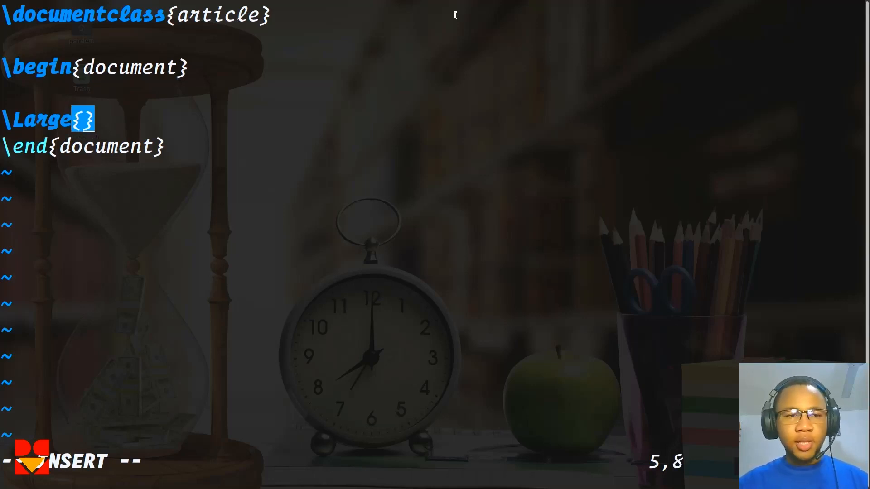
type("Hello")
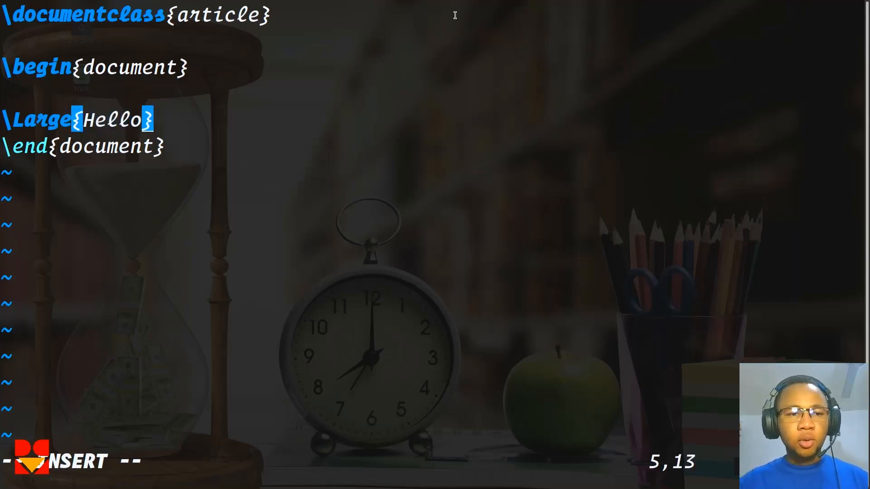
type("W")
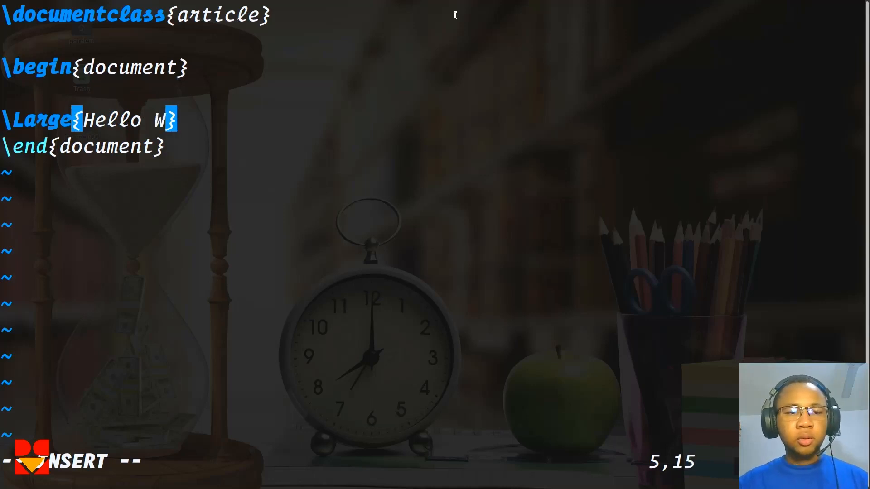
type("orl I")
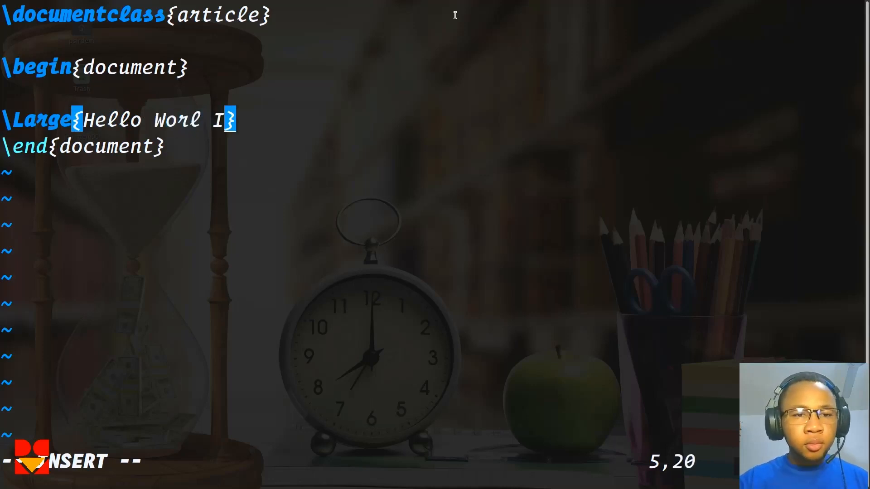
type("'m")
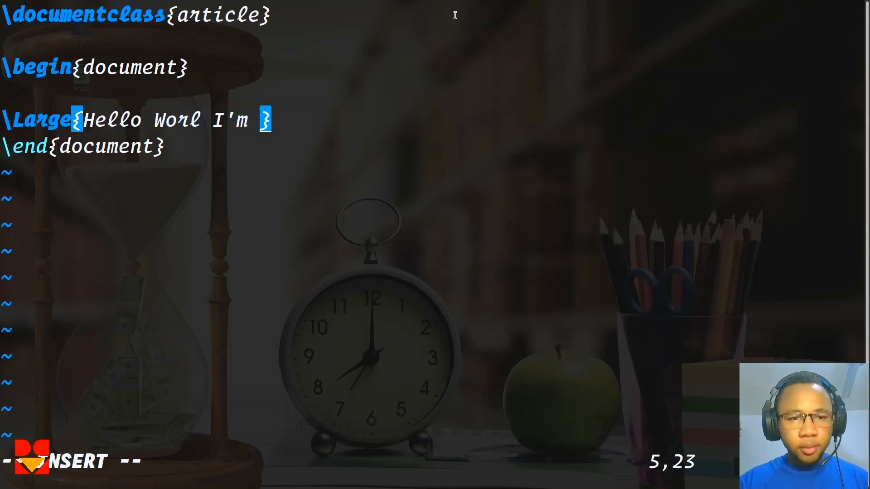
type("Us")
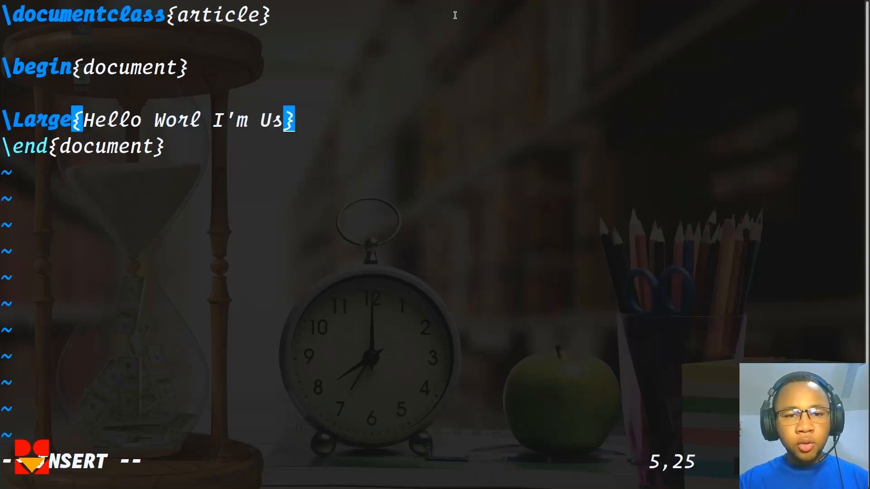
type("ing")
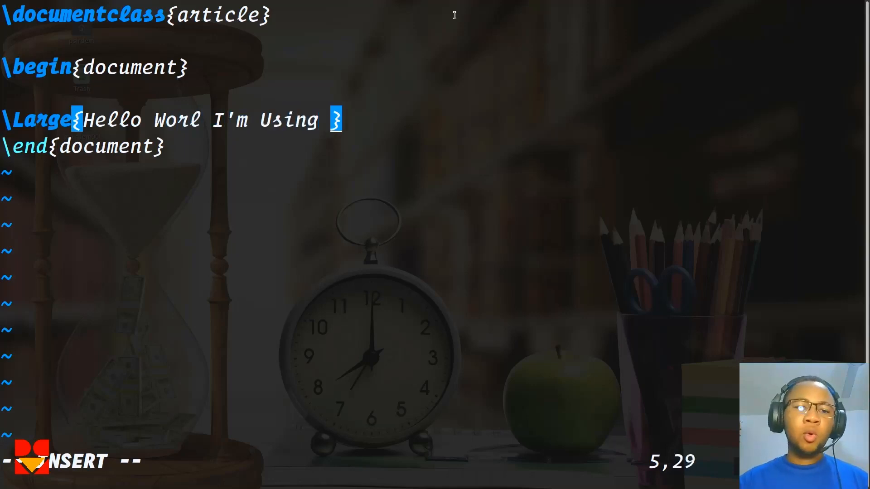
type("La")
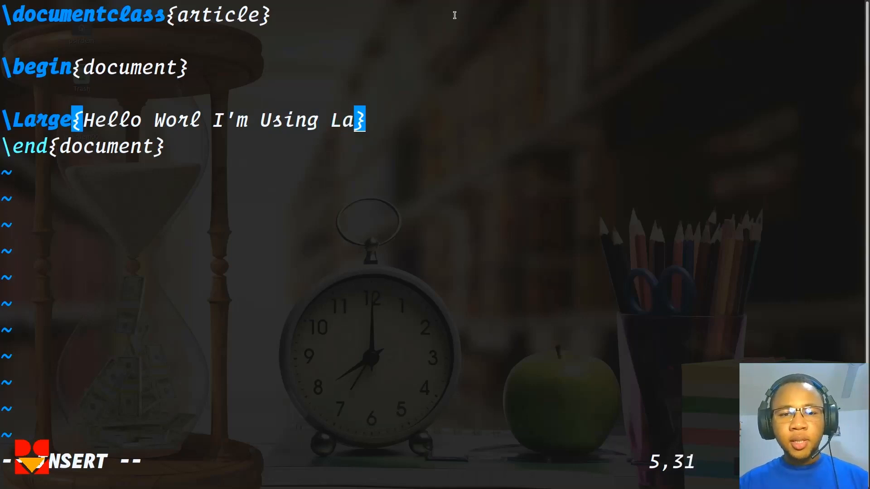
type("ex")
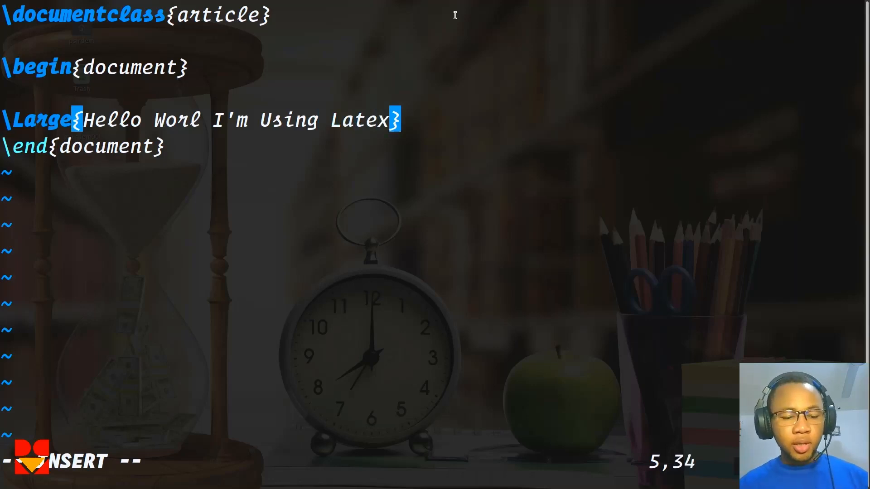
mouse_move(667, 104)
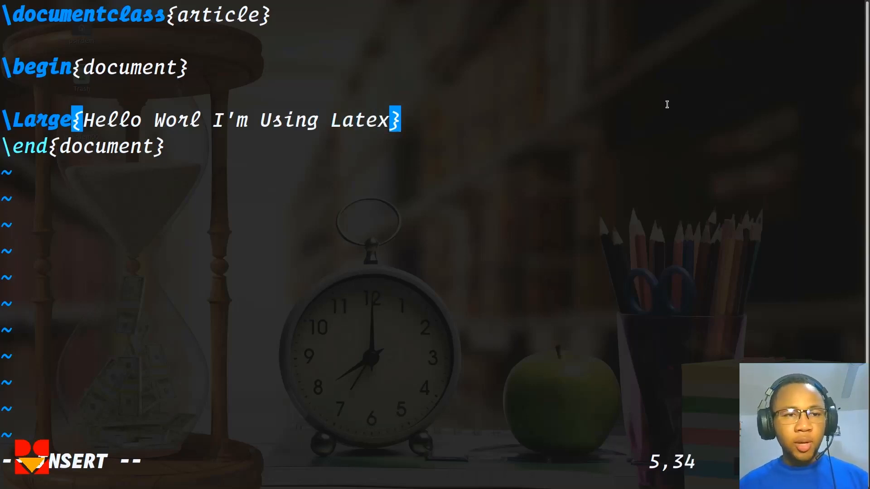
Save and quit Vim, then display hello.tex with cat
key("Escape")
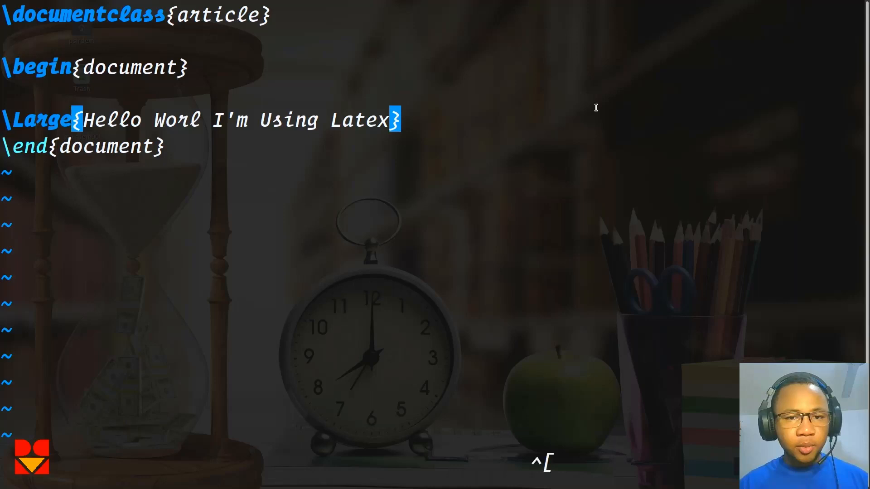
key("Escape")
type("ls")
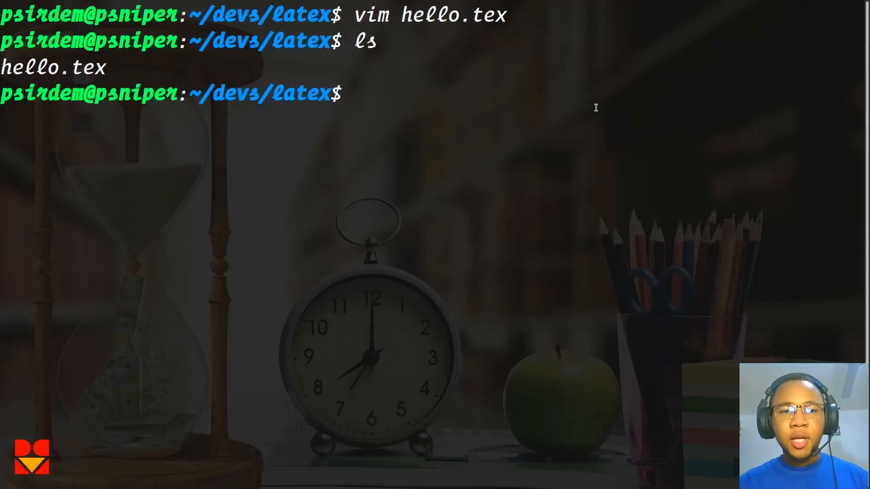
type("cat")
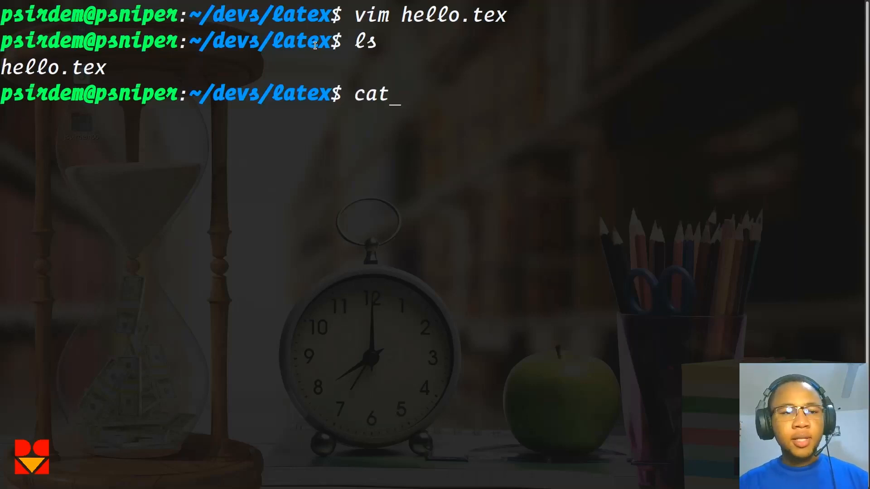
key("Return")
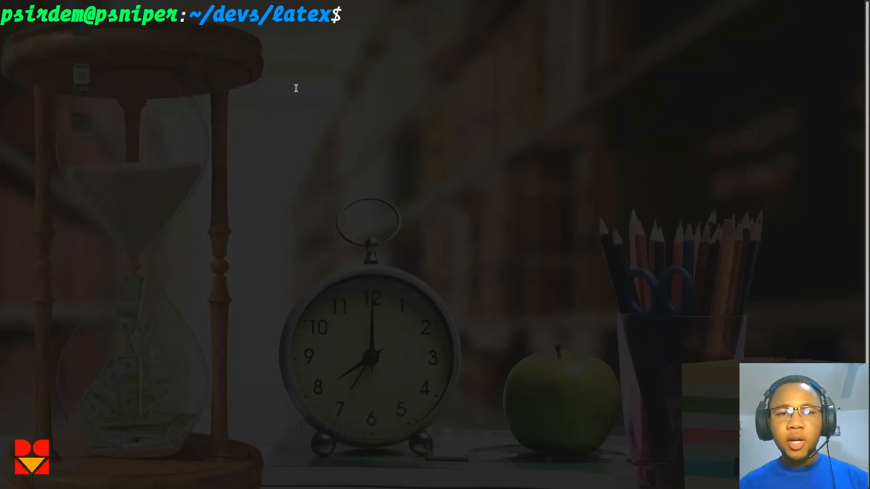
mouse_move(370, 22)
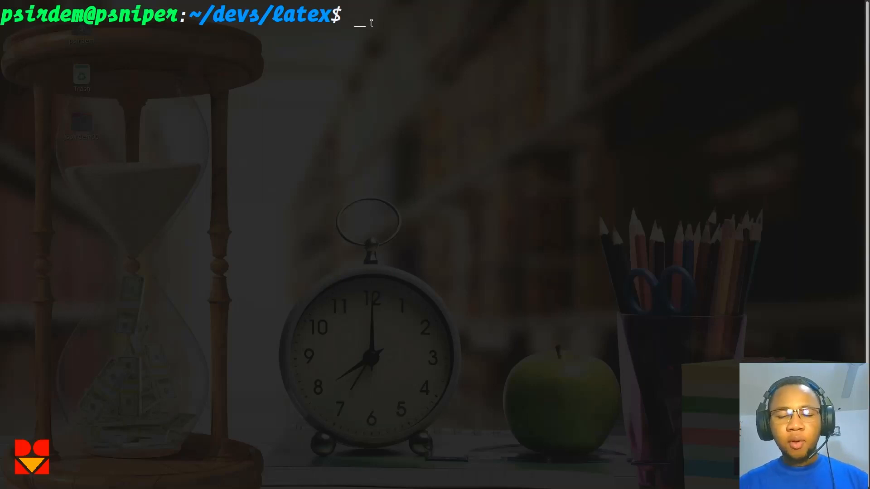
Compile hello.tex into hello.pdf with pdflatex, then begin clearing the screen
type("pd")
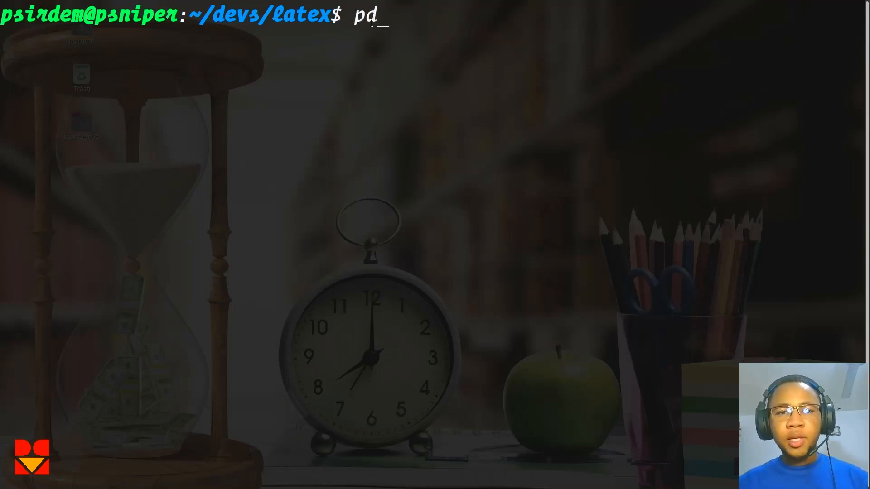
type("flatex")
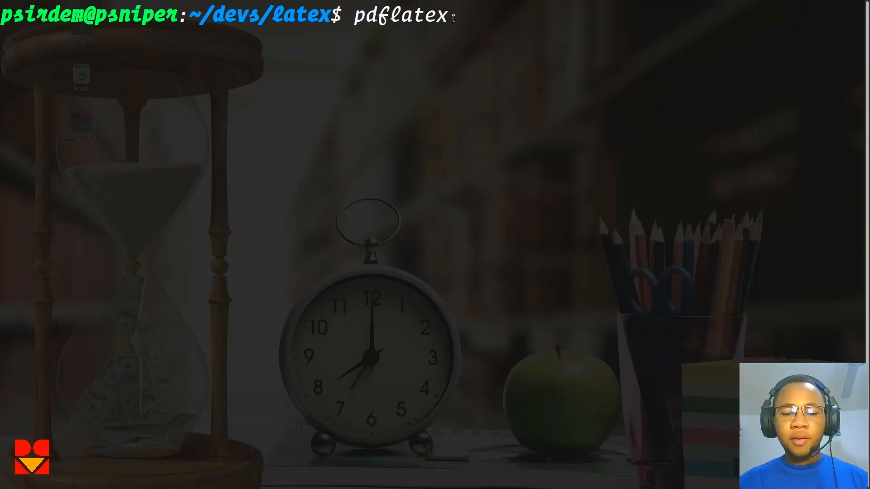
key("Return")
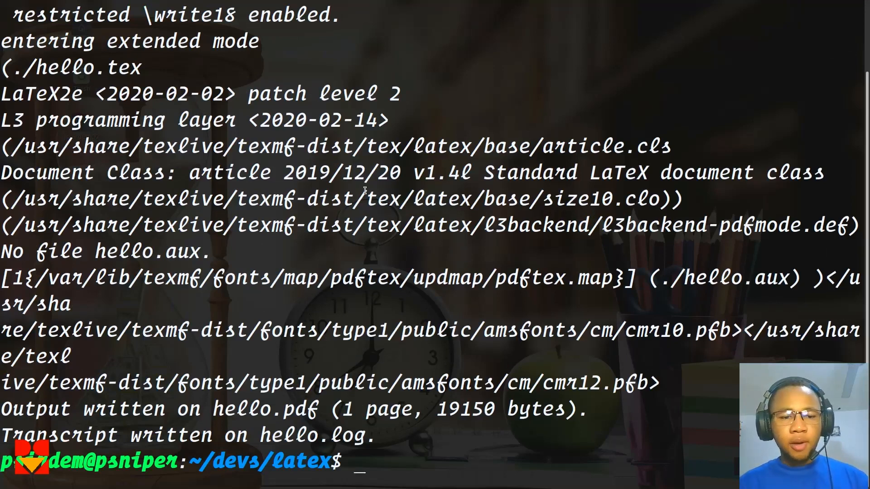
type("c")
type("ls")
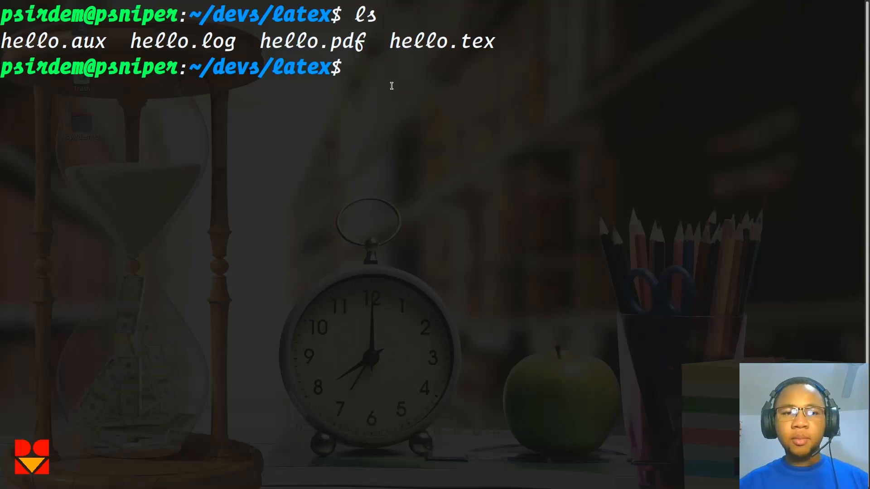
type("cle")
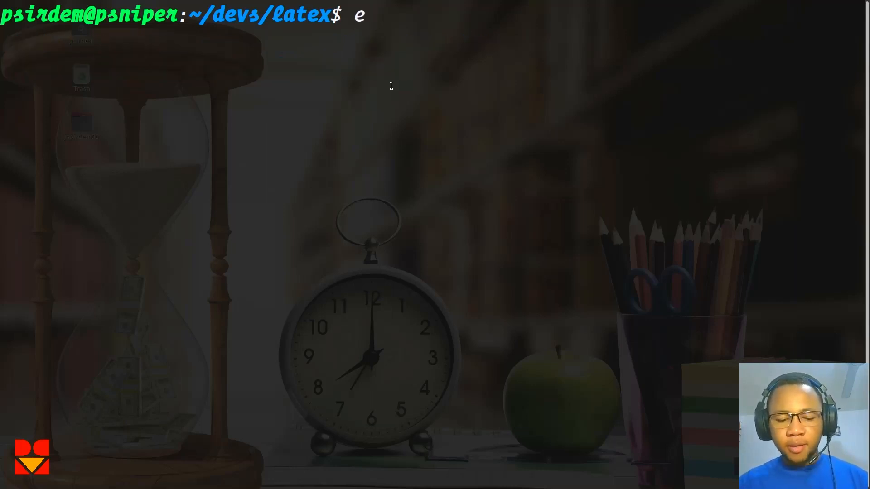
Preview hello.pdf in Evince, then end the viewer with Ctrl+C
type("vince")
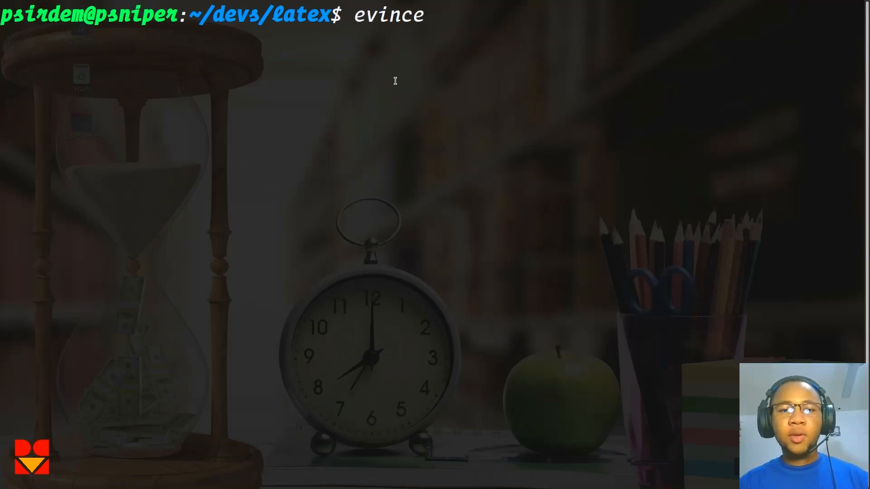
type("he")
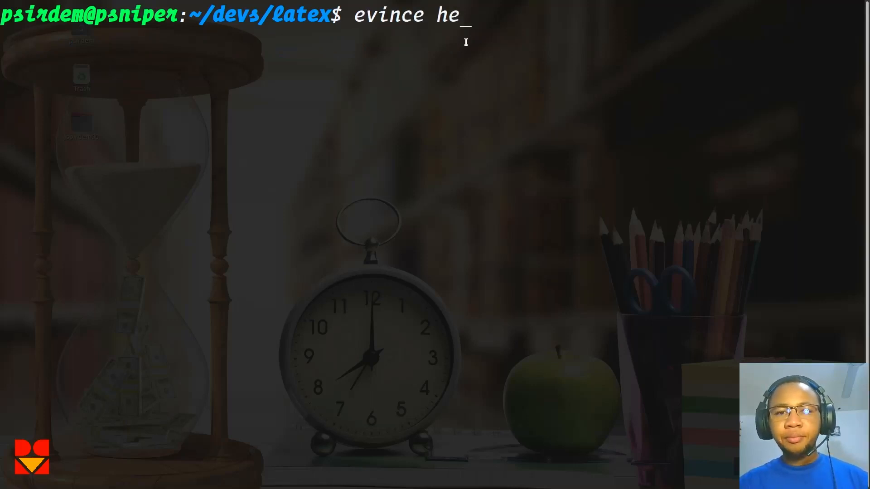
type("llo.pdf")
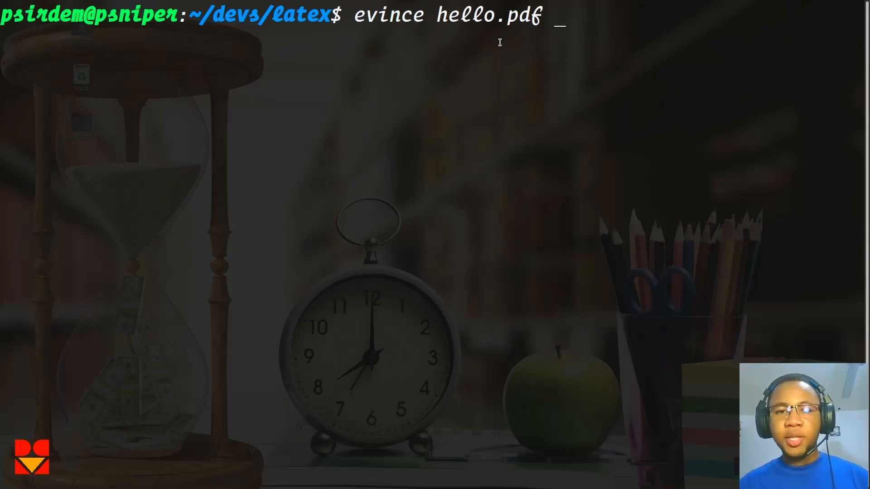
key("Return")
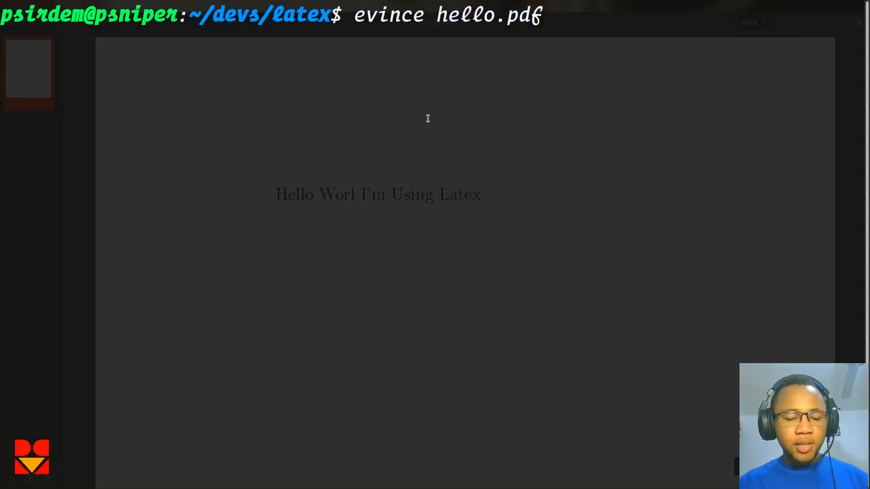
key("ctrl+c")
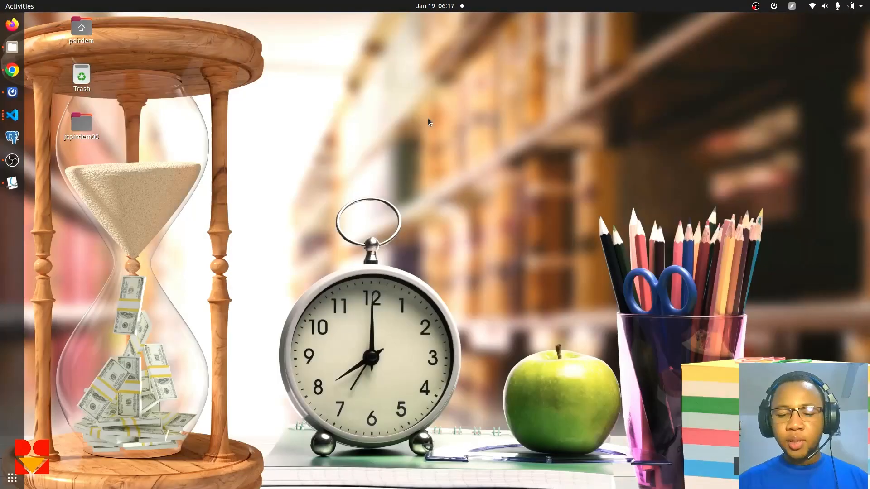
mouse_move(217, 77)
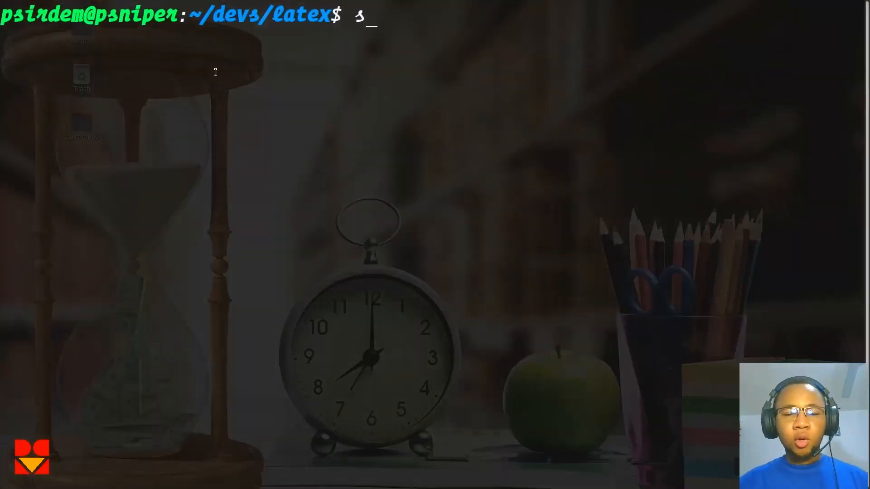
Type sudo apt install texstudio in the terminal
type("udo apt install te")
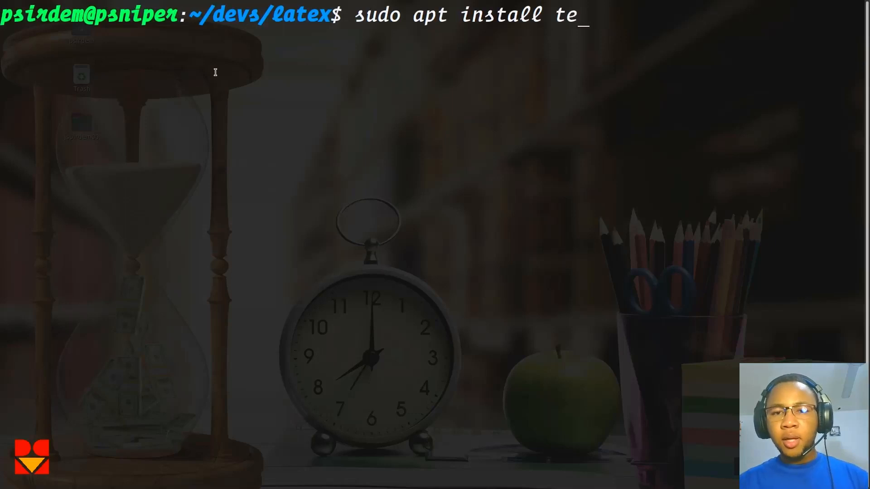
type("xstudio")
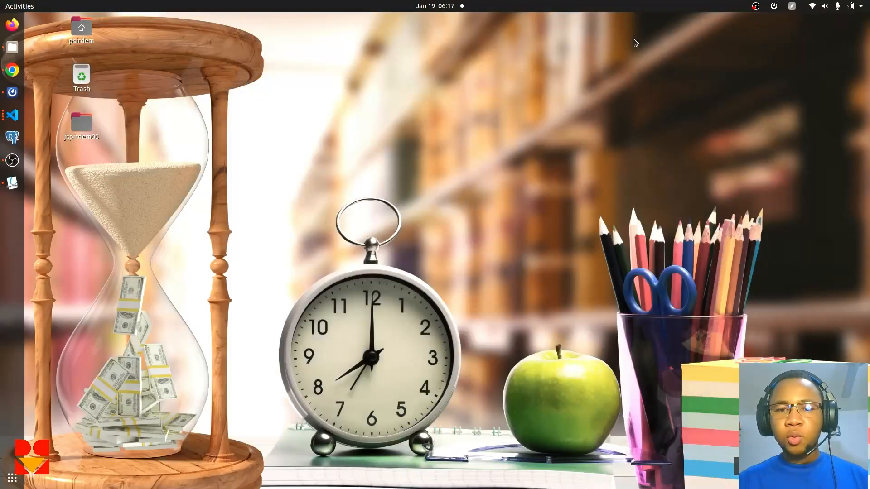
Open Chrome in full screen and run a Google search for 'texstudio'
left_click(11, 71)
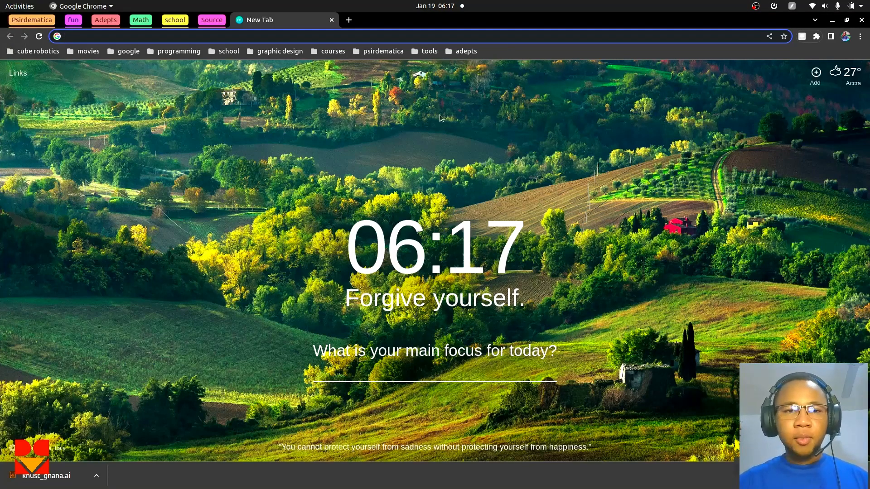
key("F11")
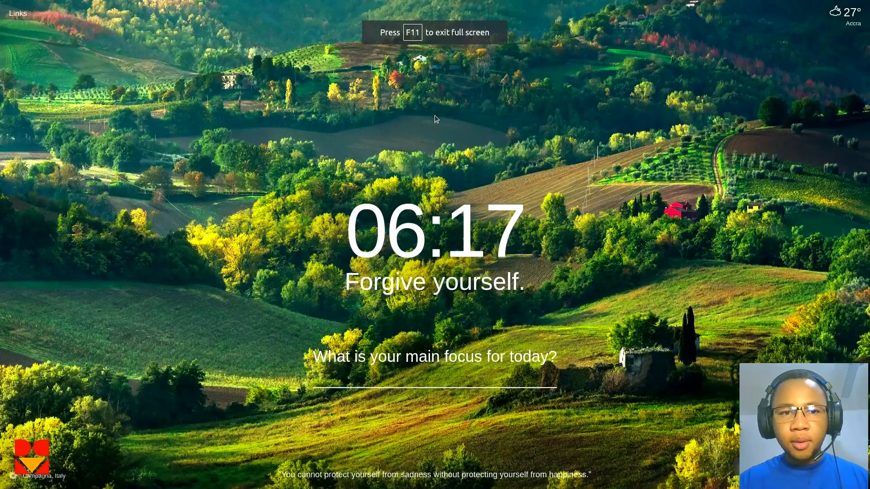
key("f11")
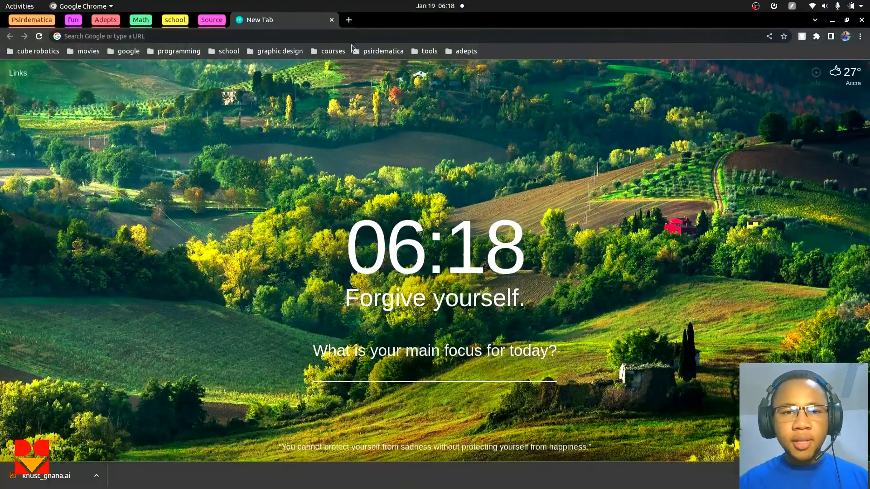
type("texstudio")
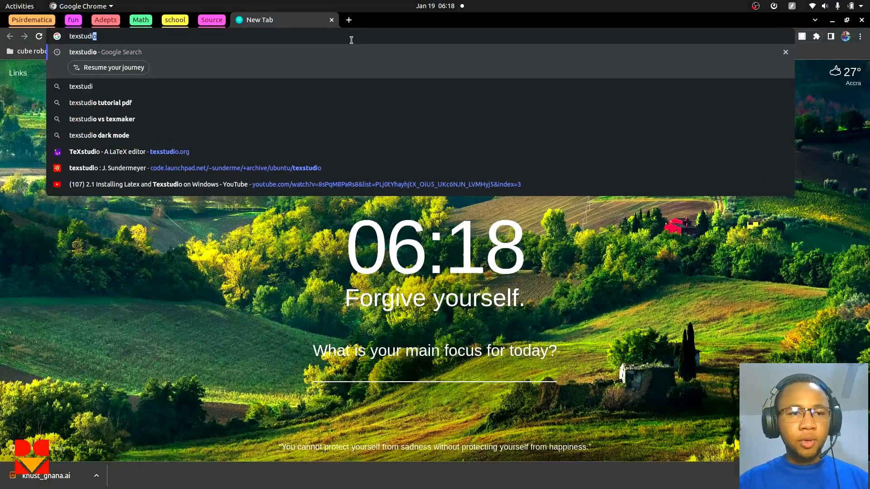
key("Return")
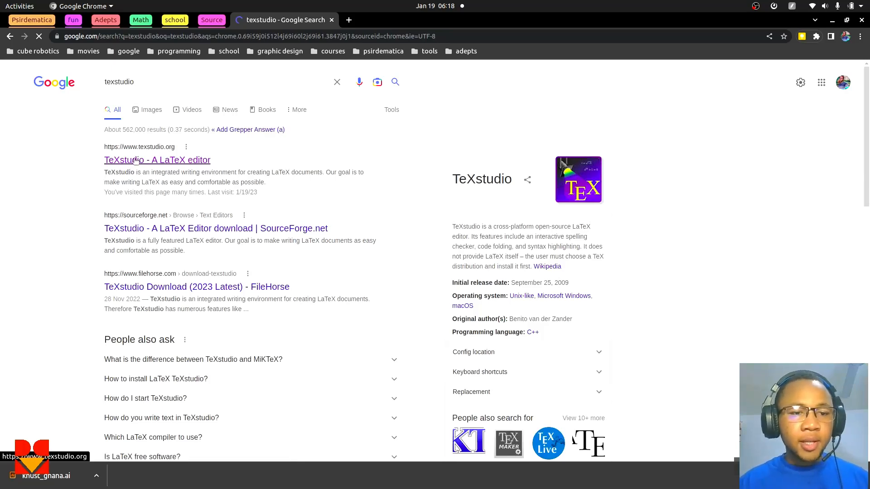
Open the official texstudio.org site, maximized, and go to its Download section
left_click(157, 160)
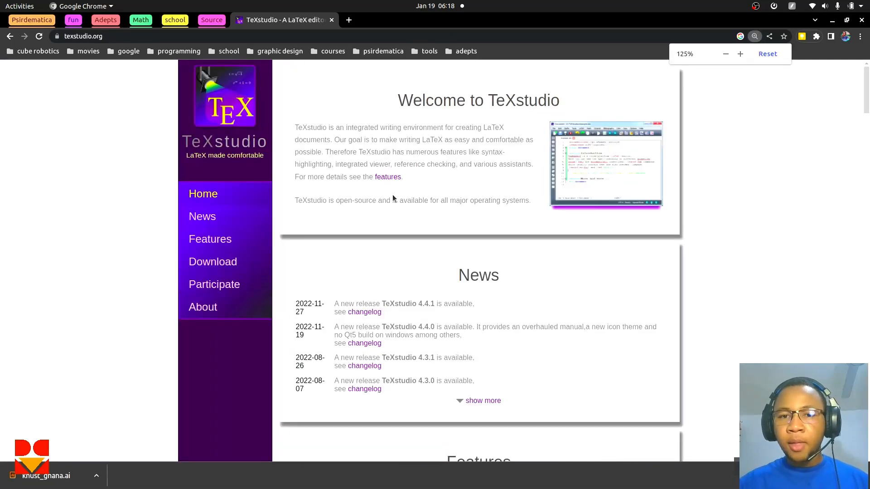
left_click(740, 54)
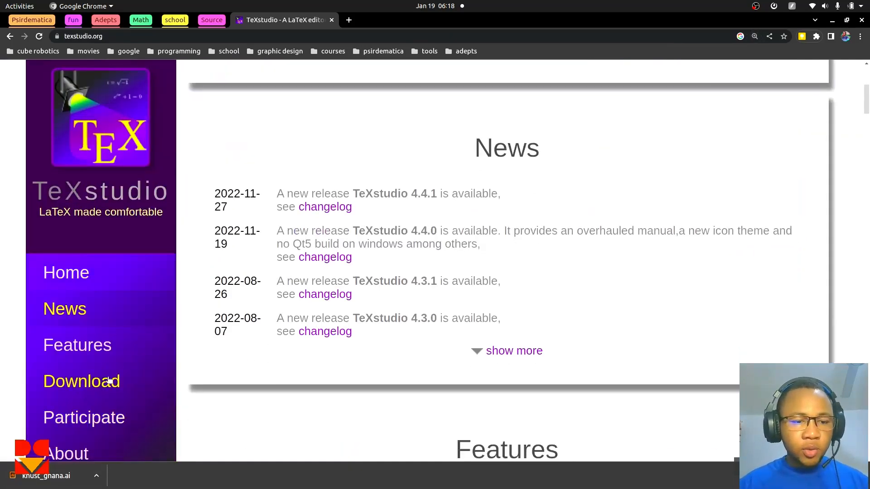
left_click(81, 381)
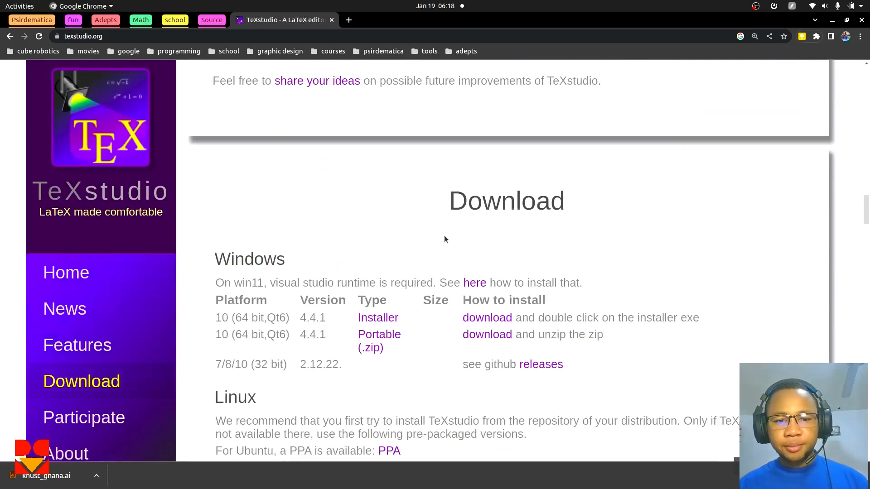
Scroll through the Linux packages table and follow the Ubuntu PPA link
scroll("down", 3)
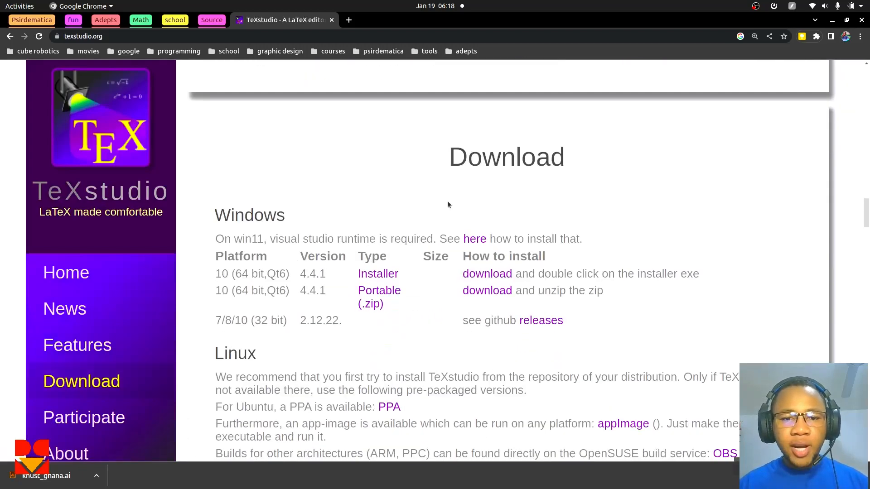
scroll("down", 3)
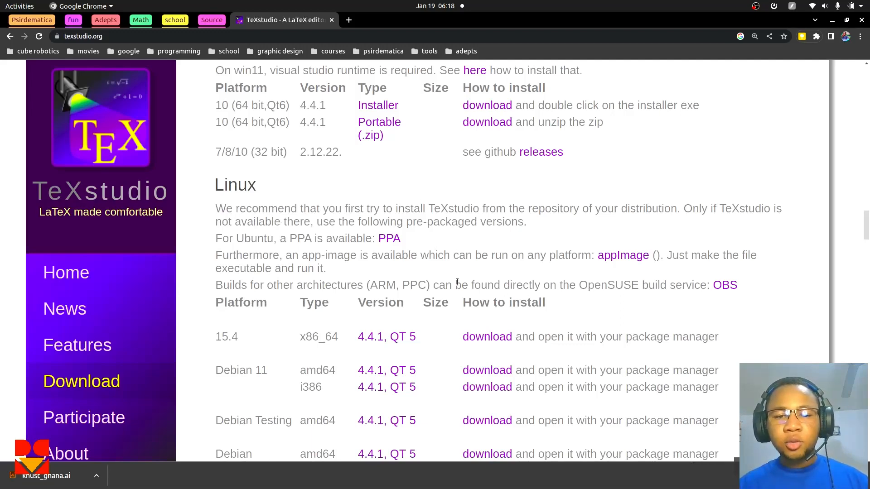
scroll("down", 3)
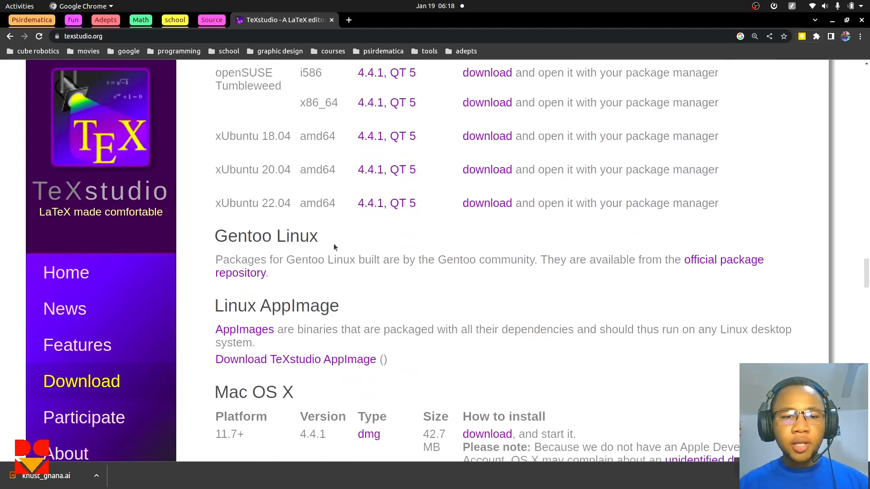
mouse_move(380, 184)
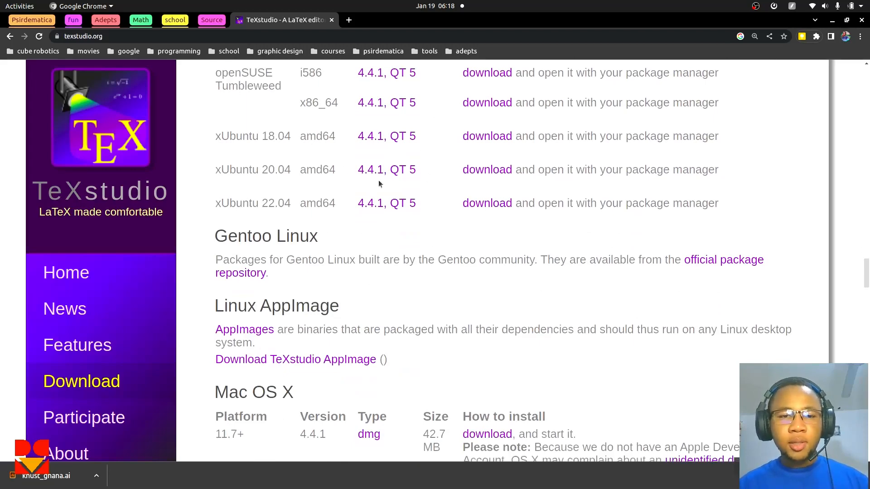
scroll("up", 3)
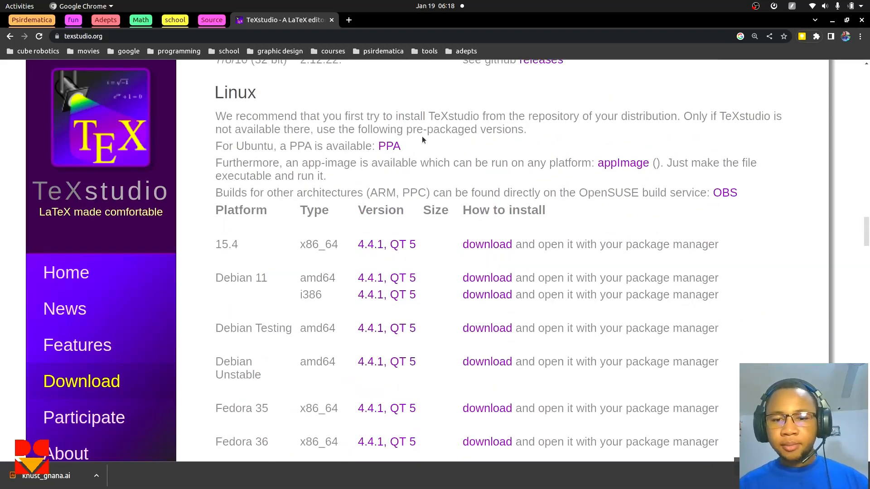
scroll("down", 3)
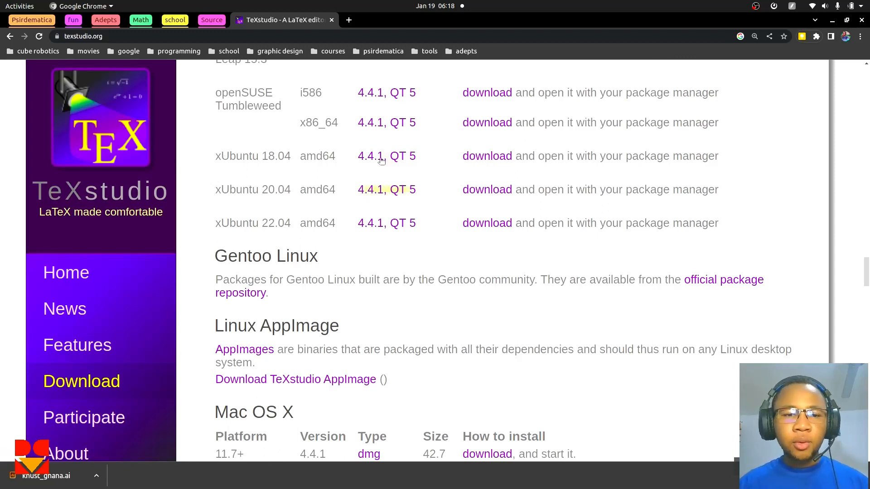
scroll("up", 3)
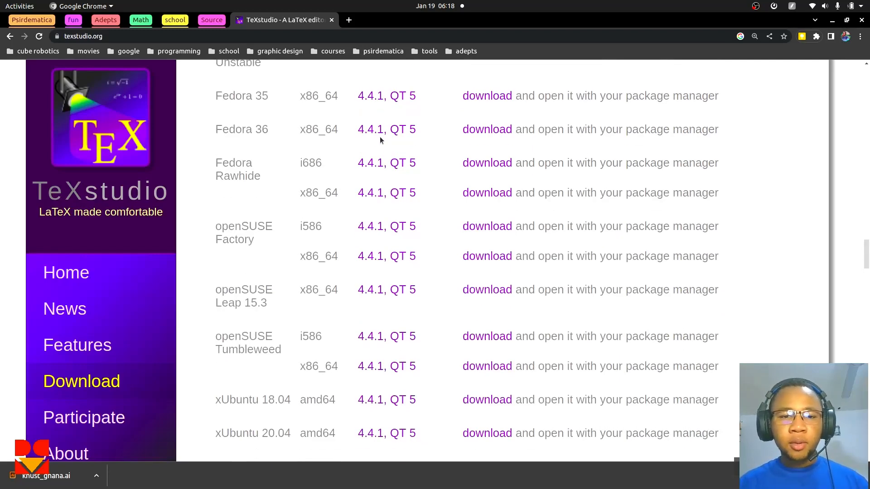
mouse_move(487, 226)
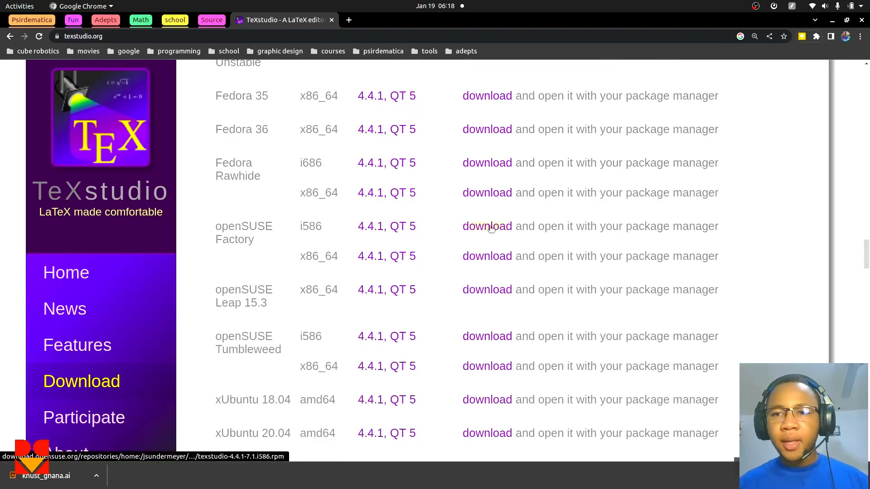
scroll("up", 3)
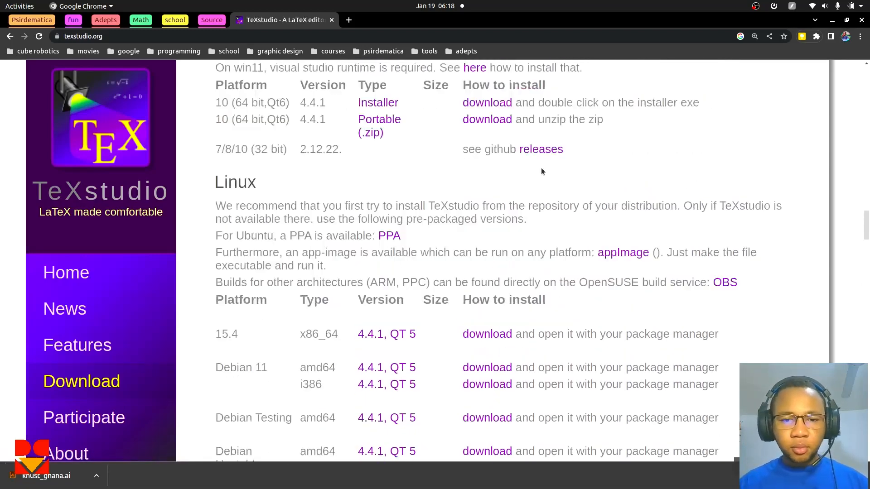
scroll("up", 3)
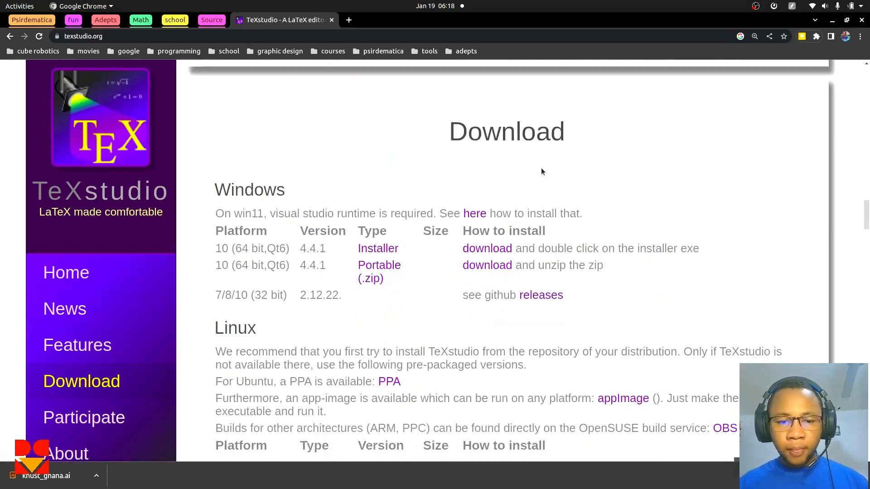
mouse_move(415, 218)
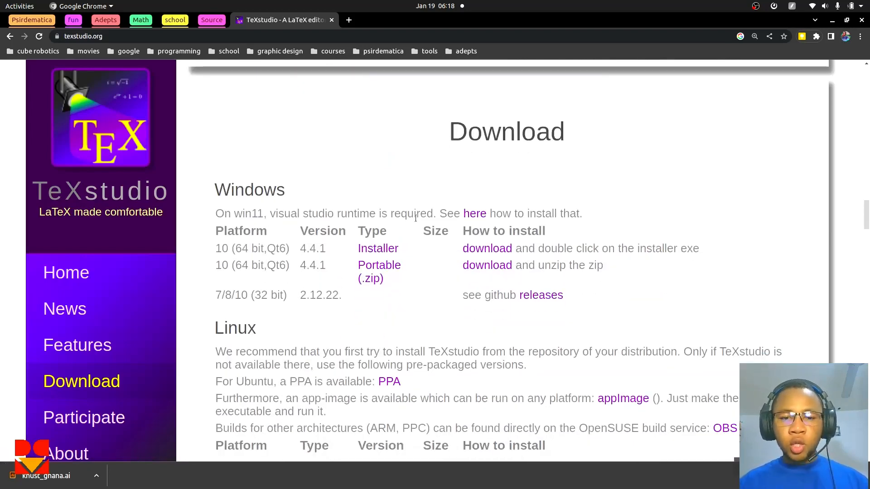
scroll("down", 3)
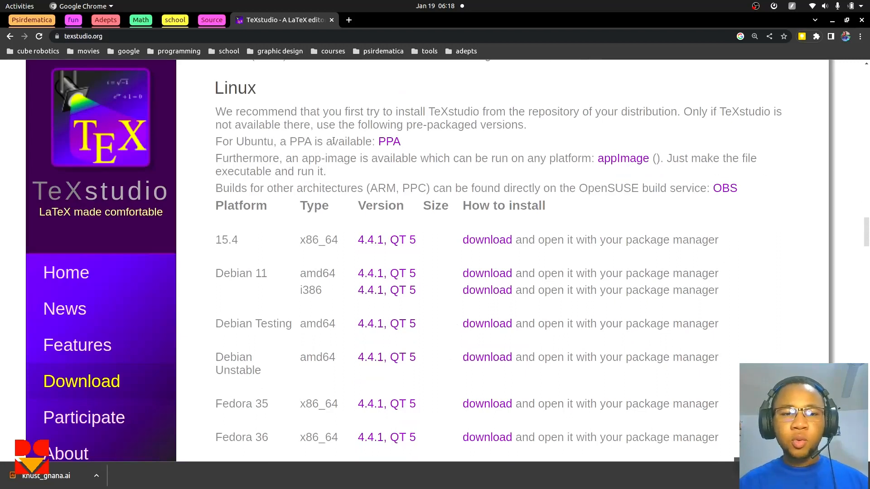
left_click(388, 141)
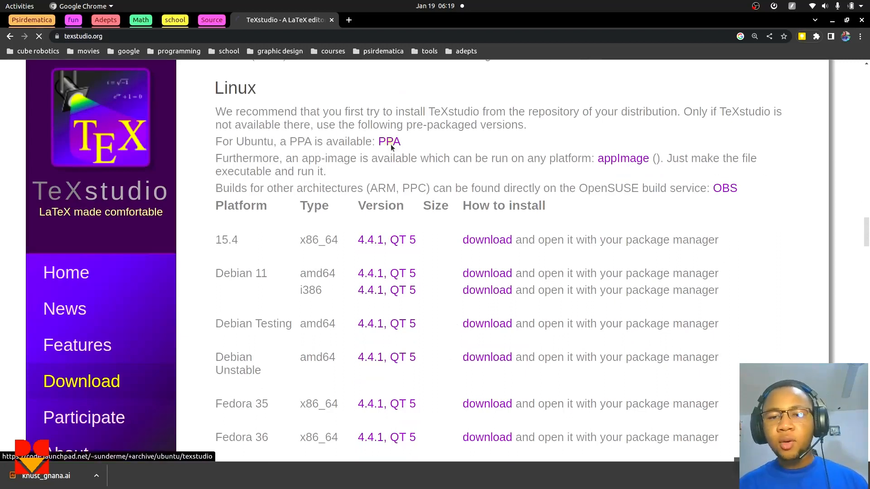
Select the 'sudo add-apt-repository ppa:sunderme/texstudio' line on the Launchpad PPA page
left_click(389, 141)
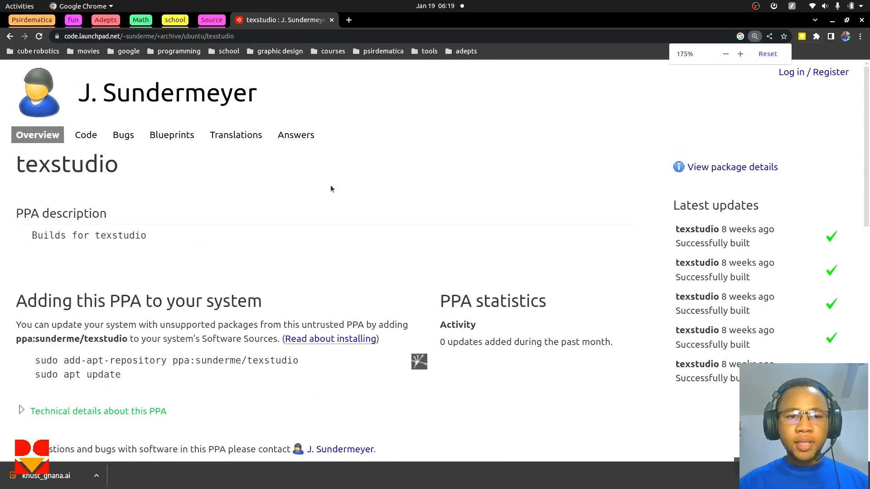
scroll("down", 3)
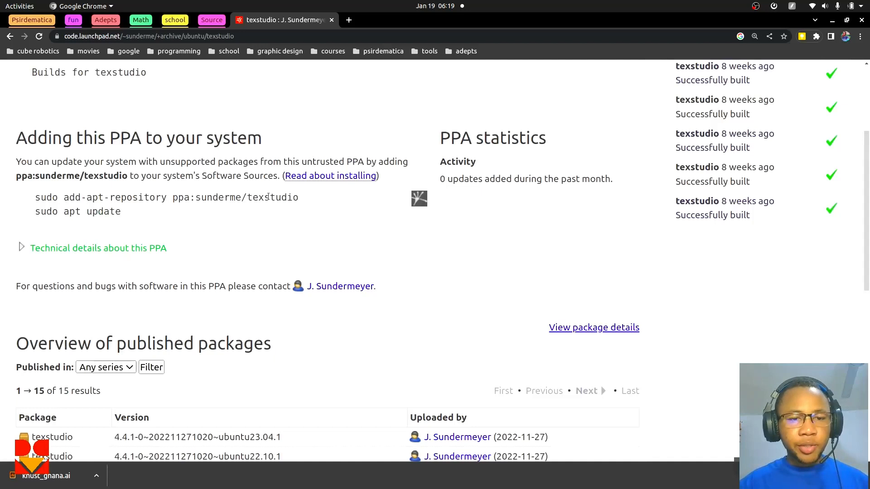
mouse_move(302, 201)
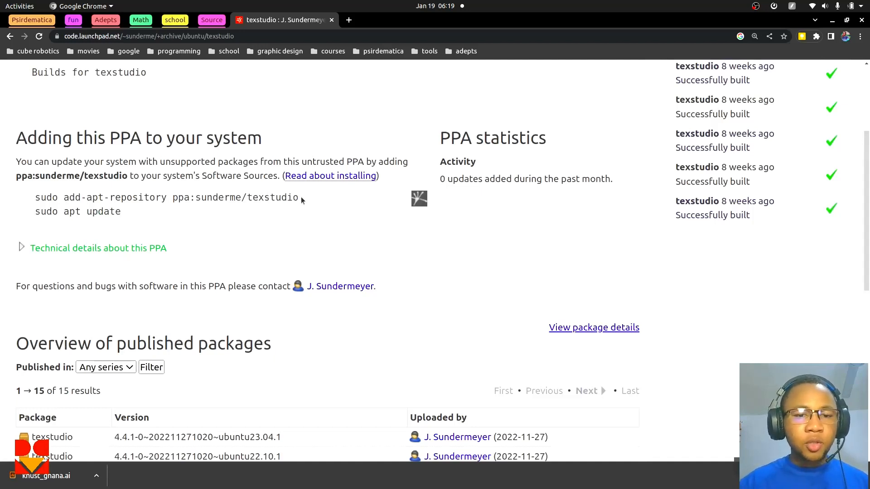
left_click_drag(46, 197, 298, 197)
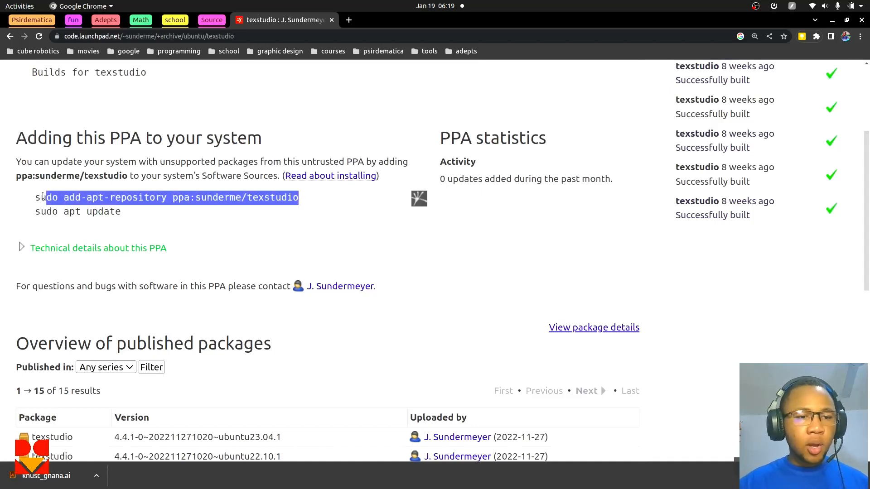
left_click(36, 197)
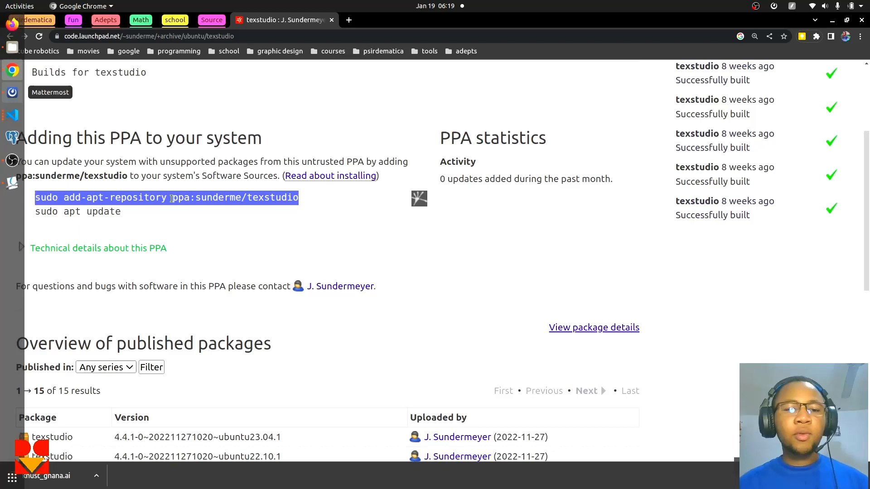
scroll("down", 3)
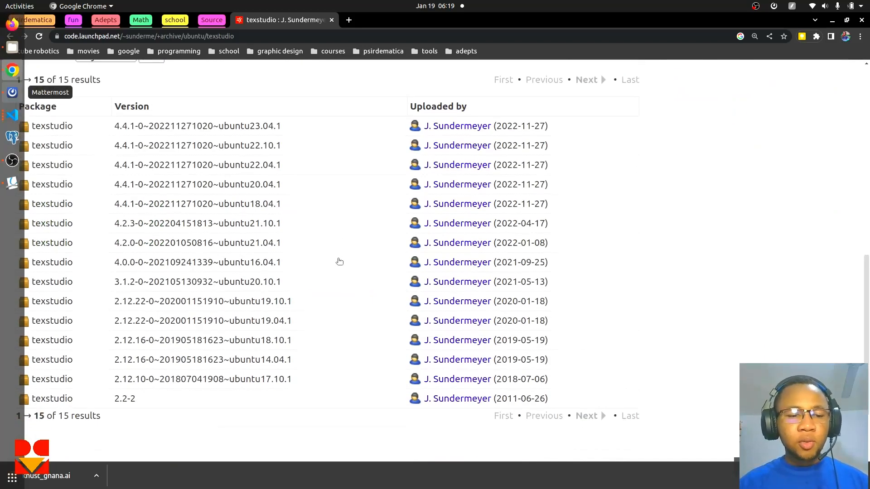
mouse_move(126, 125)
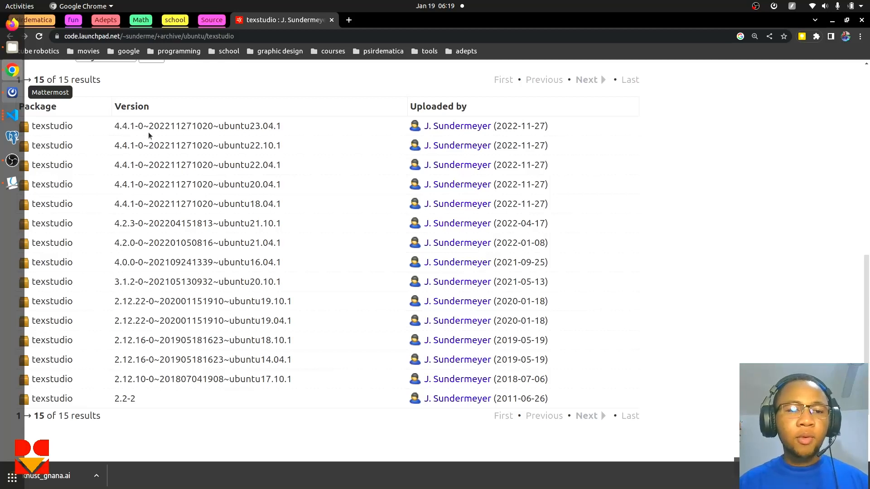
mouse_move(226, 145)
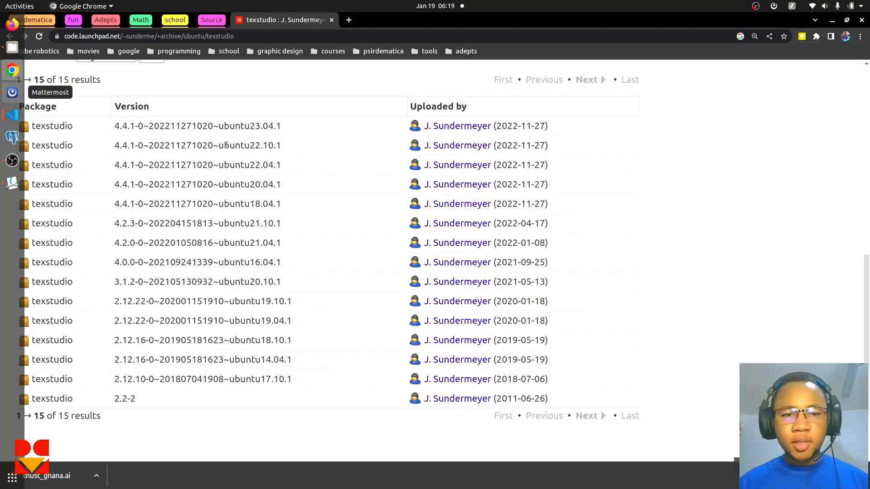
mouse_move(355, 158)
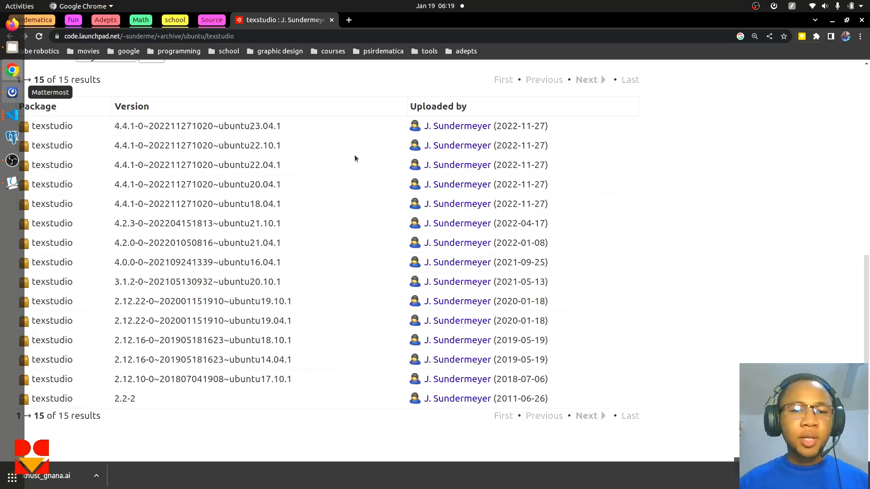
scroll("up", 3)
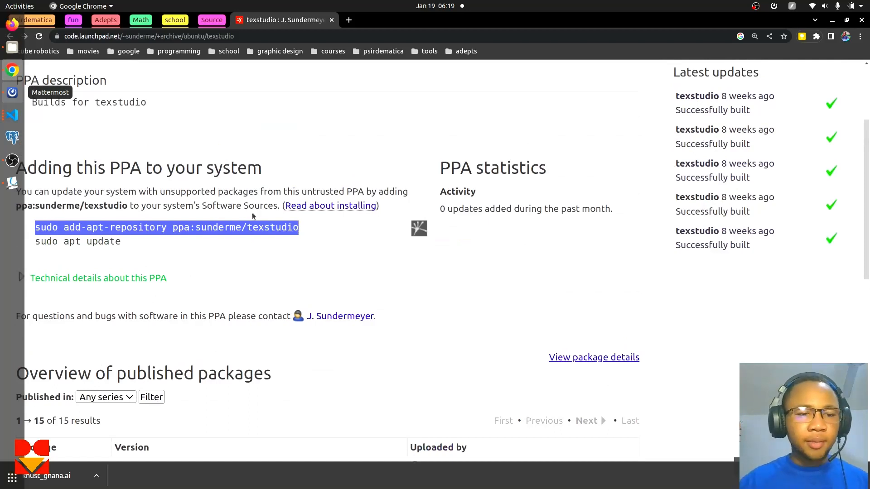
mouse_move(394, 128)
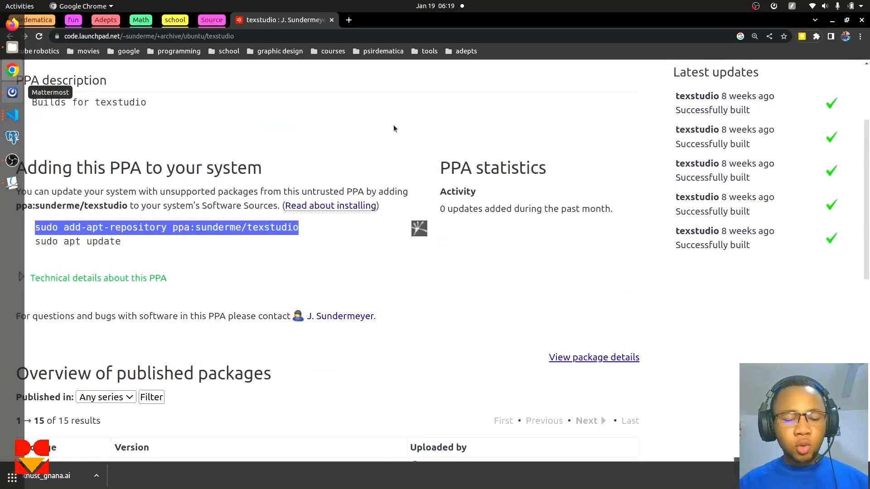
mouse_move(277, 203)
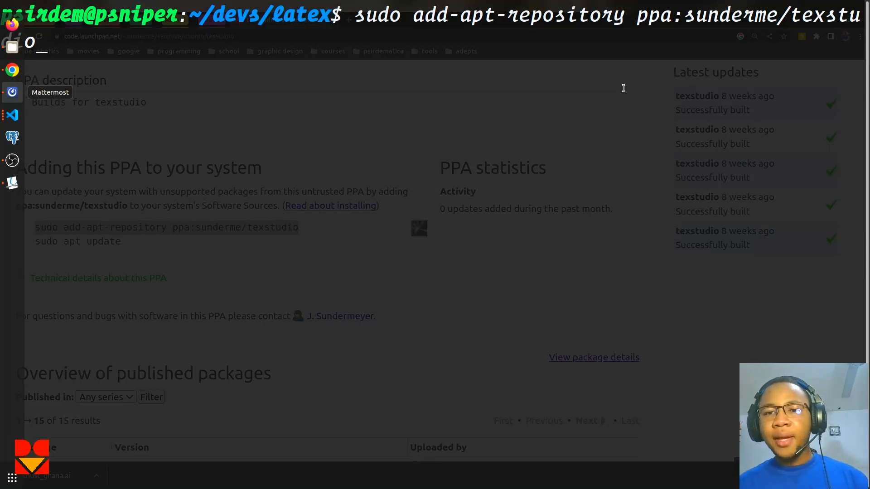
Clear the terminal and enter 'sudo apt update' to refresh the package lists
type("cl")
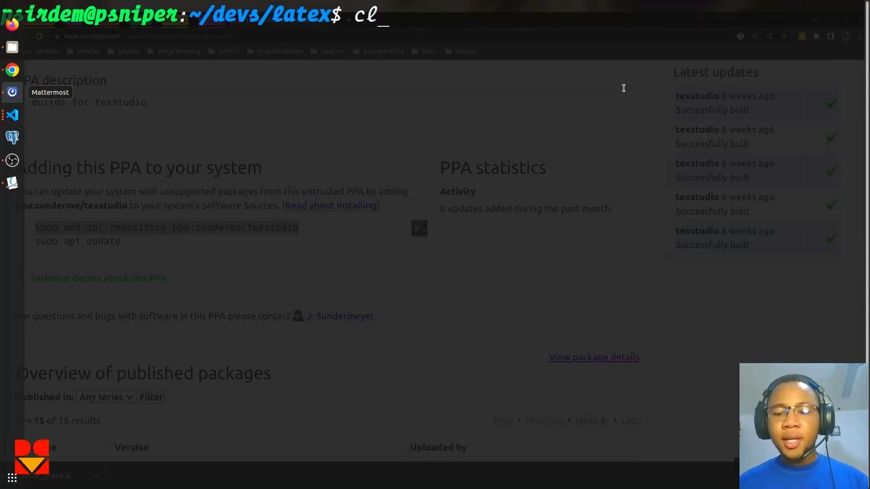
type("sudo")
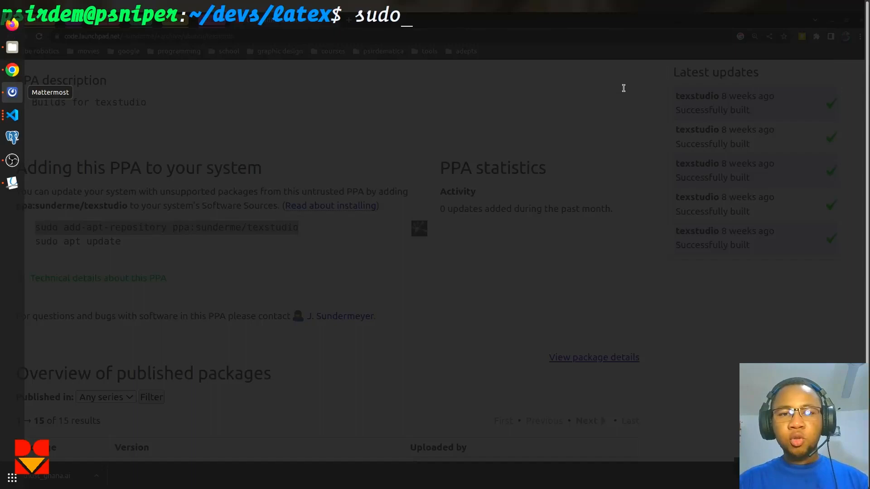
type("apt u")
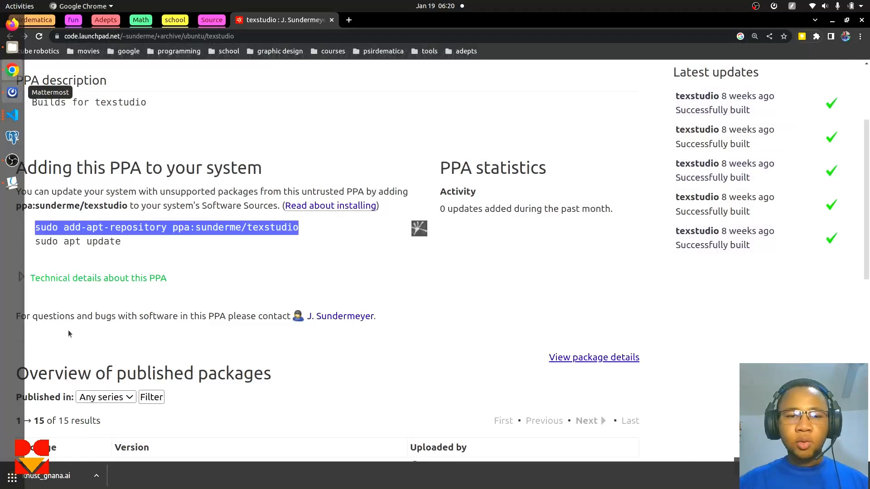
Expand 'Technical details about this PPA' to show sources.list entries and signing key
left_click(99, 277)
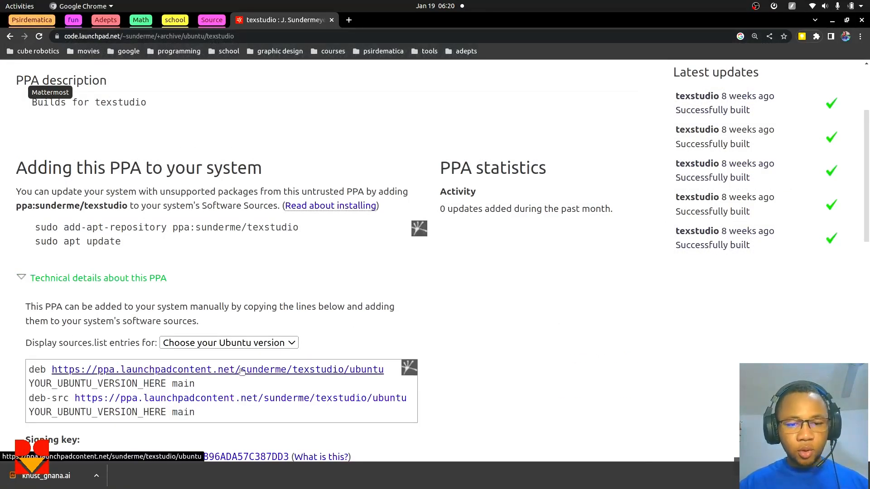
mouse_move(162, 251)
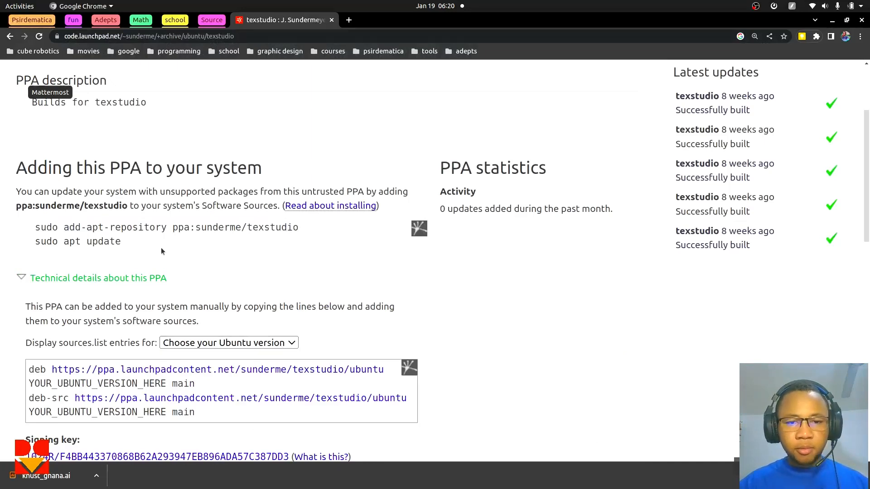
mouse_move(21, 278)
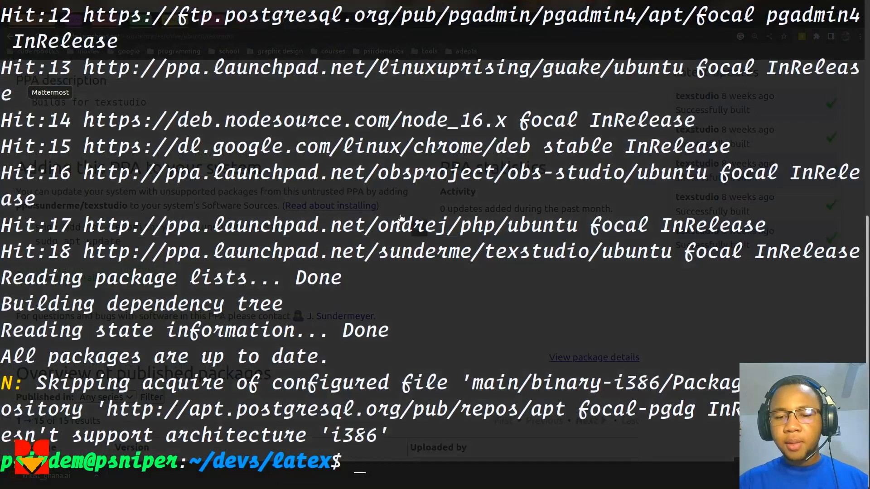
mouse_move(373, 463)
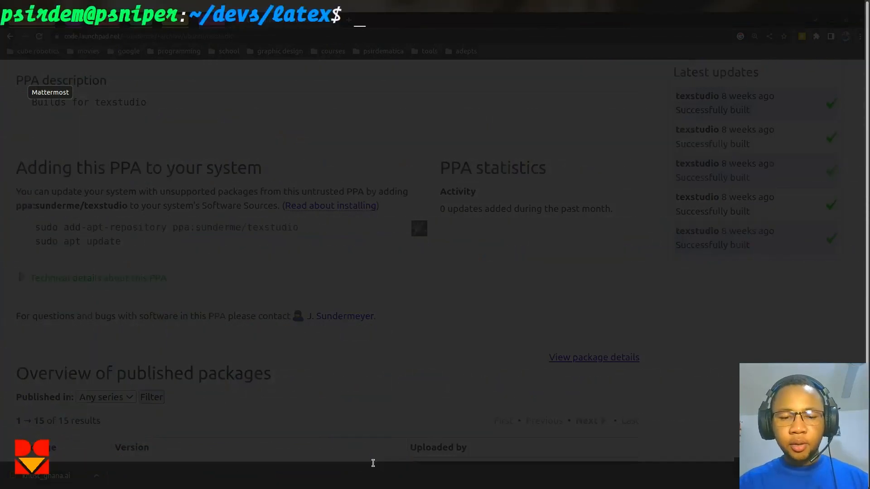
Run 'sudo apt install texstudio' to install TeXstudio from the sunderme PPA
type("sudo apt")
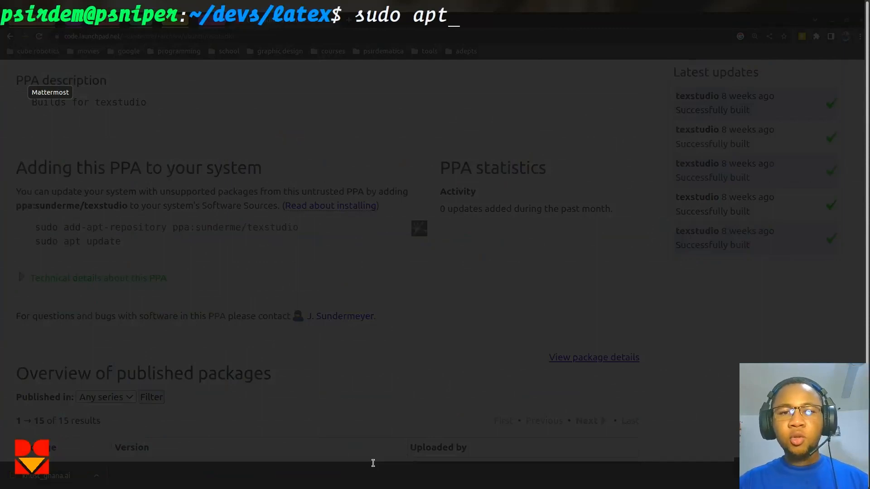
type("install")
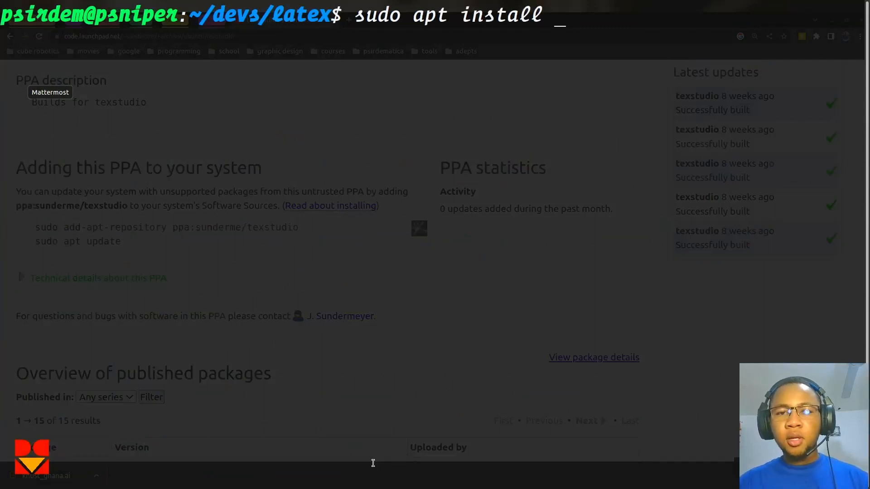
type("texstud")
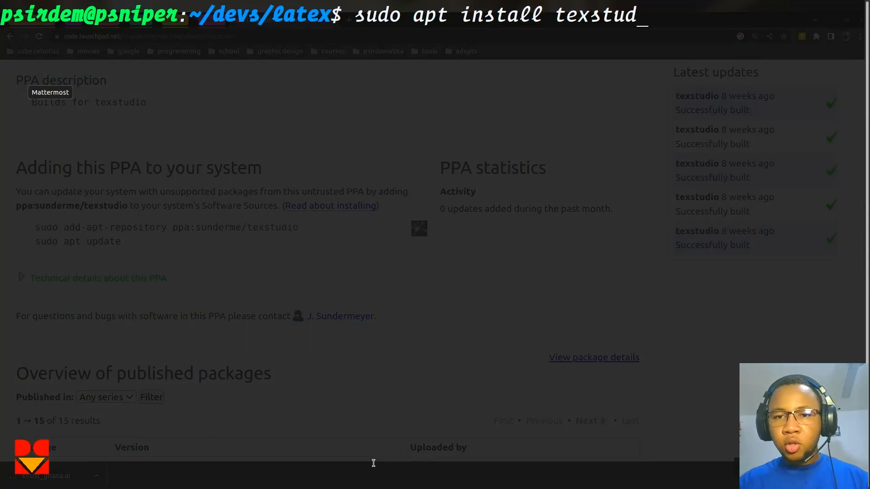
key("Return")
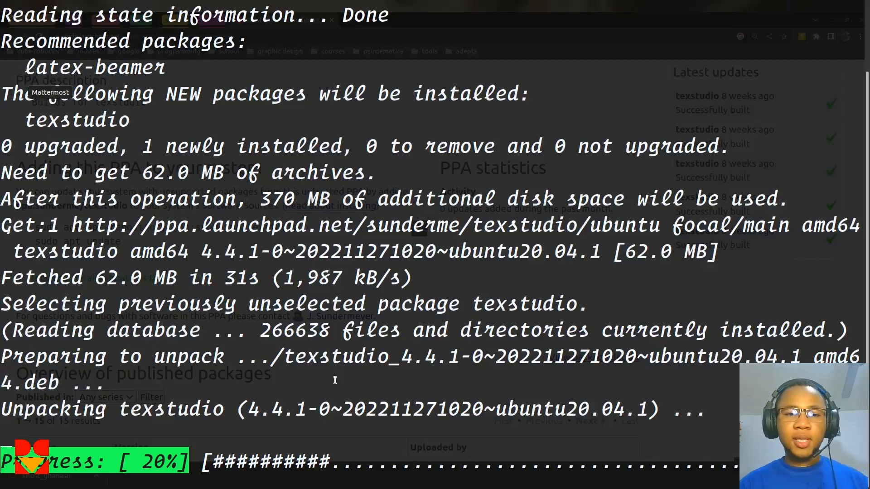
mouse_move(455, 399)
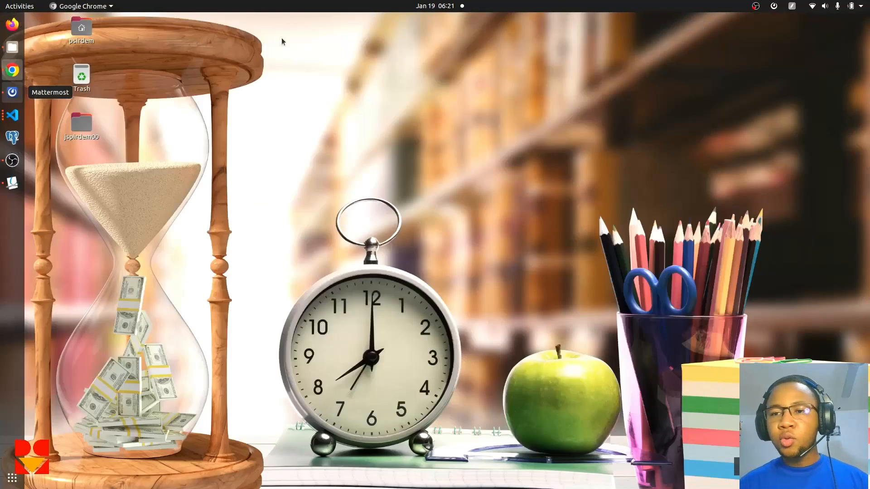
mouse_move(12, 477)
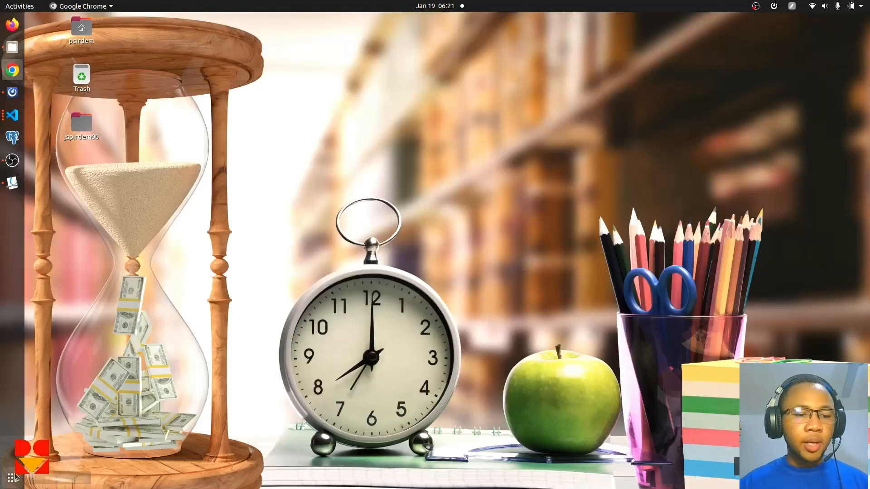
Confirm TeXstudio in Show Applications, then launch it by typing texstudio in the terminal
left_click(11, 477)
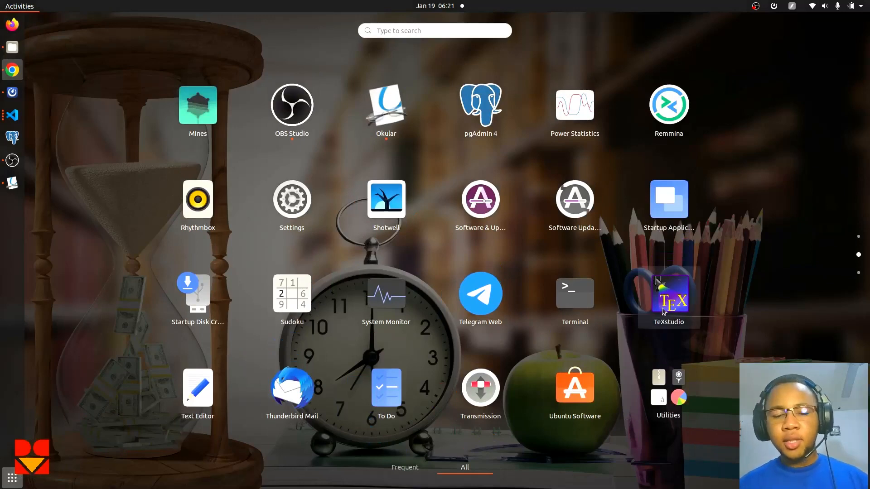
mouse_move(838, 233)
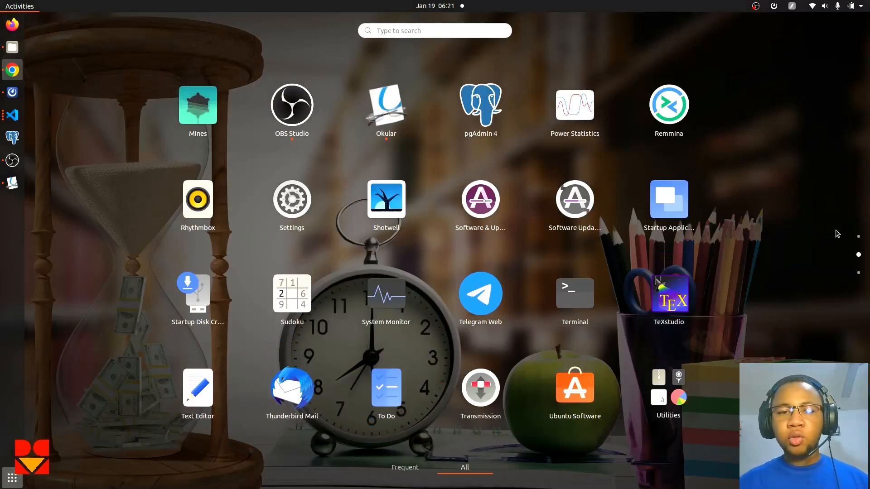
mouse_move(613, 99)
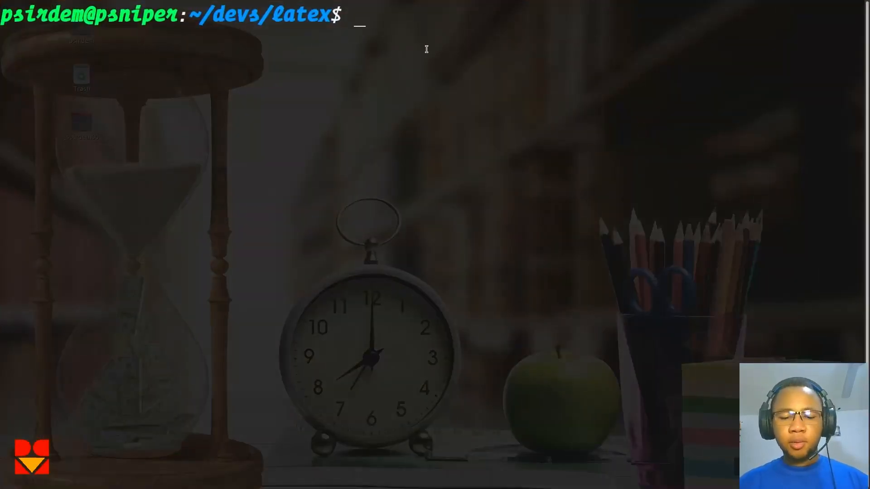
type("texsd")
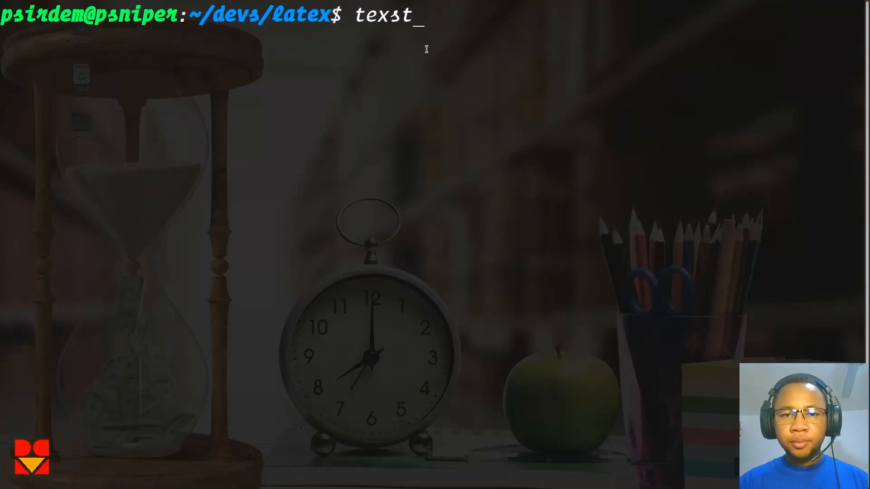
type("udio")
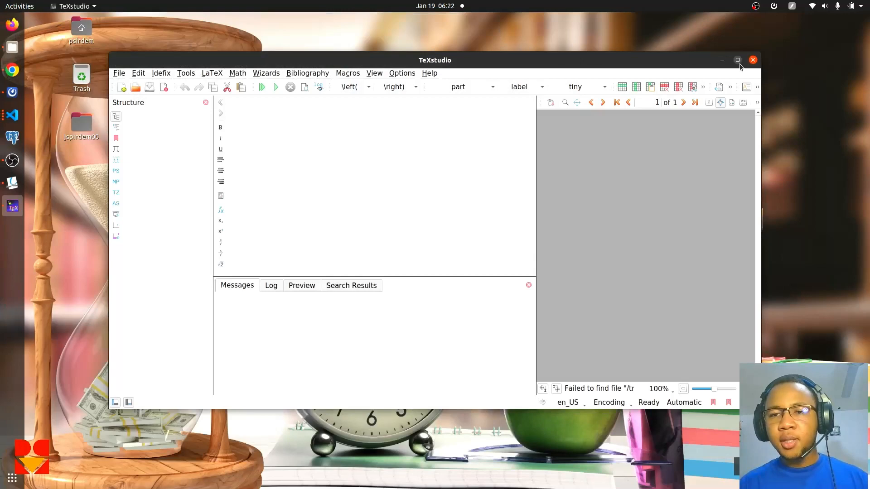
Maximize the TeXstudio window and open the Wizards menu
left_click(737, 60)
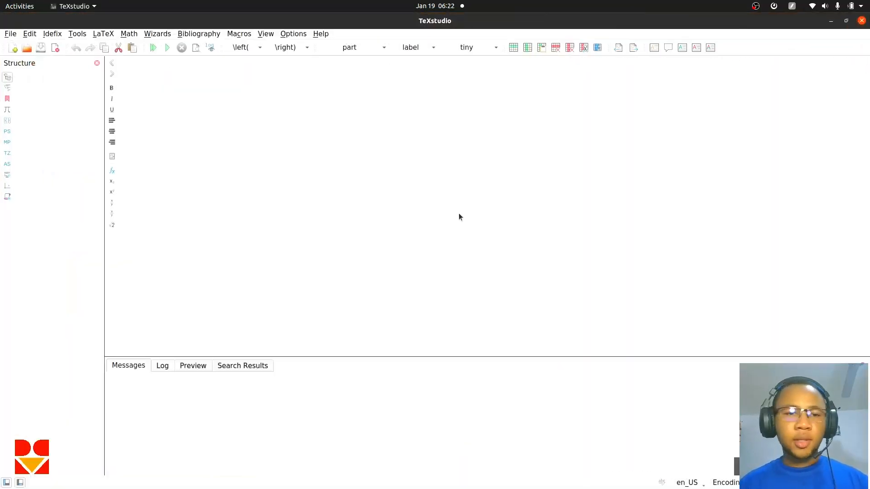
mouse_move(414, 72)
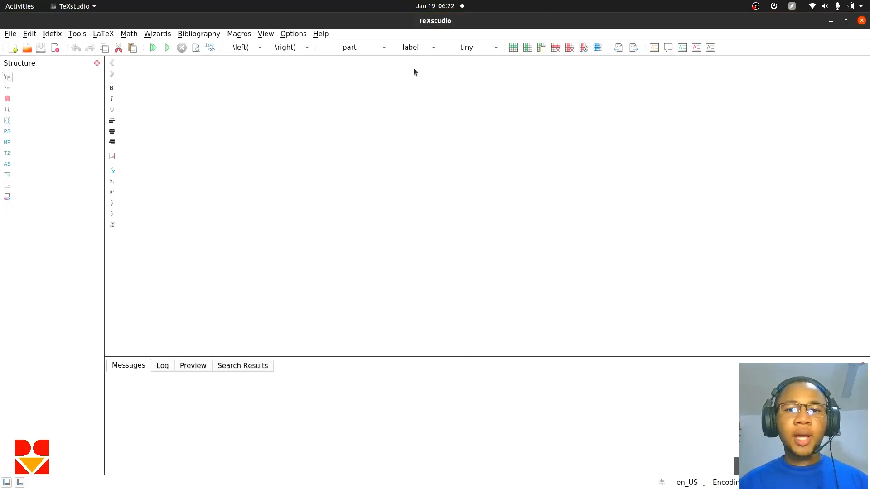
mouse_move(459, 134)
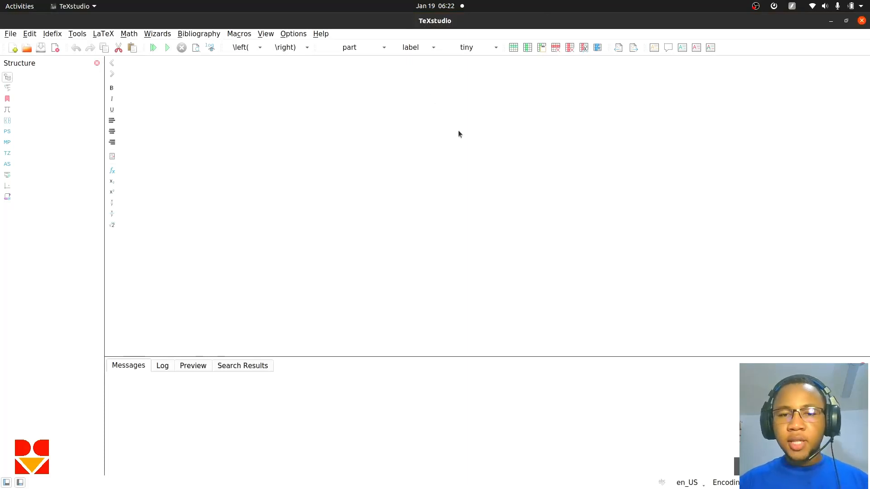
mouse_move(527, 112)
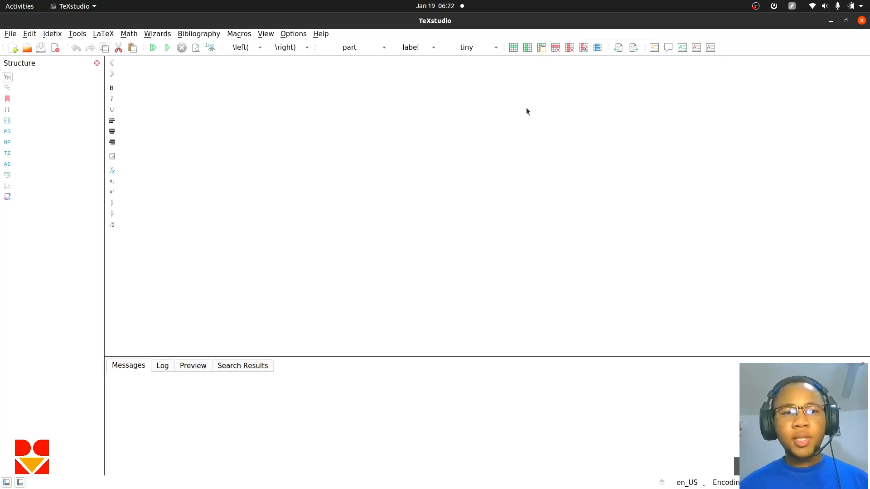
mouse_move(138, 31)
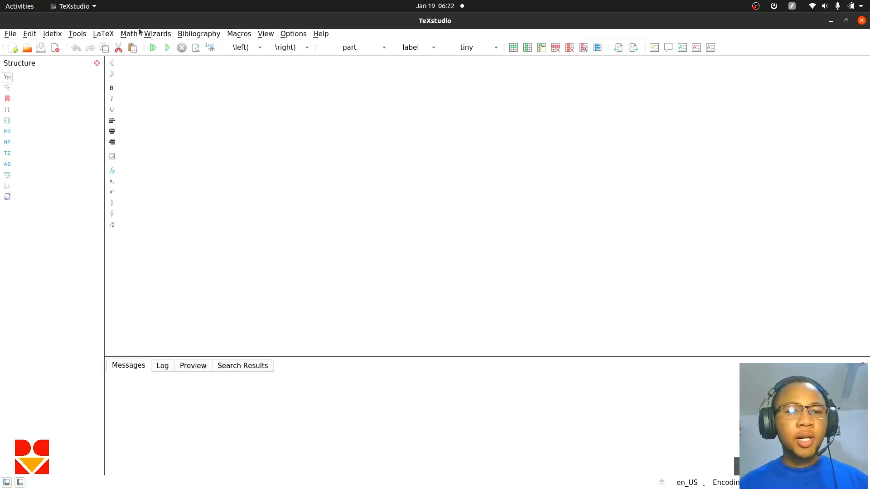
left_click(158, 33)
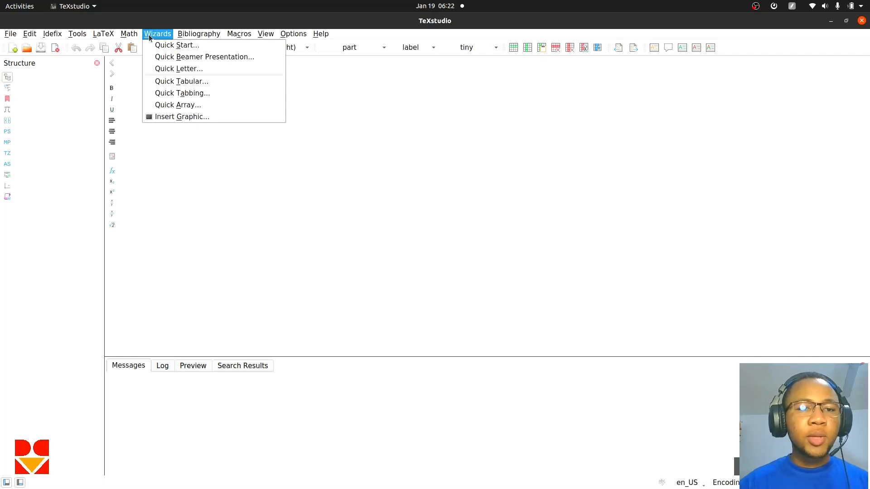
mouse_move(176, 45)
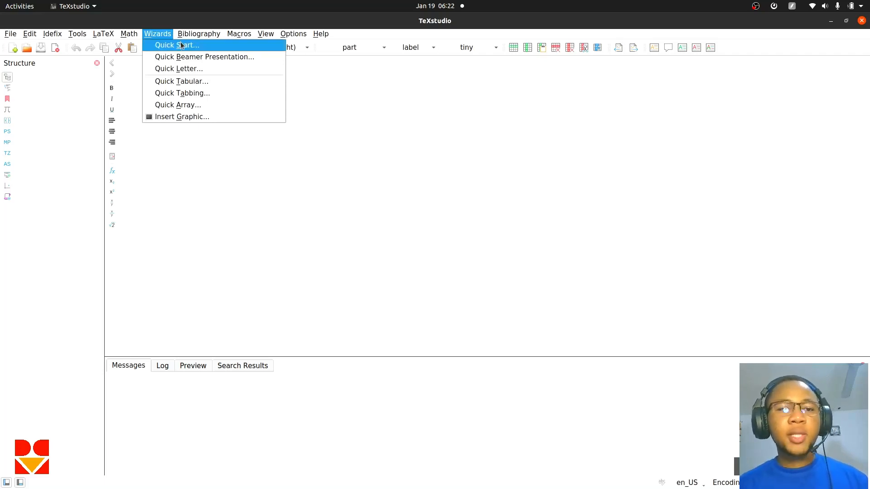
Run the Quick Start wizard with title 'hello world' and generate the article
left_click(176, 45)
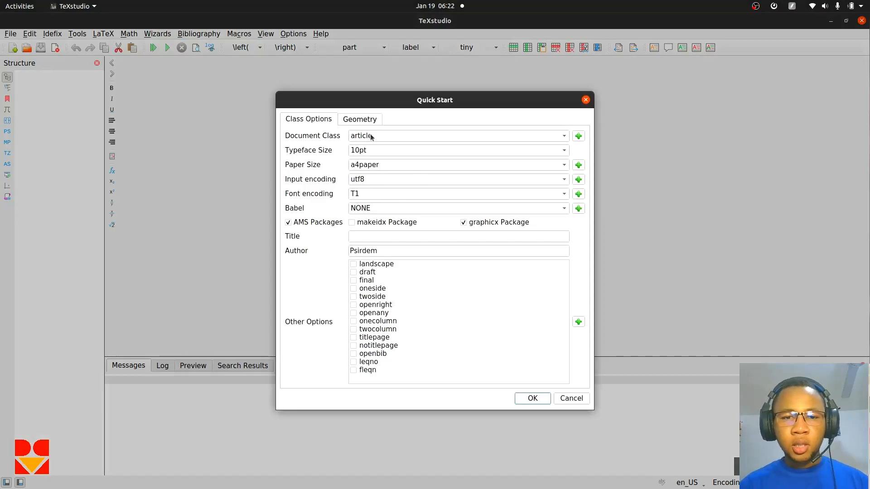
left_click(458, 237)
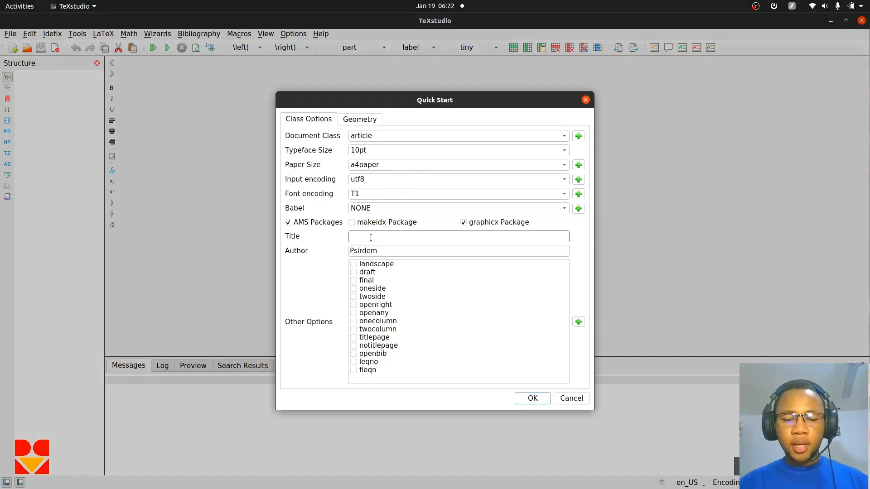
type("hello work")
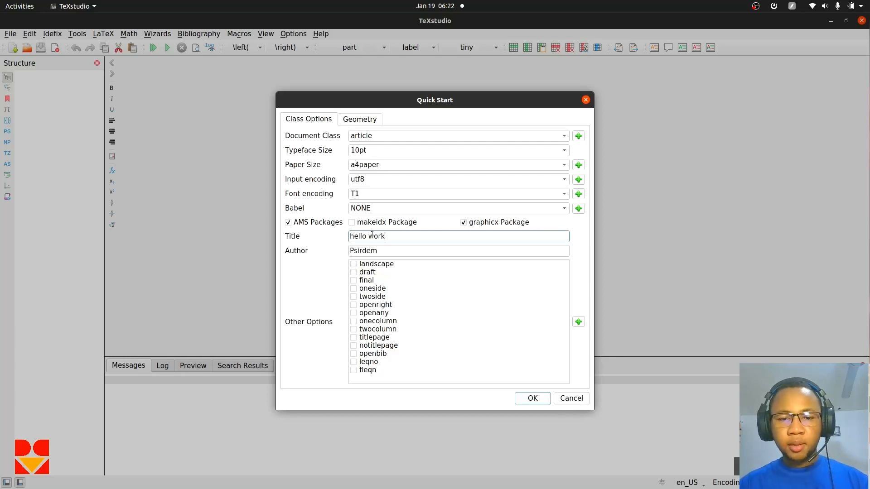
type("ld")
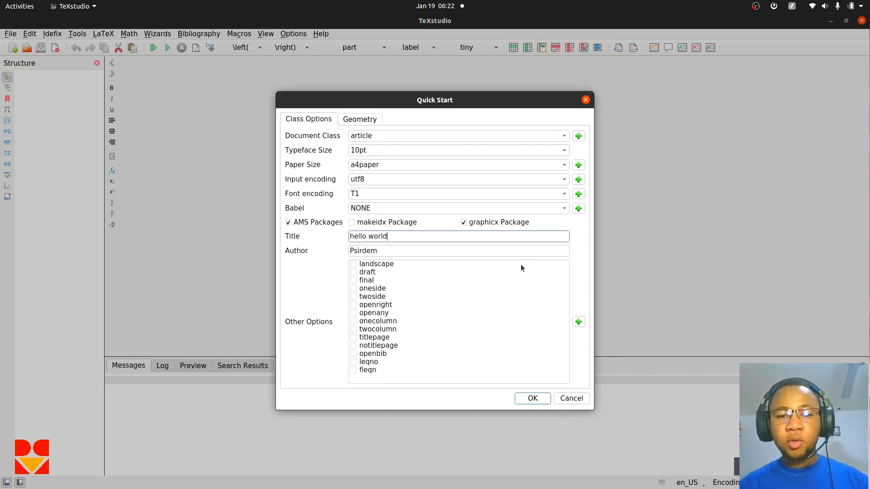
mouse_move(537, 222)
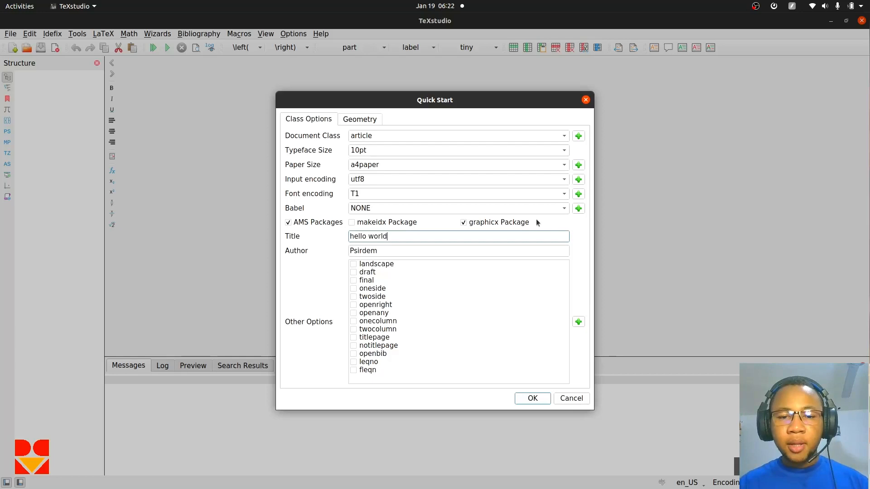
mouse_move(511, 354)
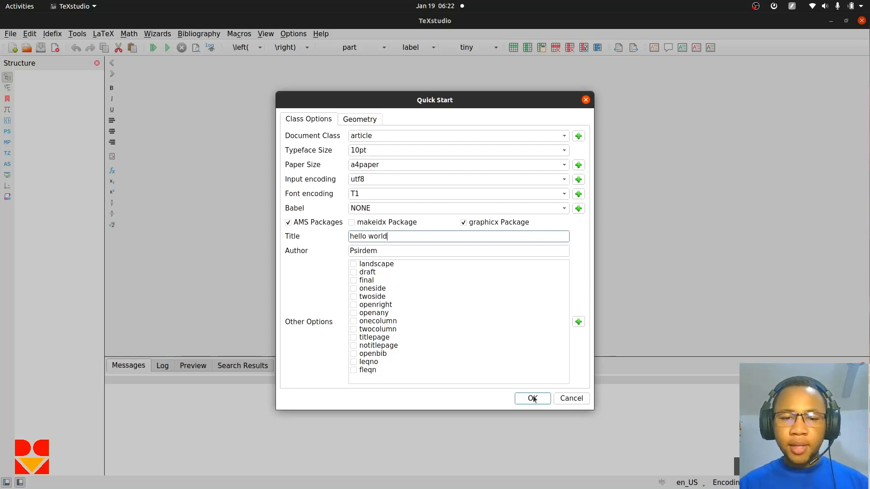
left_click(531, 398)
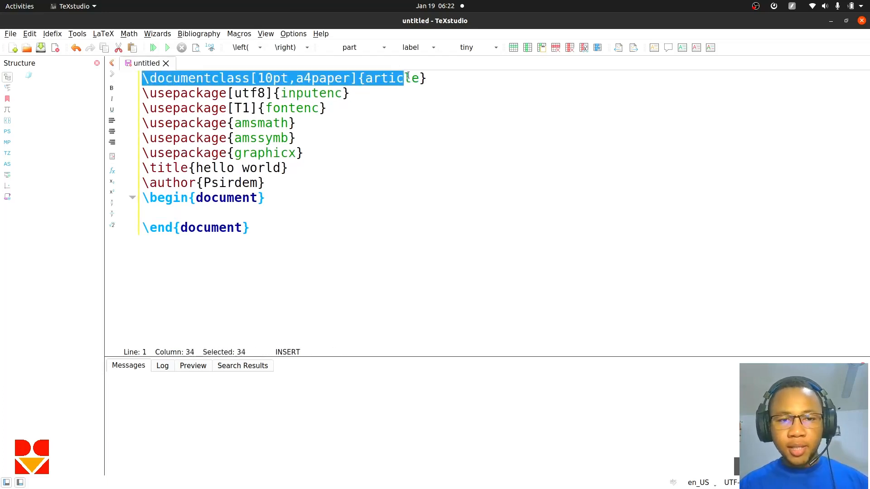
key("shift+End")
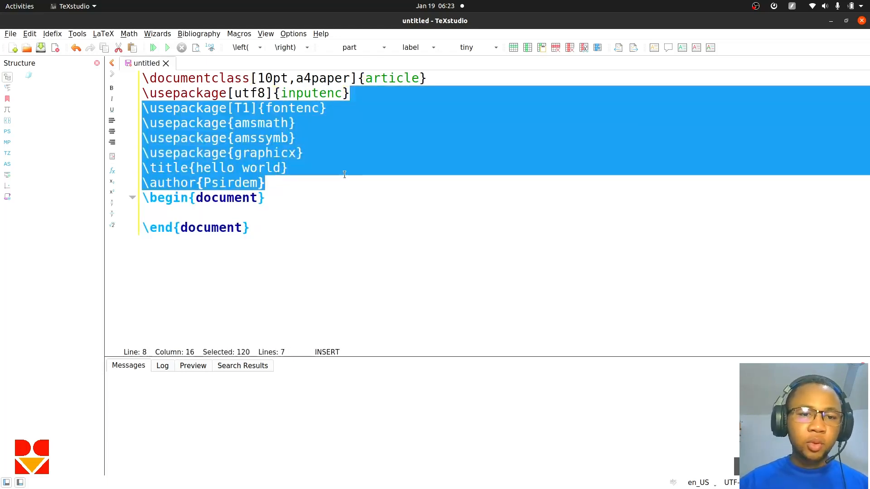
left_click(250, 227)
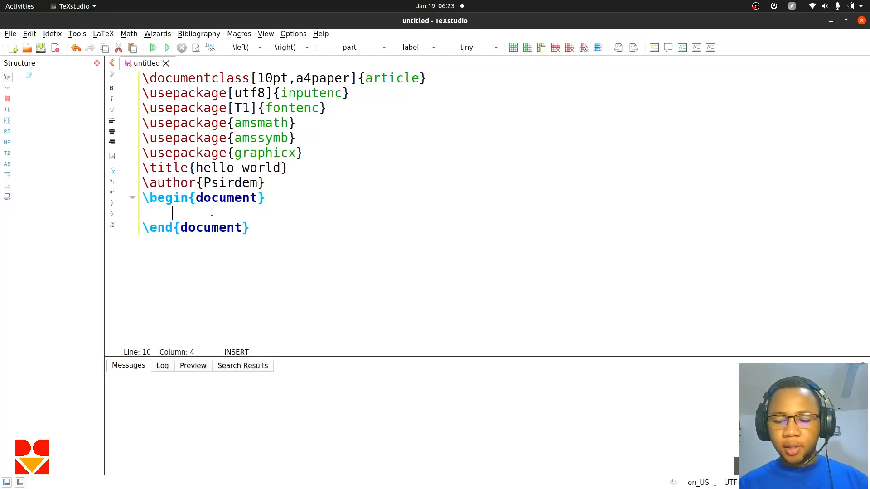
Type \Large{Hello world I am using Latex} on the blank line in the document body
type("\\Large")
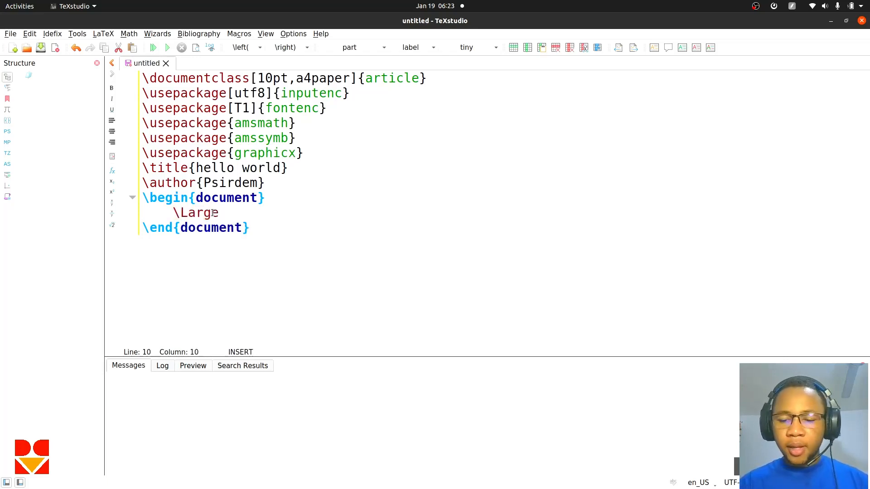
type("{Hlll}")
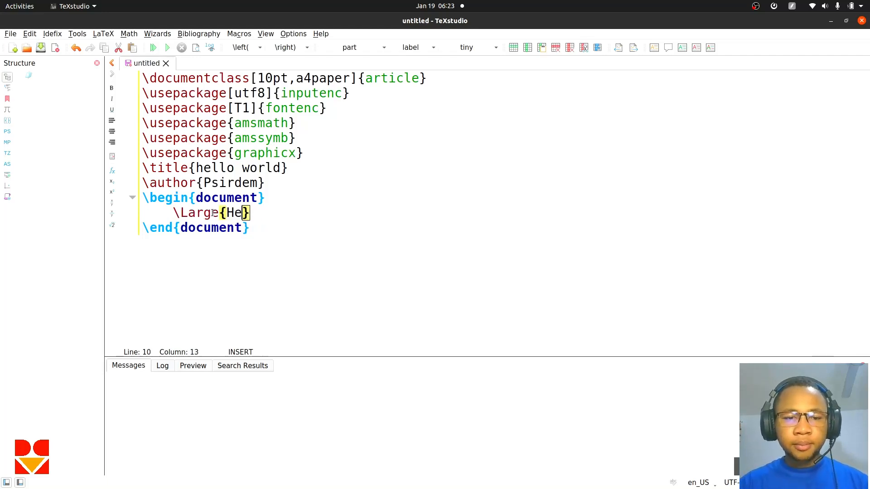
type("llo world")
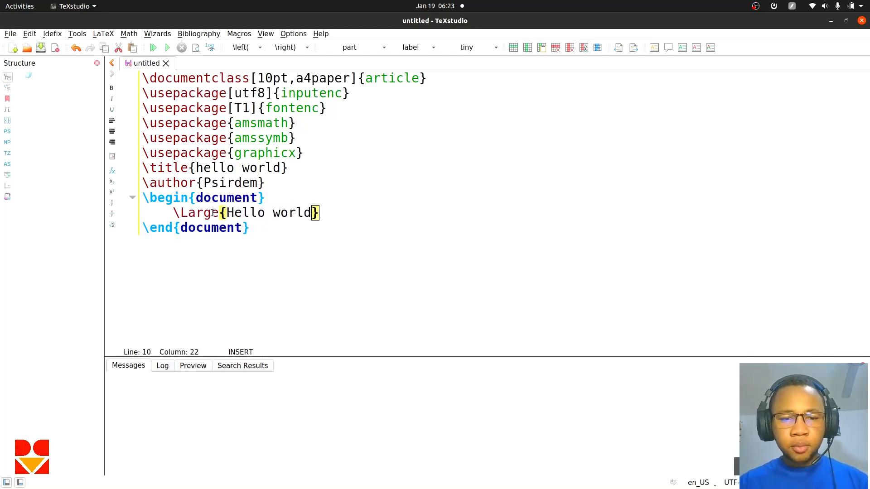
type("I am")
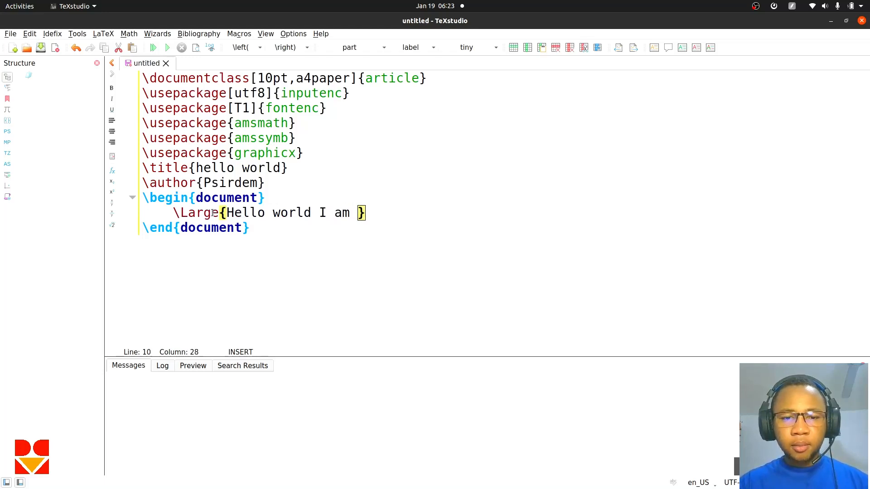
type("using L")
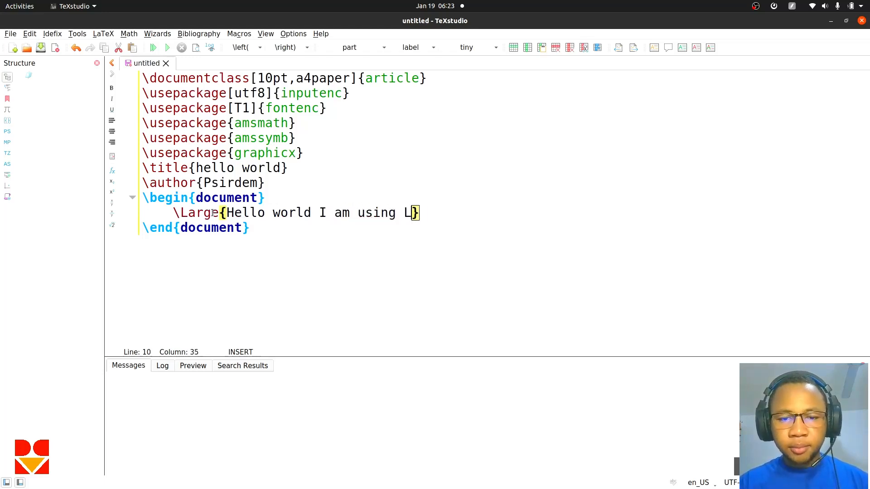
type("atex")
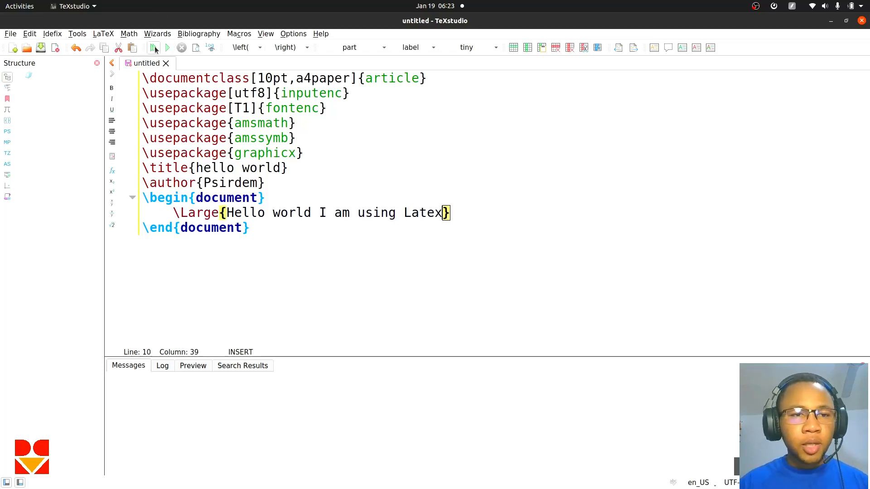
mouse_move(154, 47)
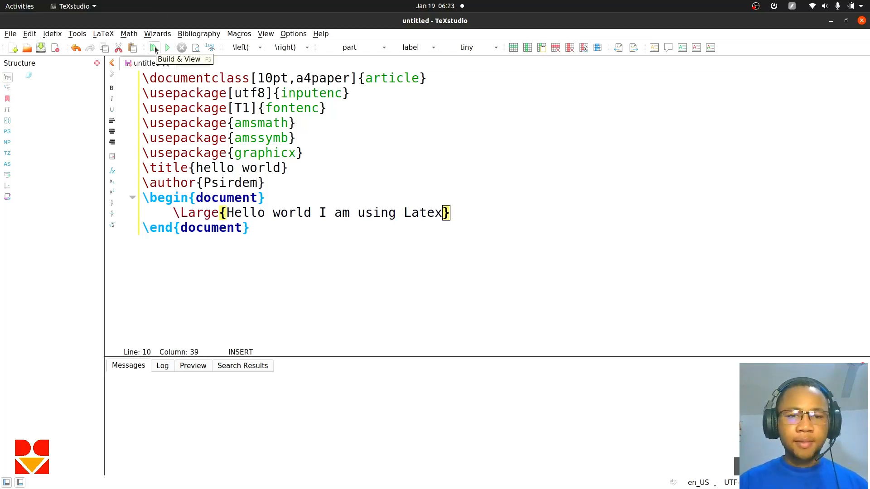
Build and view the document, previewing the one-page PDF reading 'Hello world I am using Latex'
left_click(153, 47)
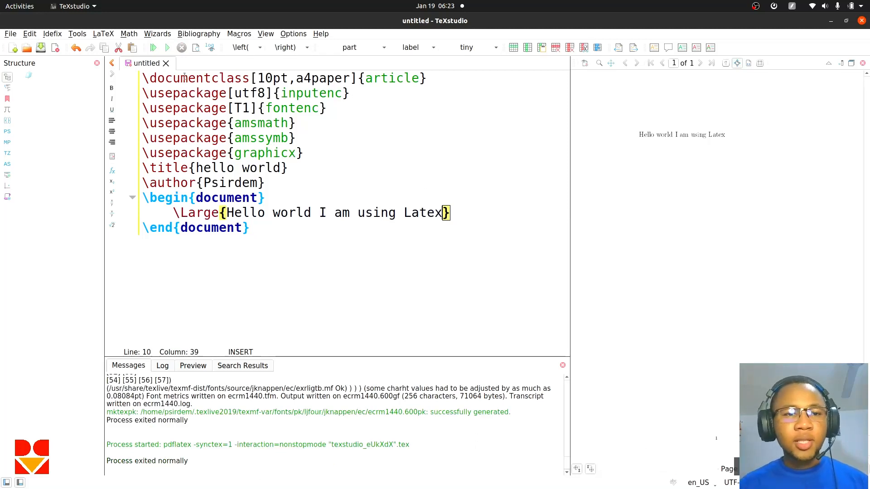
mouse_move(637, 126)
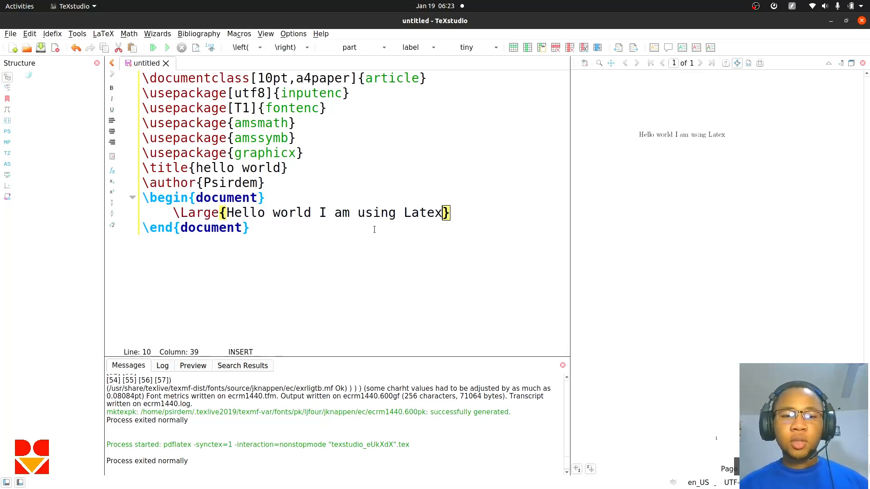
mouse_move(657, 138)
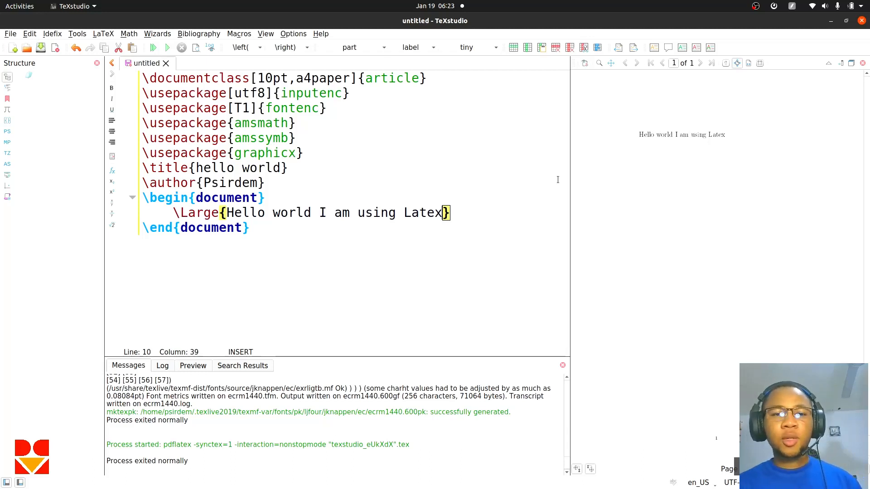
mouse_move(476, 208)
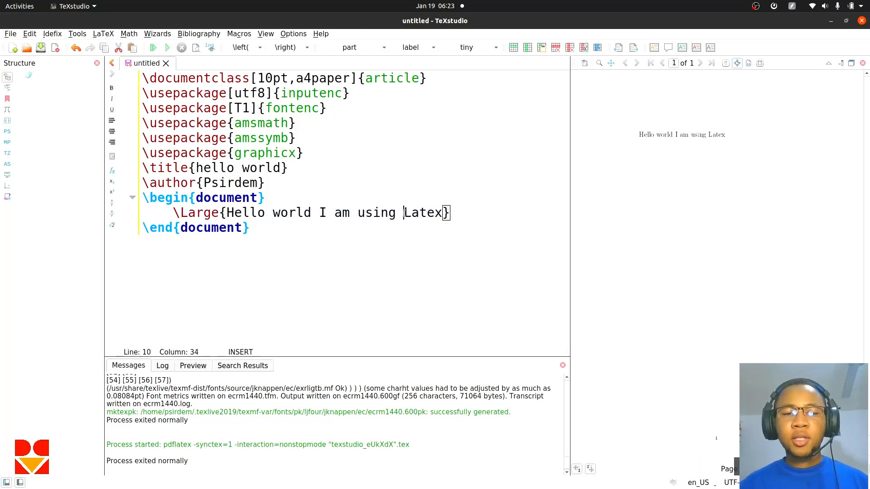
Replace the plain word Latex at the end of the body line with \LaTeX
type("\\")
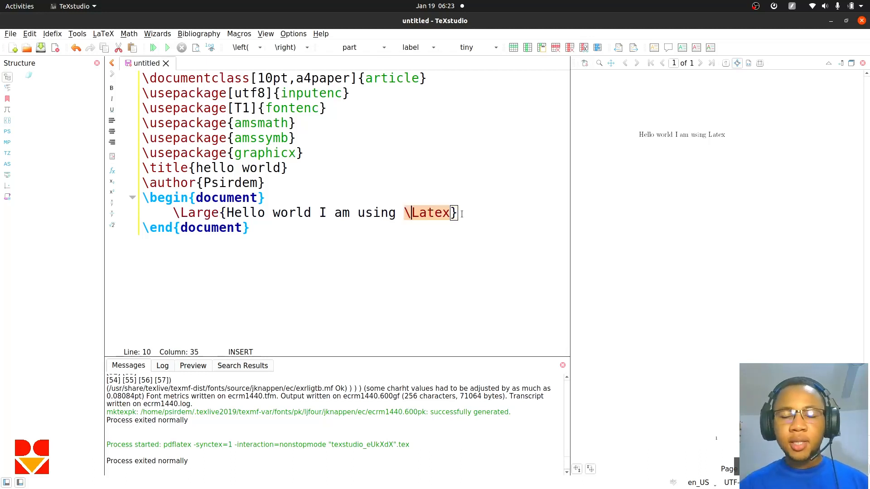
left_click(453, 212)
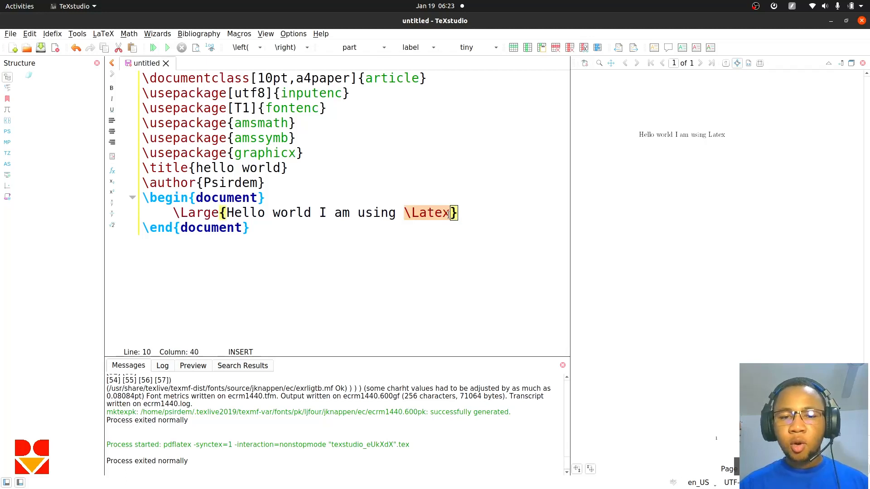
key("BackSpace")
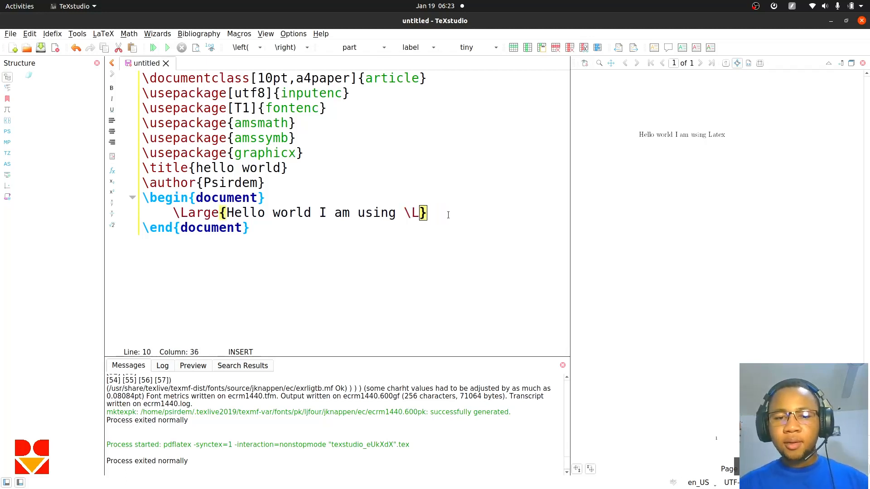
type("a")
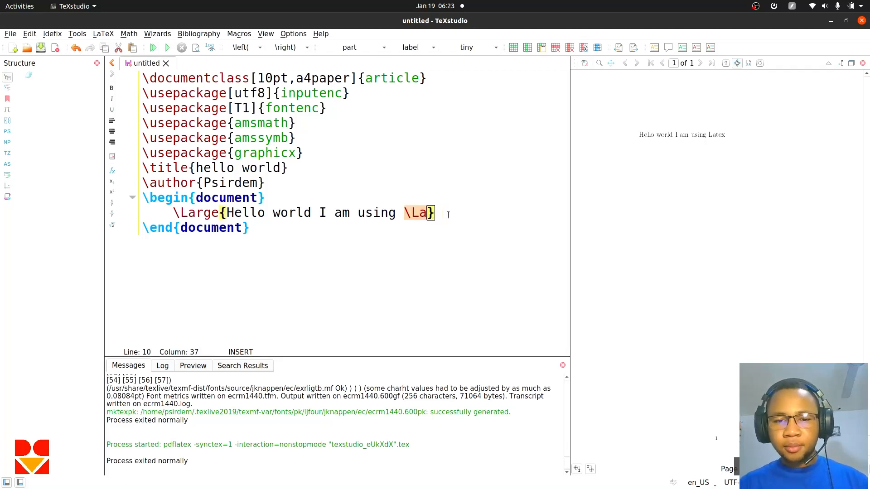
key("BackSpace")
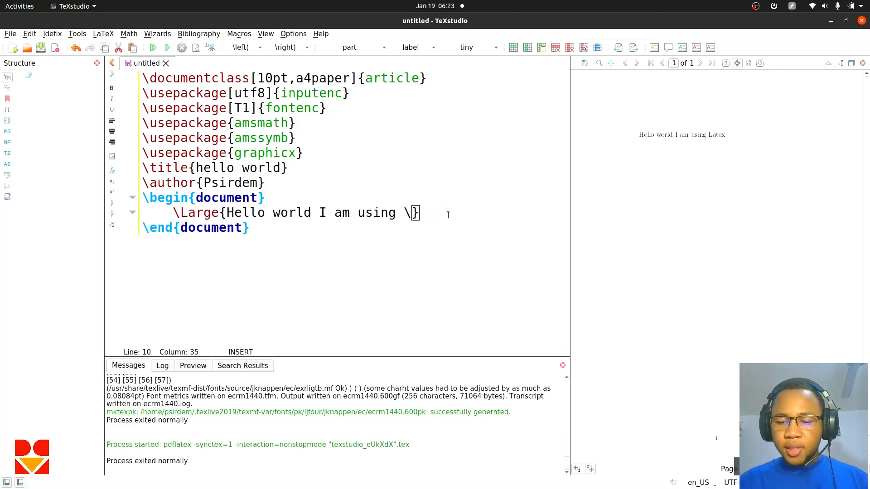
type("LaTeX")
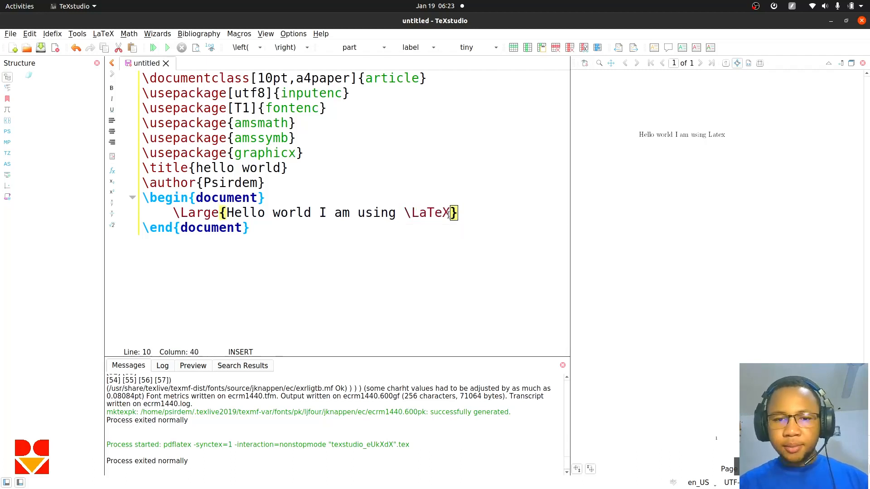
mouse_move(730, 136)
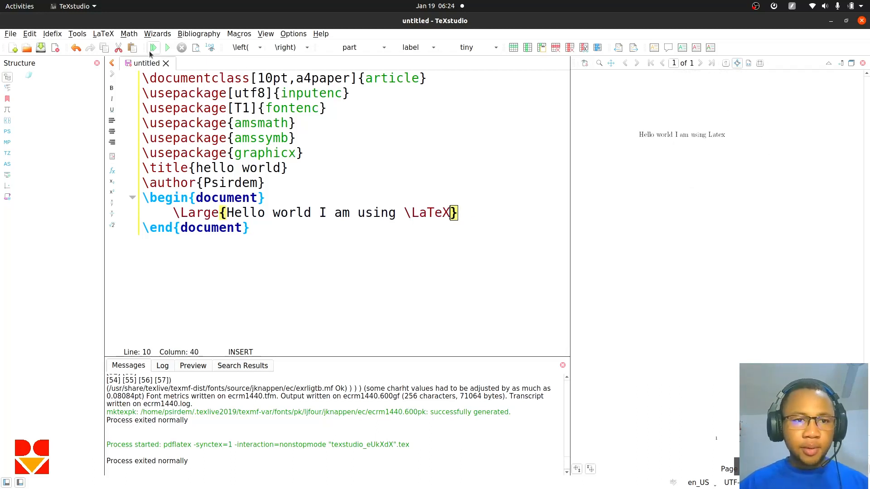
Recompile so the preview shows the LaTeX logo, then minimize the TeXstudio window
left_click(153, 47)
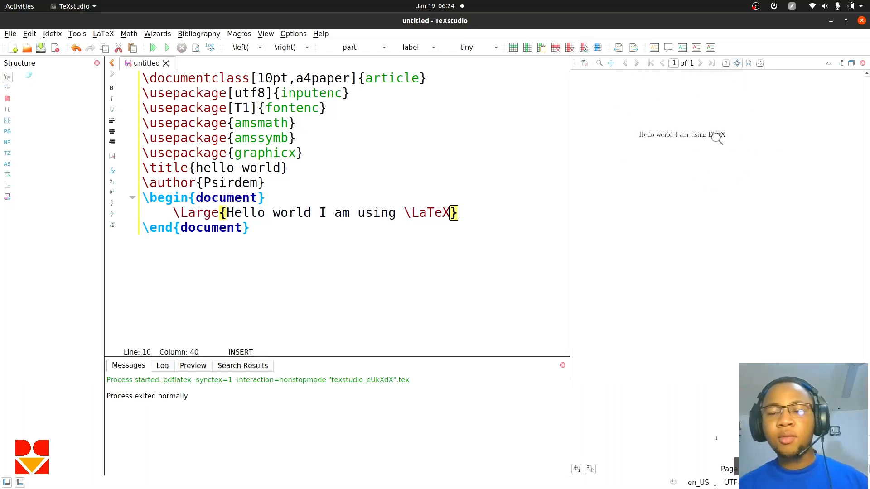
mouse_move(489, 136)
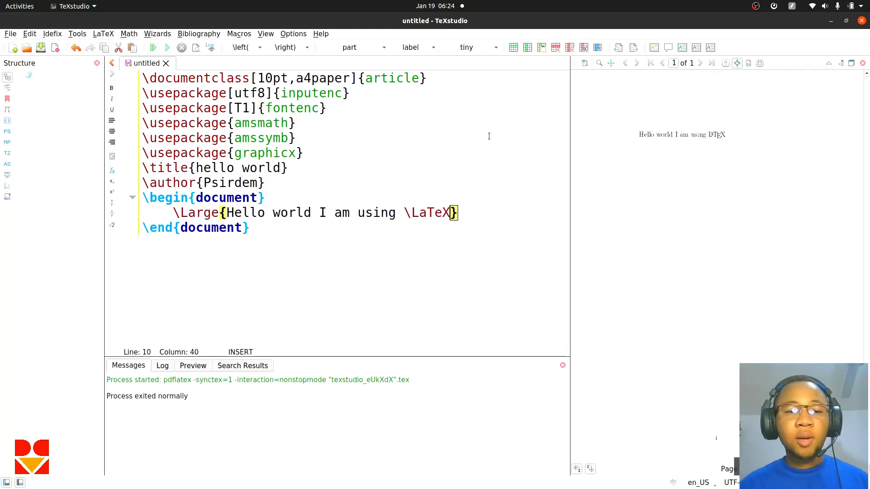
mouse_move(801, 43)
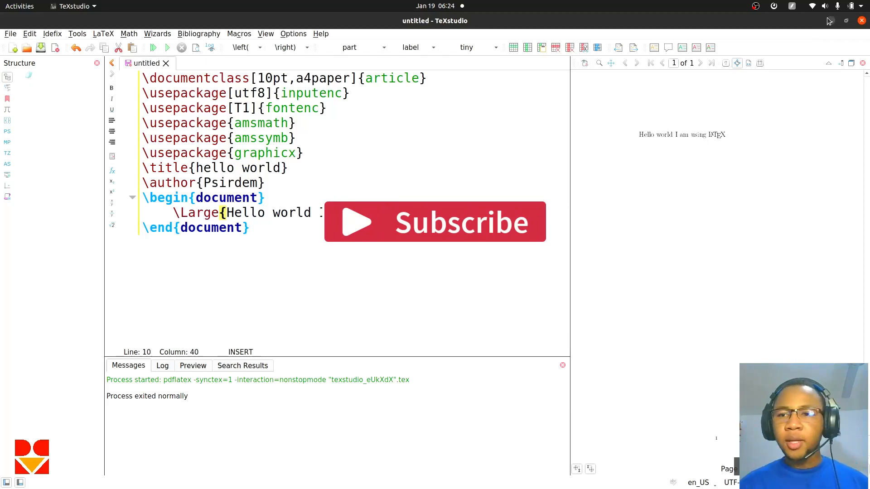
left_click(846, 20)
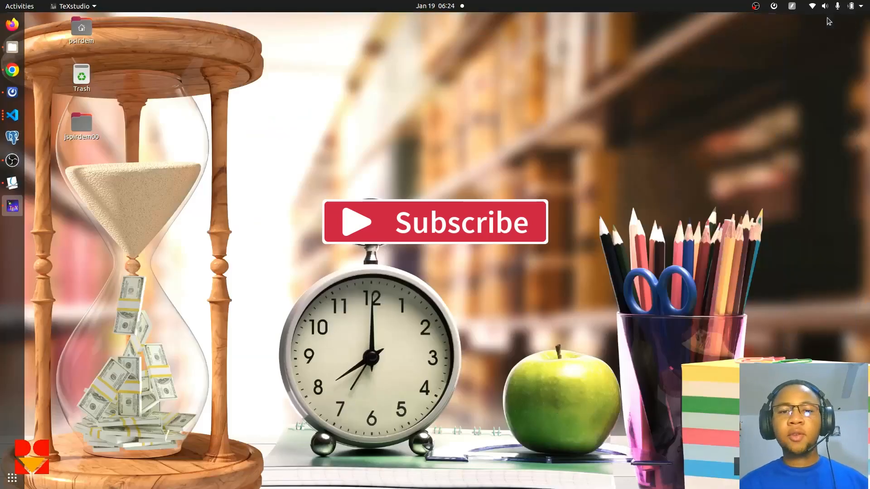